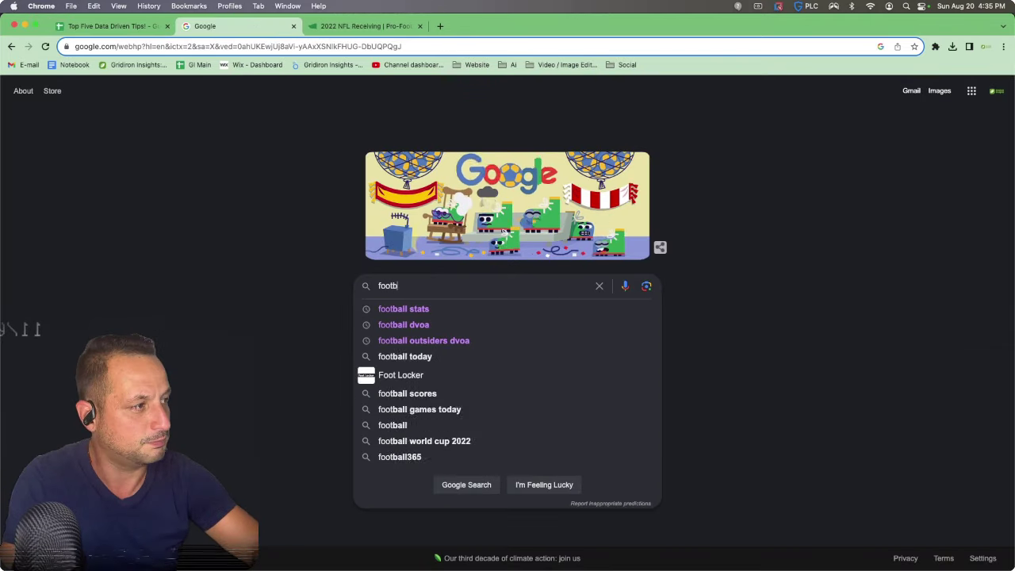
Search Google for 'football stats' and open the 2022 NFL receiving stats page.
click(403, 308)
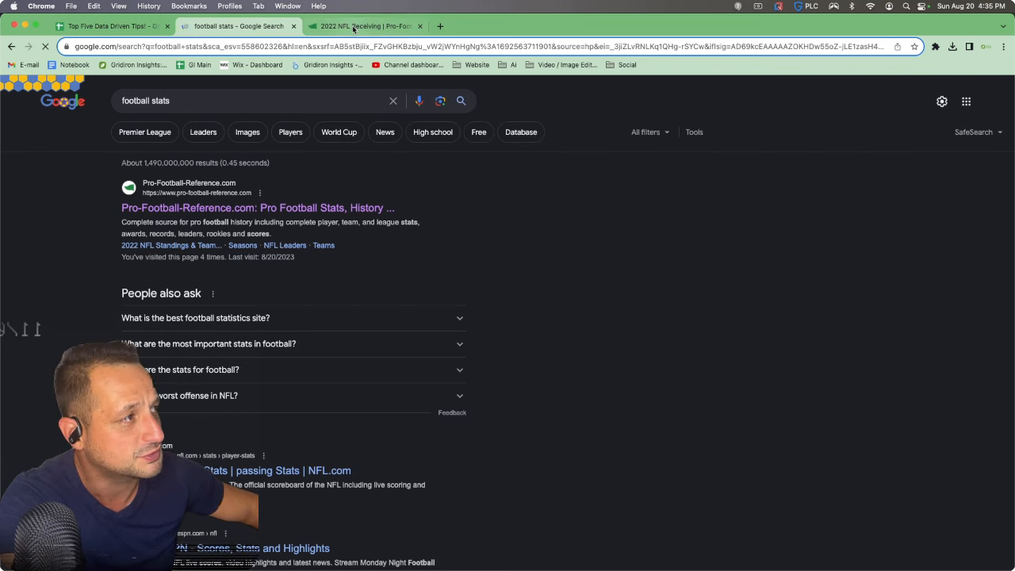
click(365, 25)
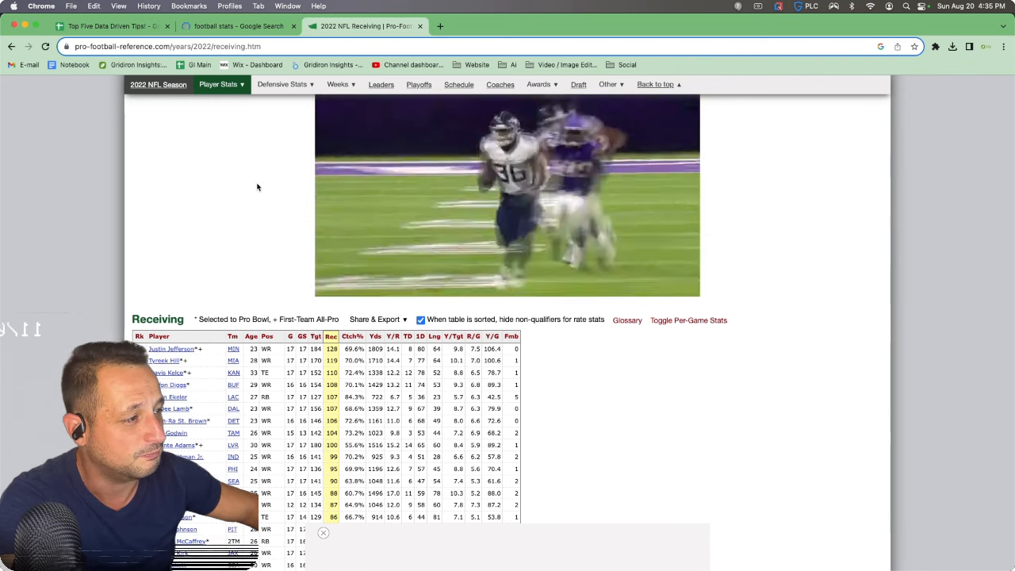
Copy Pro-Football-Reference's 2022 receiving table with headers into the Top Five Data Driven Tips! sheet.
scroll(up, 3)
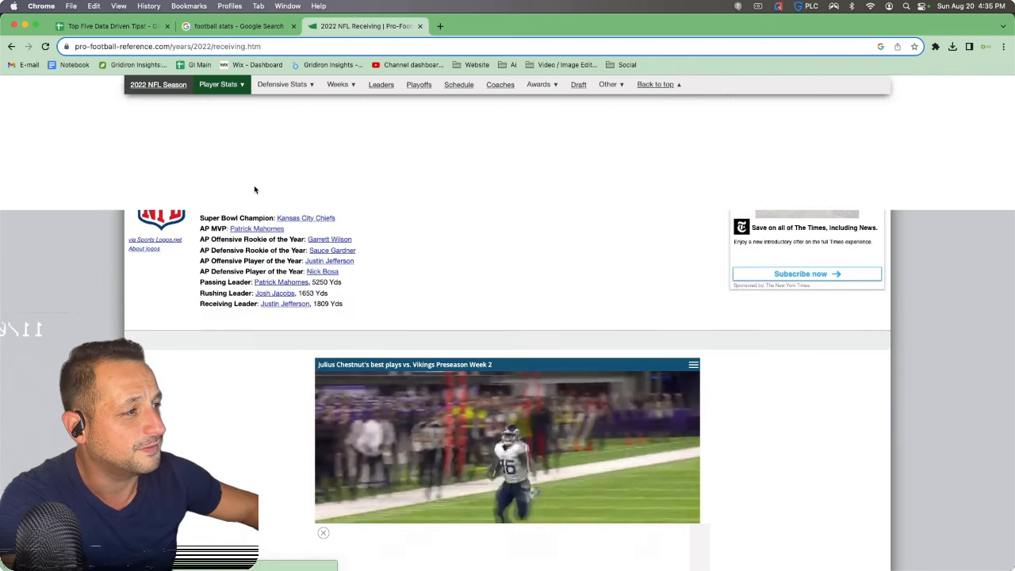
scroll(down, 3)
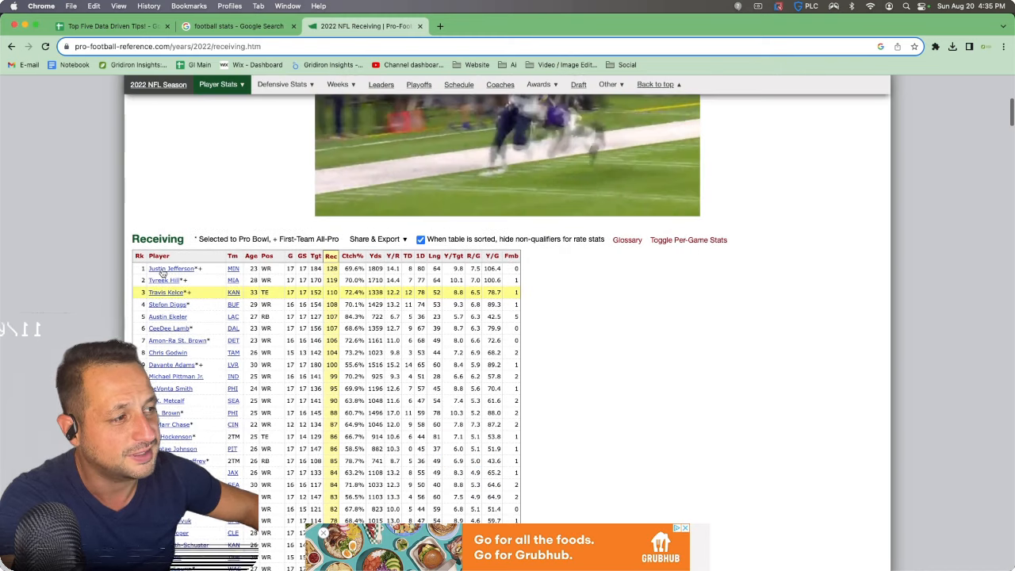
mouse_move(140, 255)
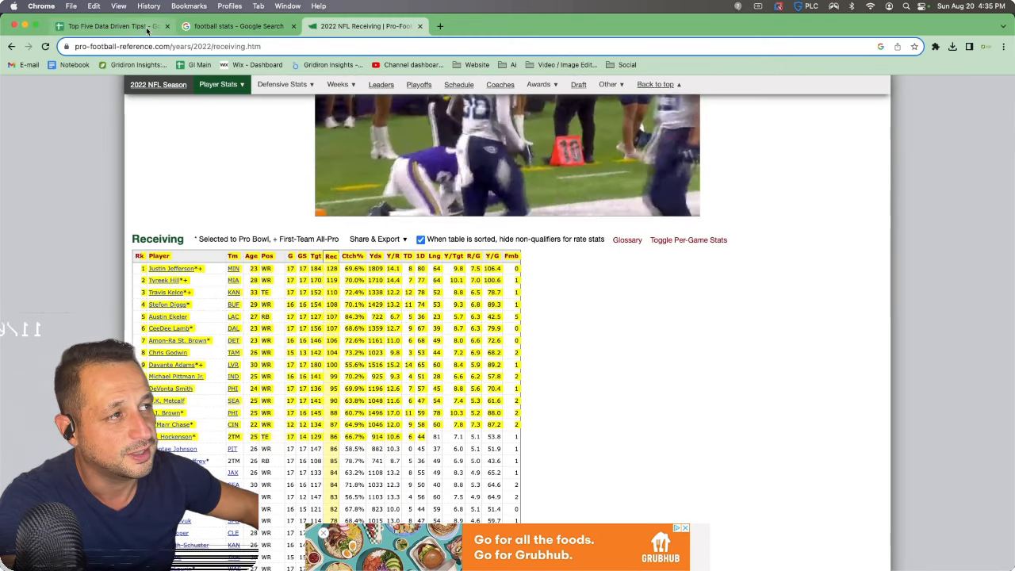
click(111, 26)
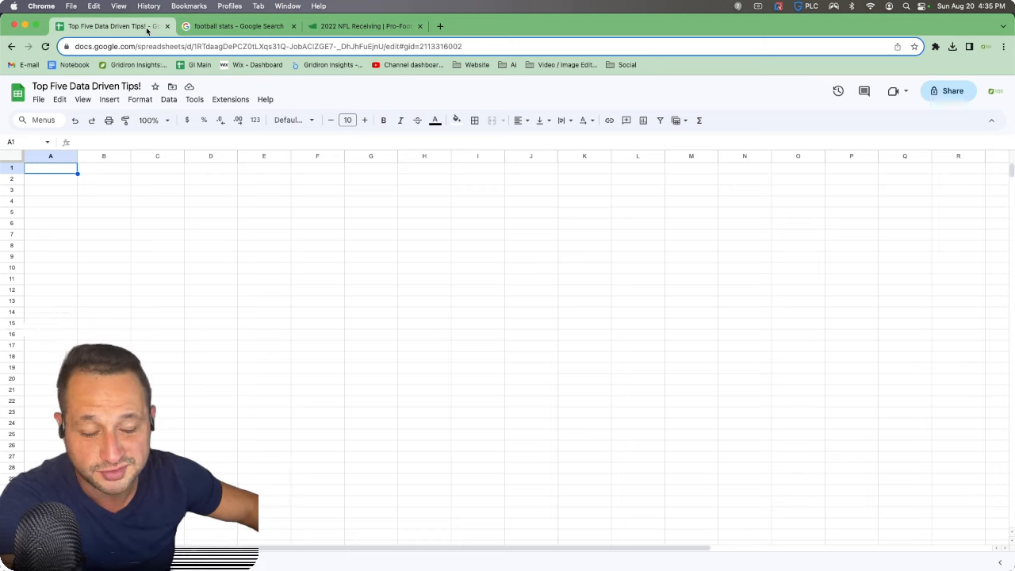
click(364, 26)
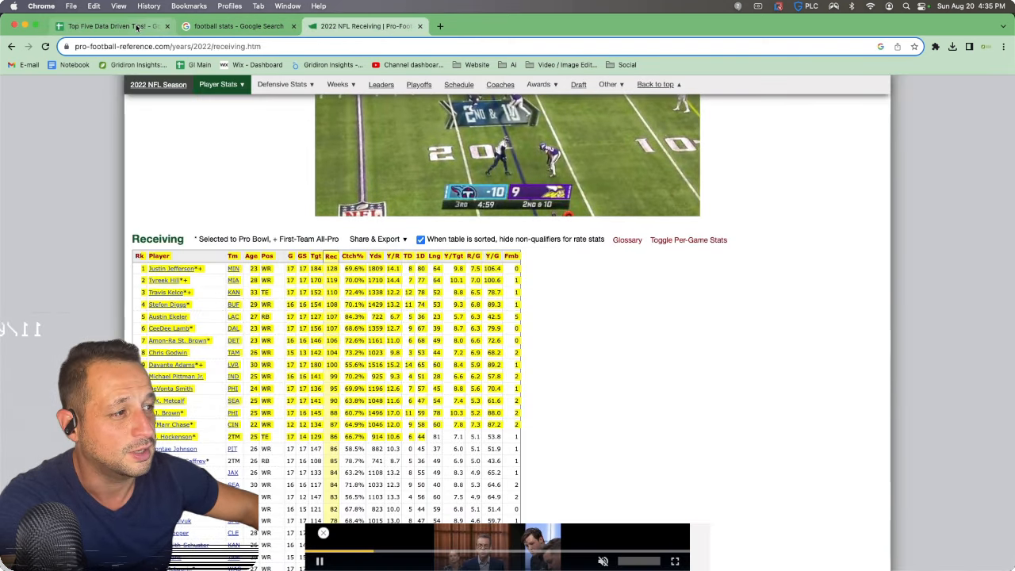
click(111, 26)
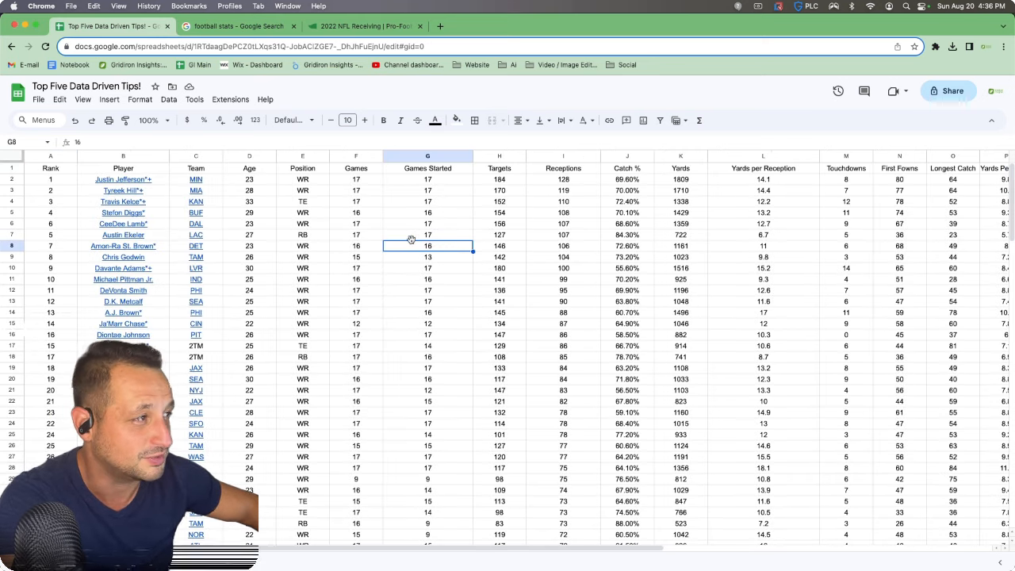
click(356, 190)
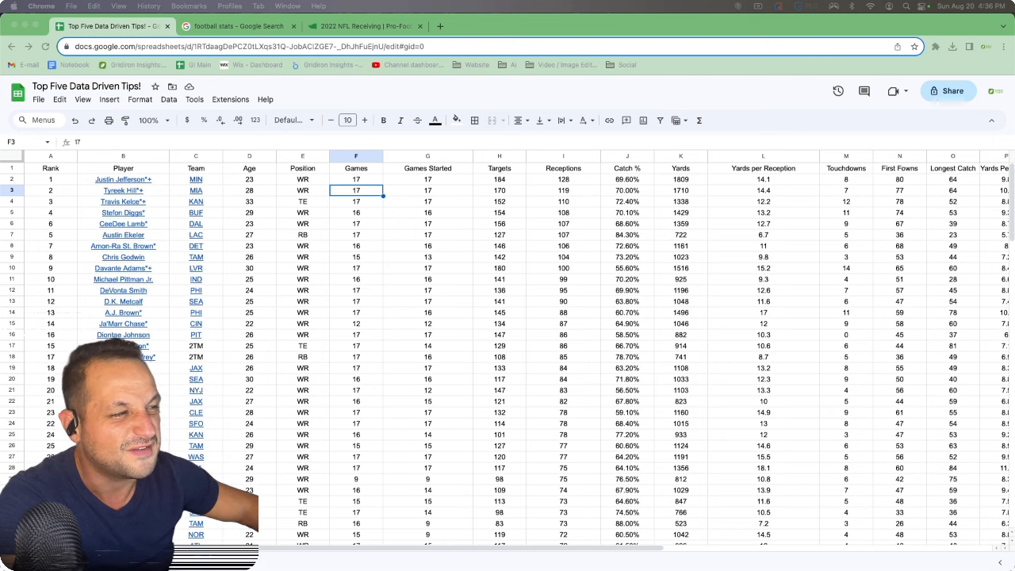
mouse_move(228, 228)
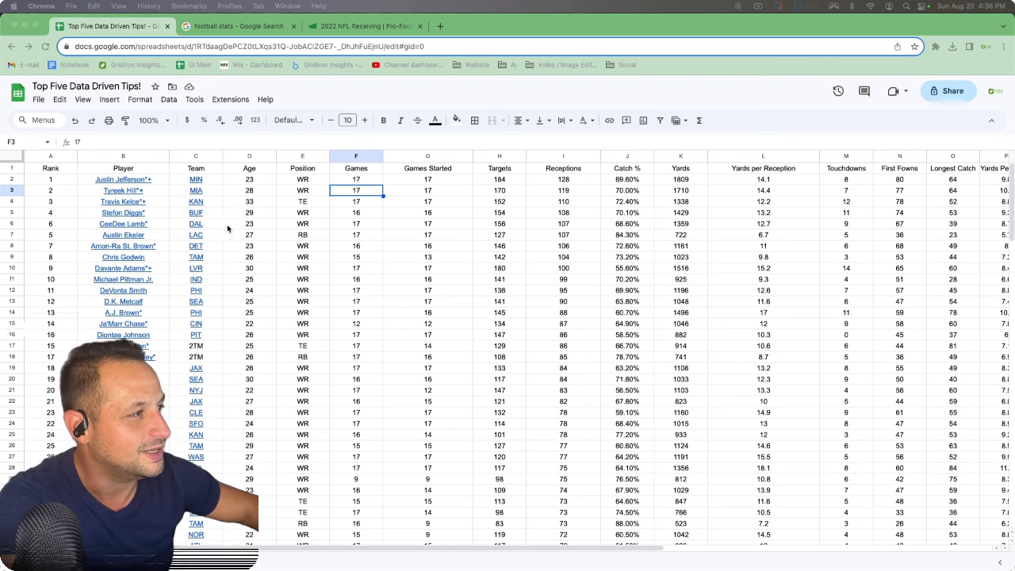
click(50, 167)
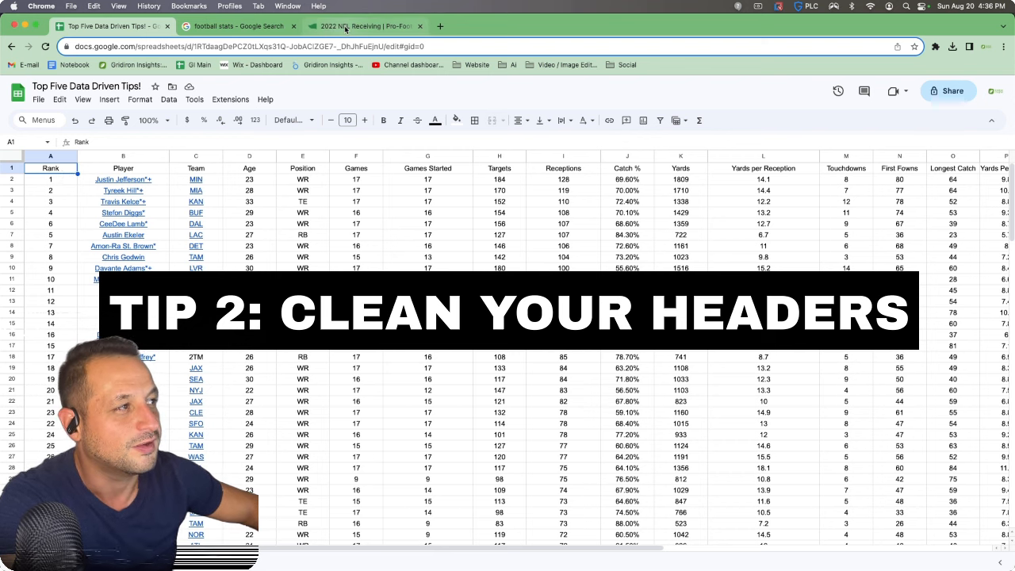
click(364, 26)
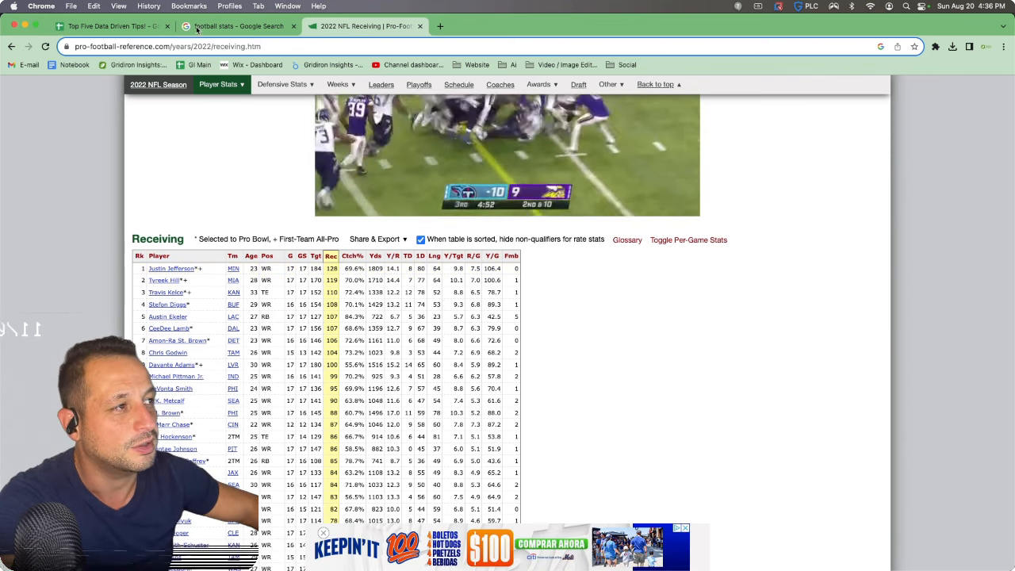
click(111, 25)
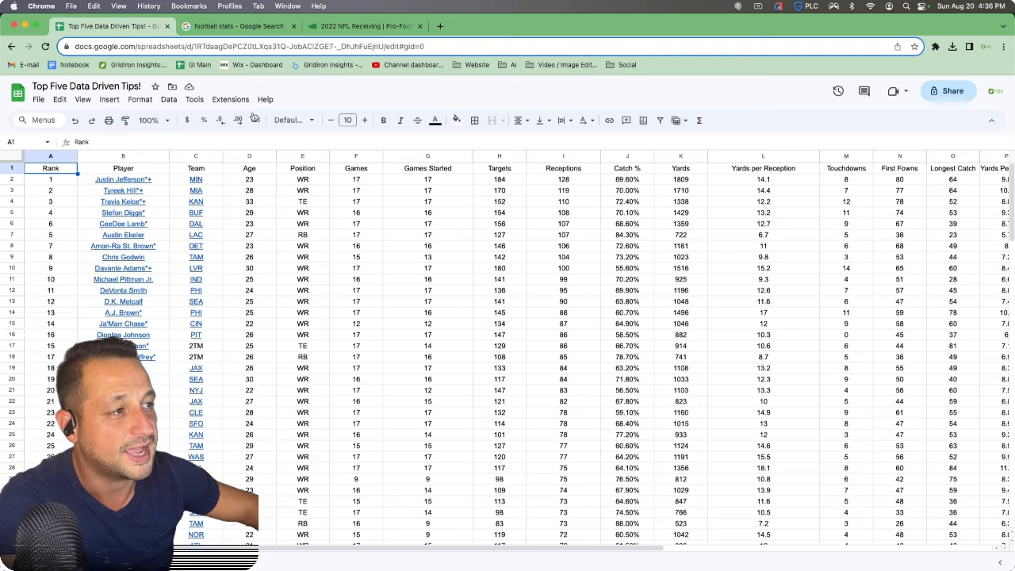
click(123, 168)
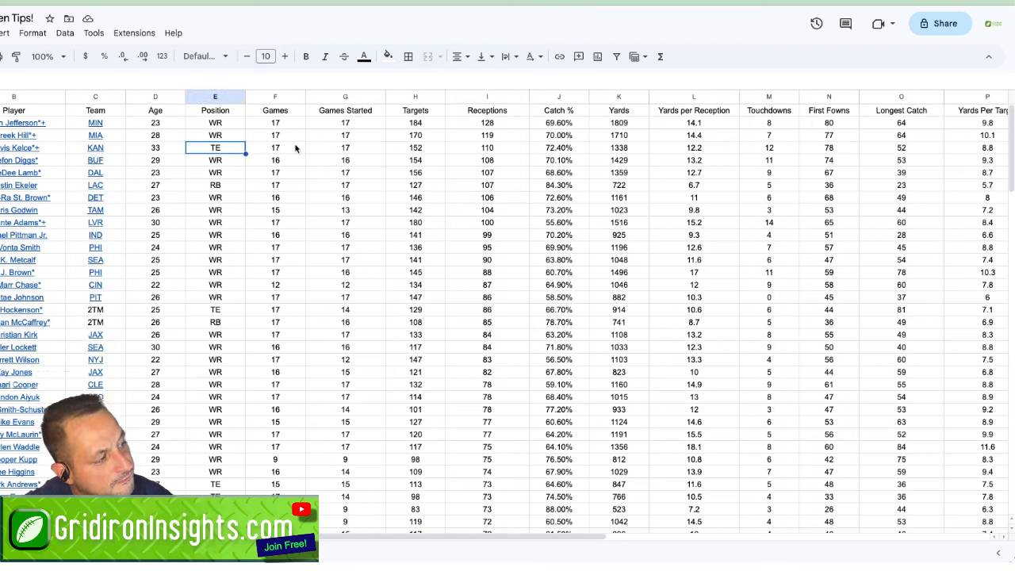
Select the header row and make its labels bold.
click(558, 172)
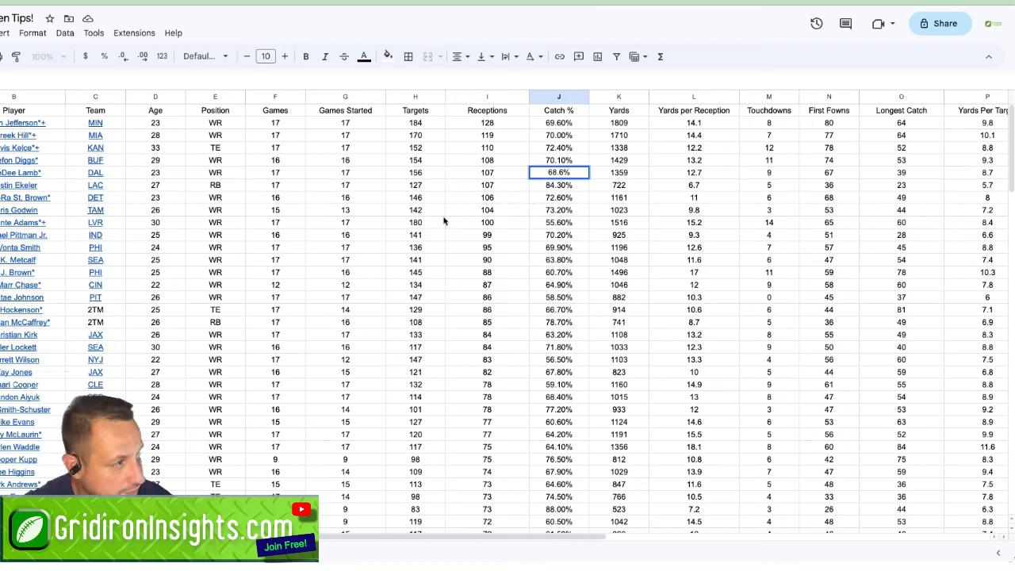
click(345, 248)
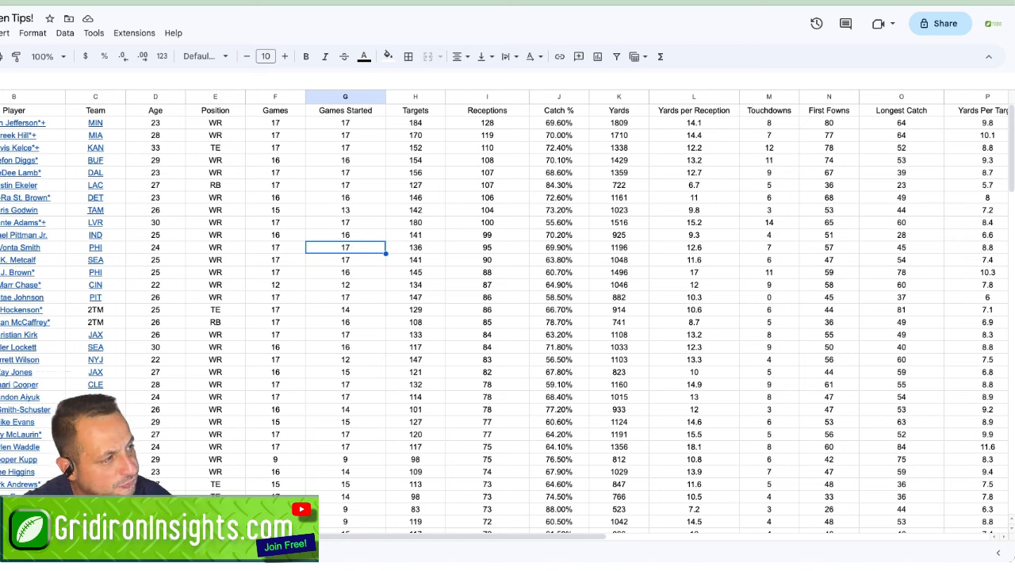
click(306, 56)
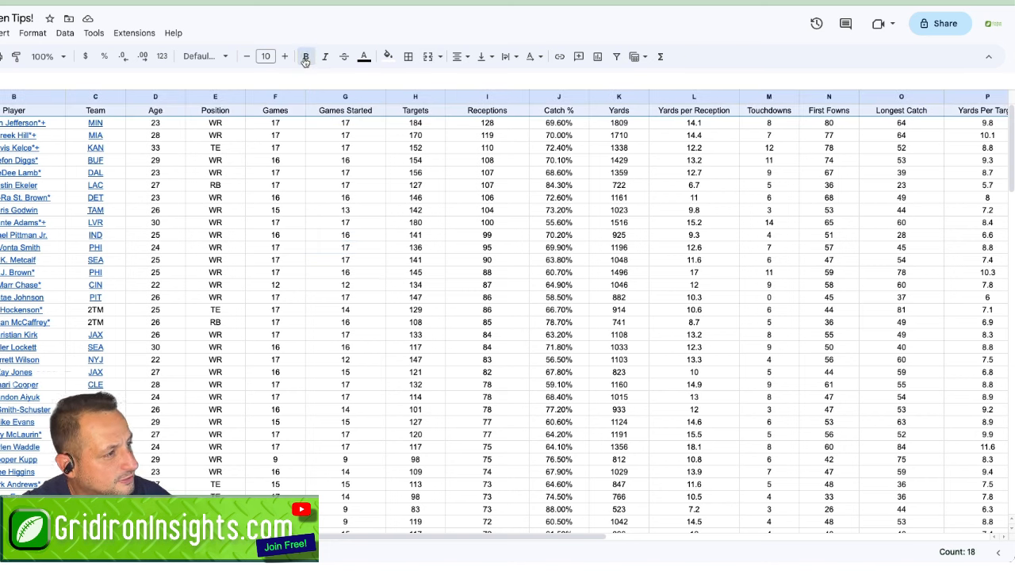
click(305, 56)
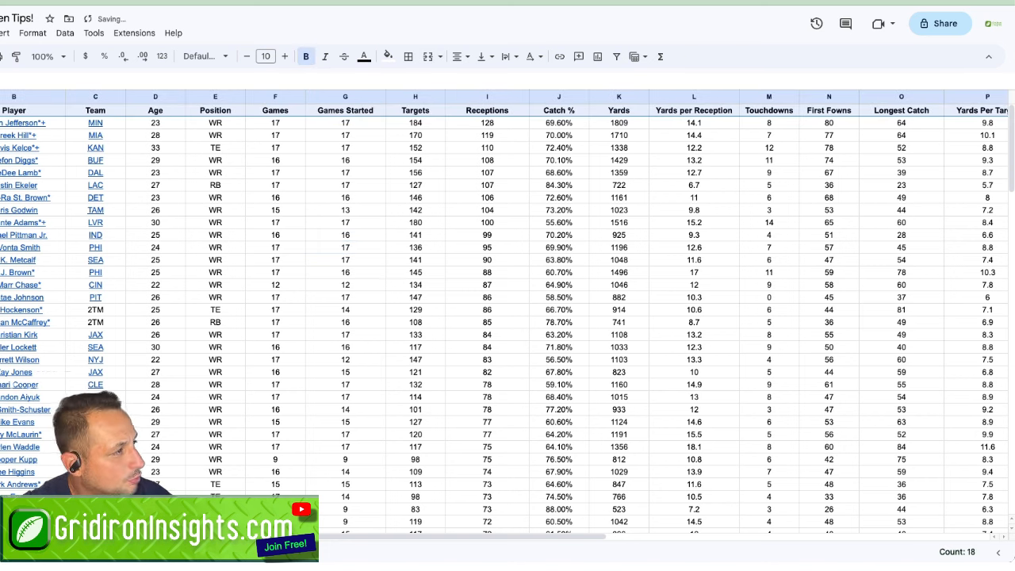
click(487, 161)
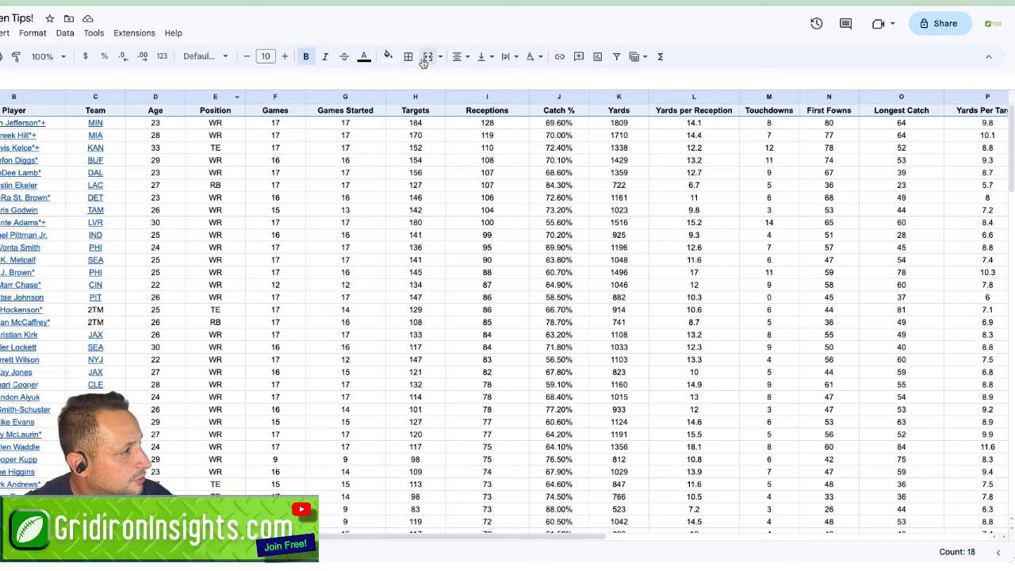
Give the header row a background shade and check the frozen Player column while scrolling.
click(387, 57)
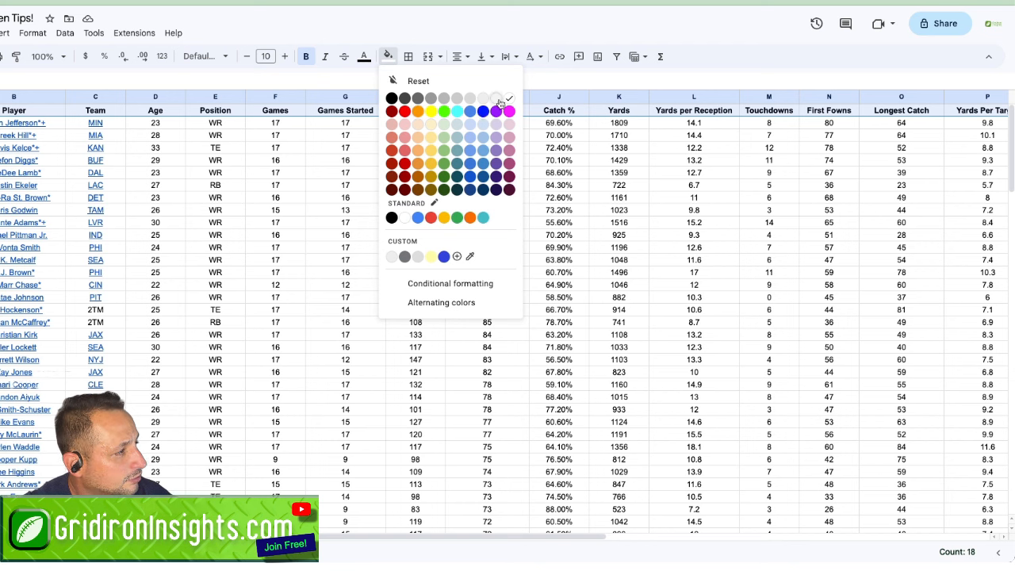
click(495, 98)
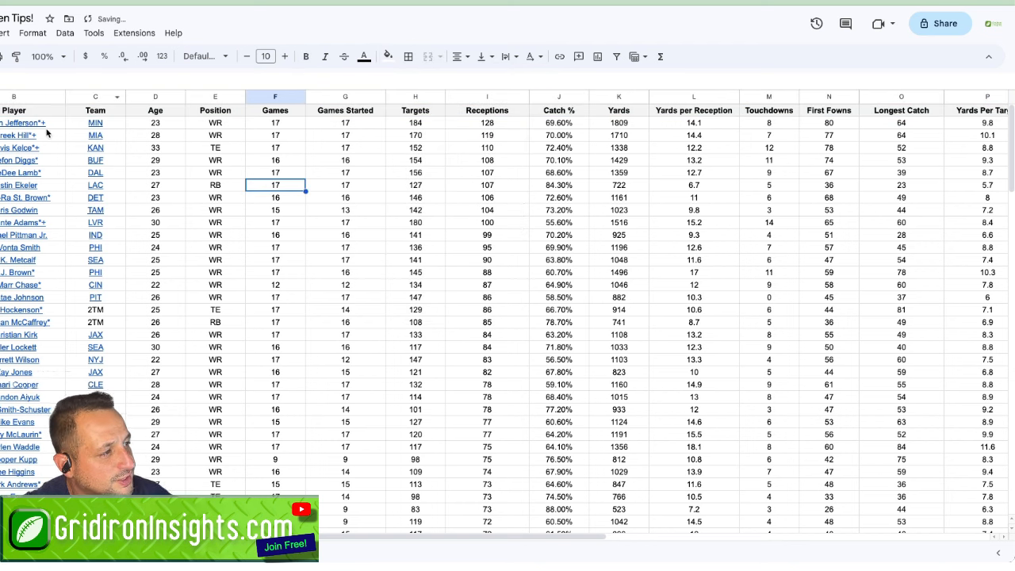
click(345, 247)
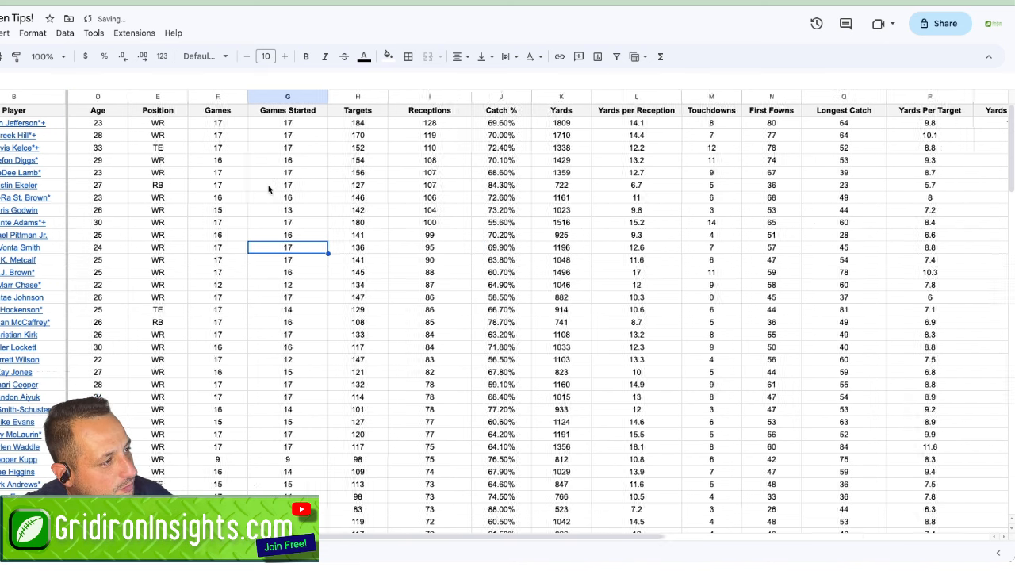
key(Ctrl+Z)
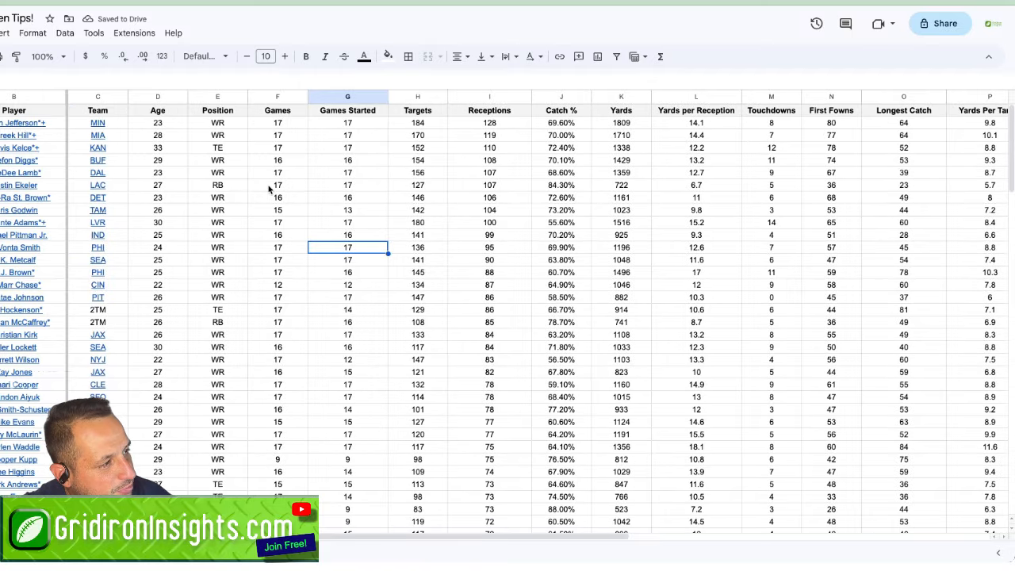
scroll(right, 3)
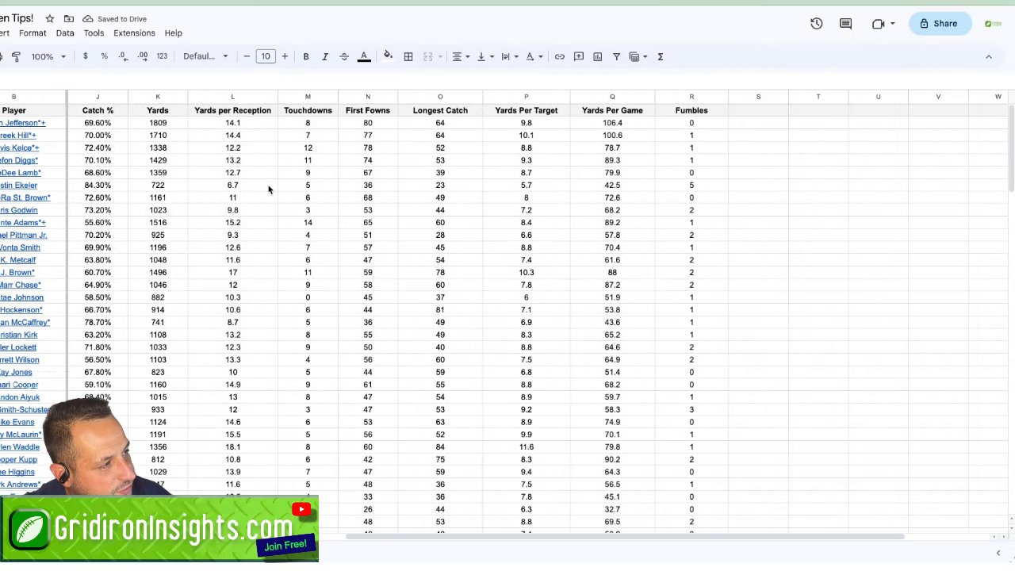
scroll(left, 3)
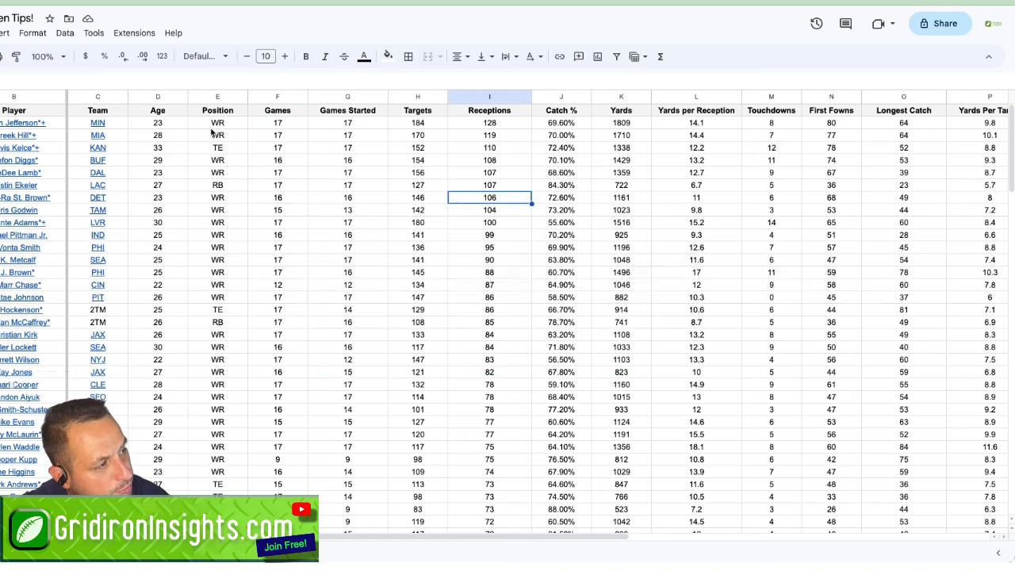
Apply a green-white-red color scale to Age (D1:D157) with a Percentile 50 midpoint.
click(157, 96)
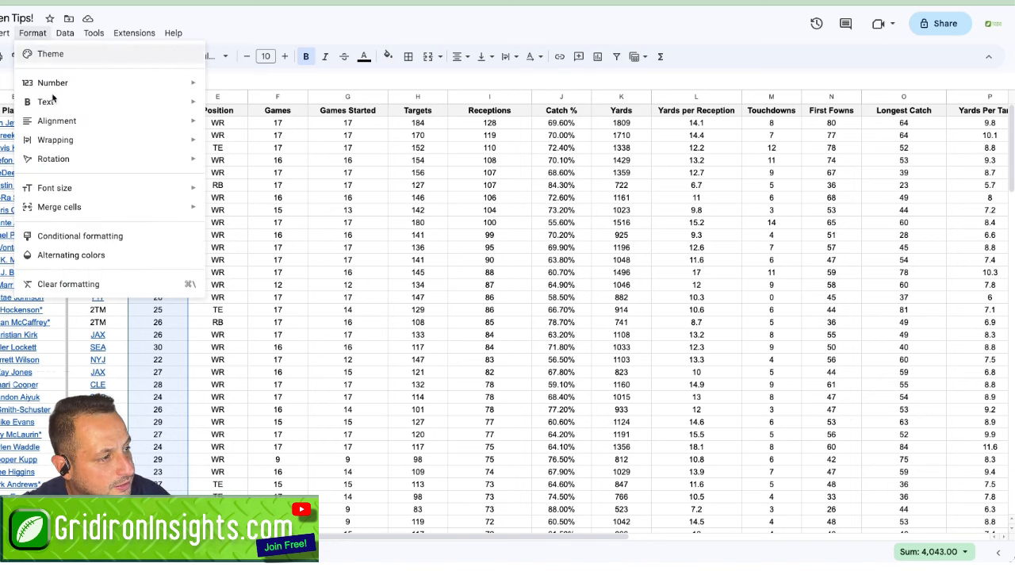
click(68, 284)
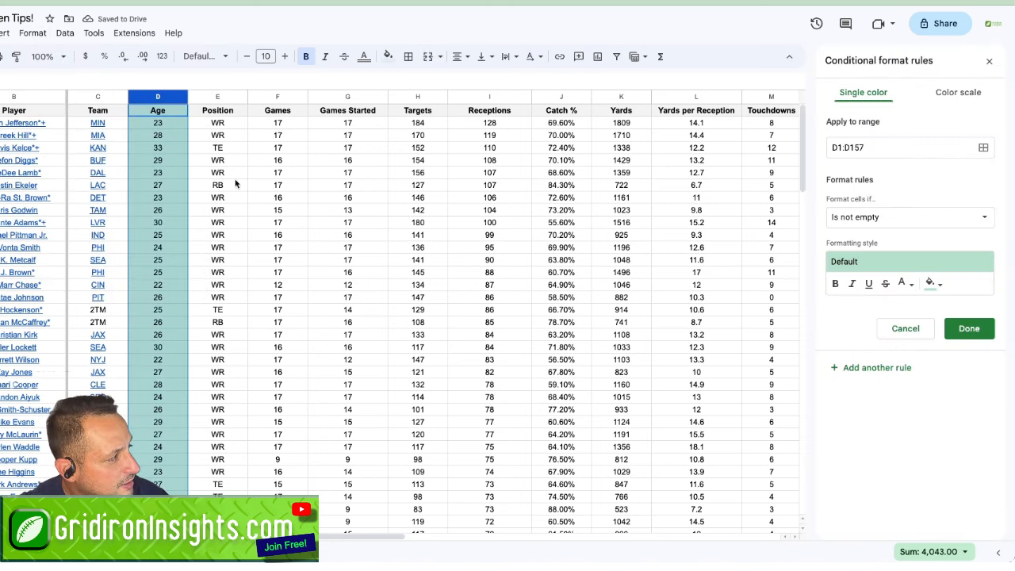
mouse_move(924, 130)
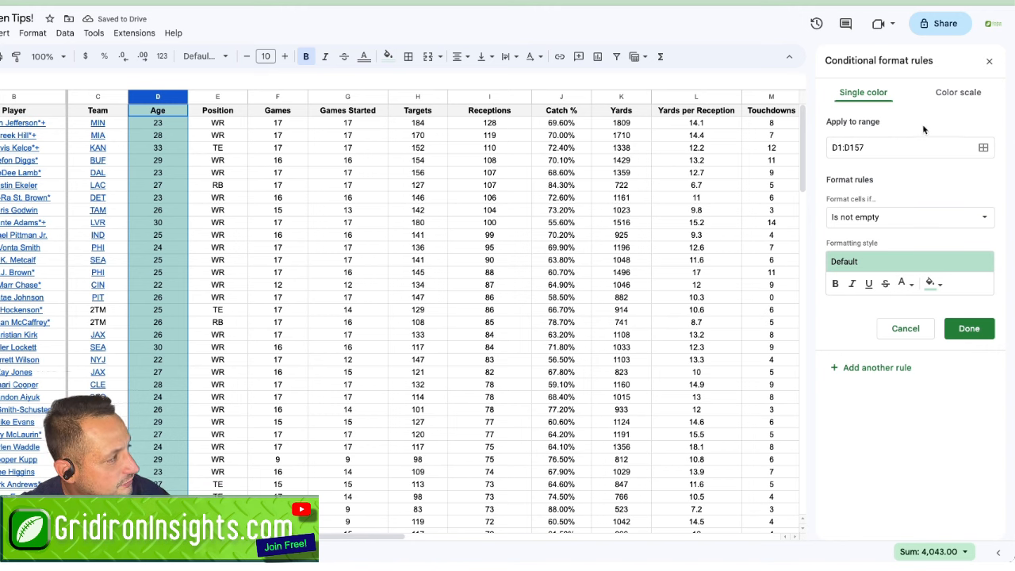
mouse_move(957, 92)
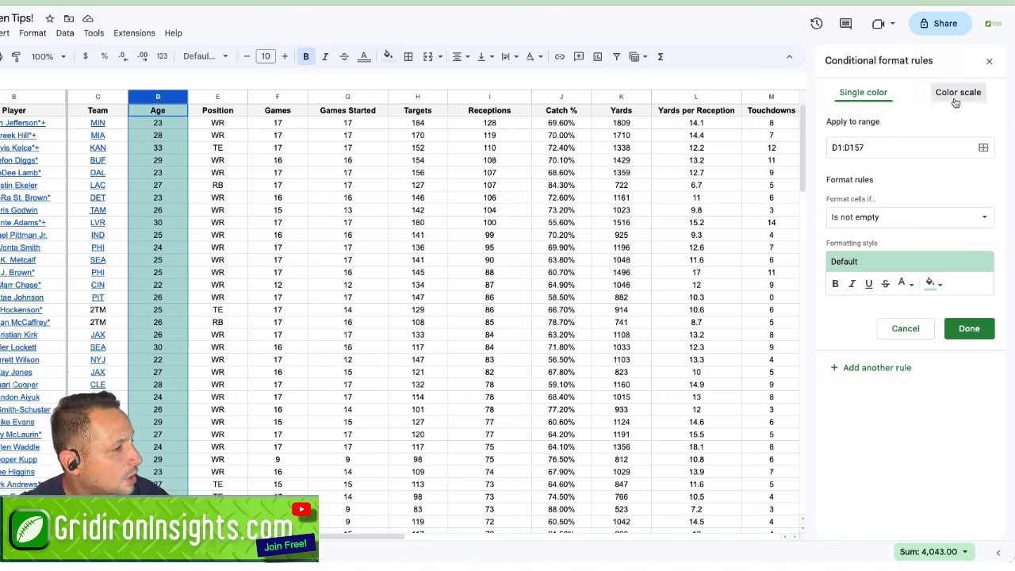
click(958, 92)
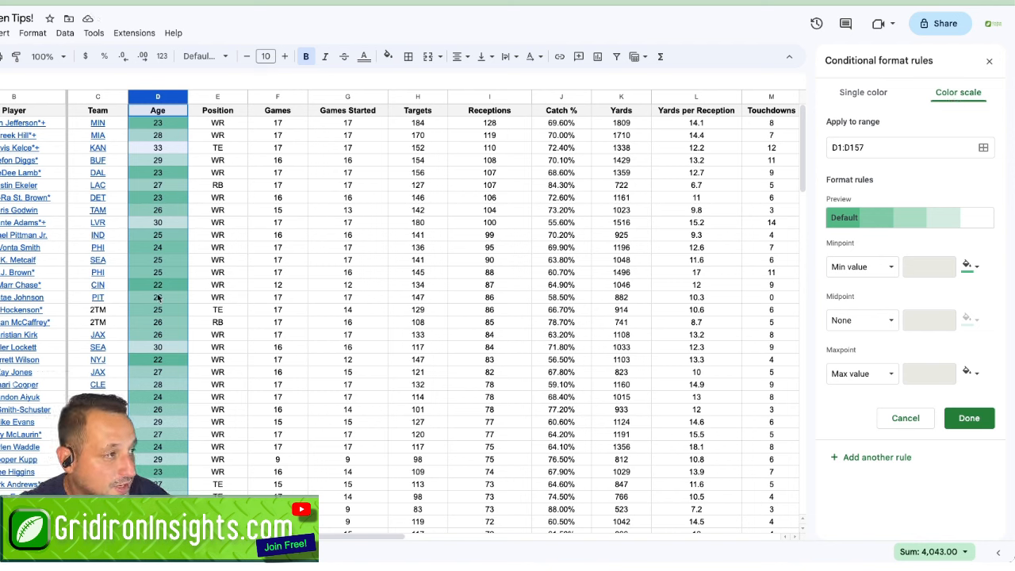
mouse_move(844, 217)
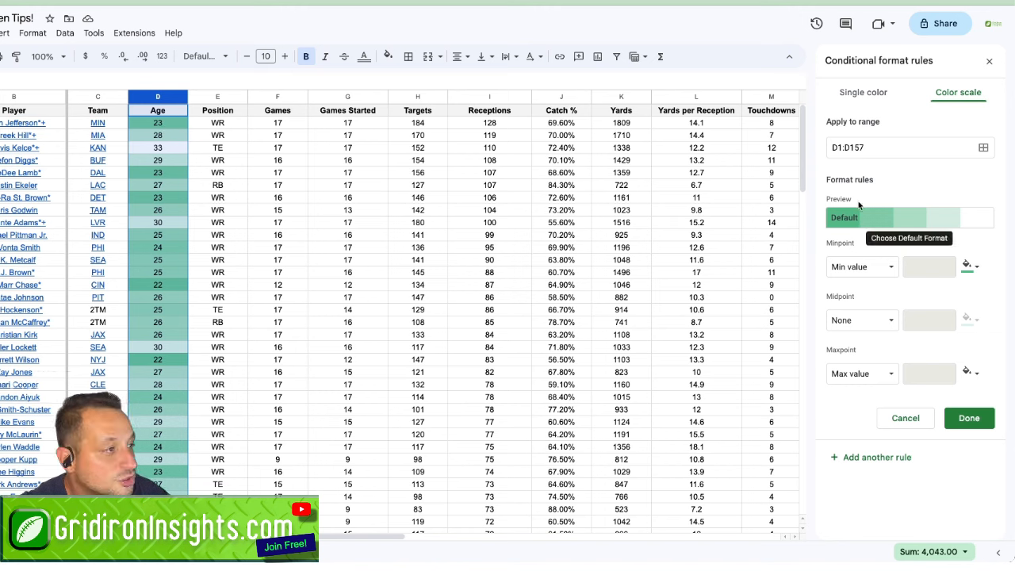
click(908, 217)
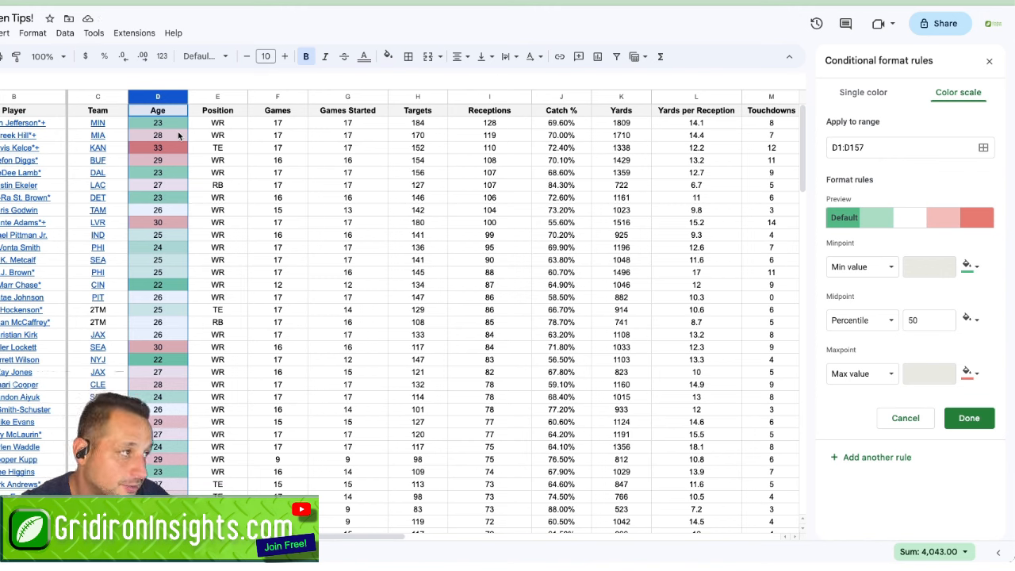
click(278, 147)
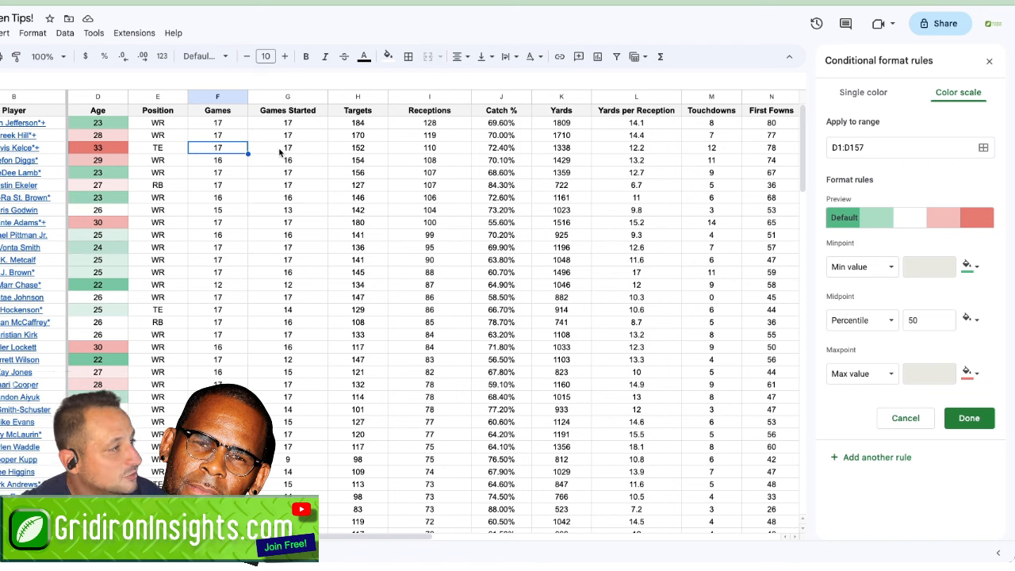
Discard the reversed Age scale and give the Targets column a preset color scale.
click(358, 96)
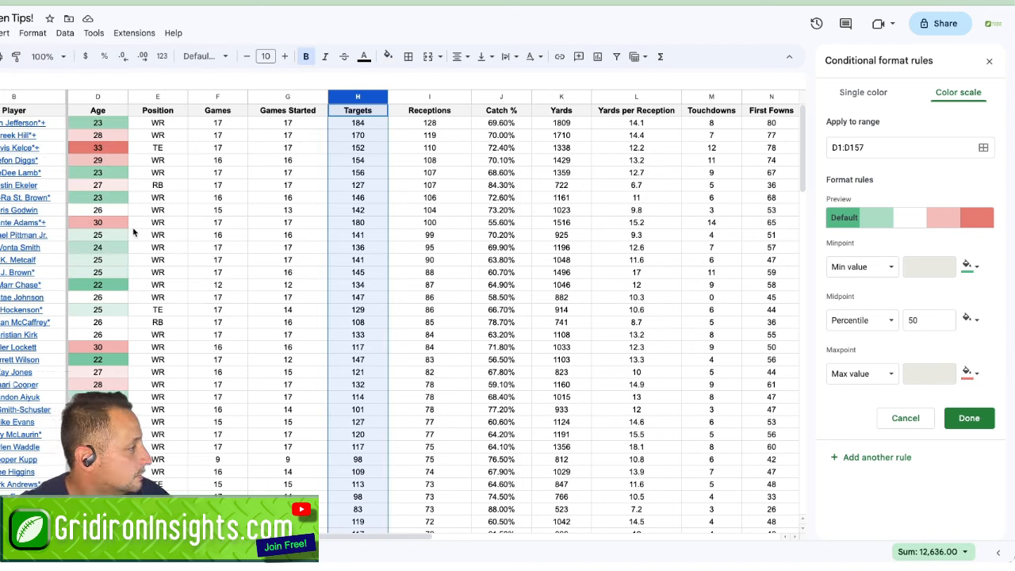
click(909, 217)
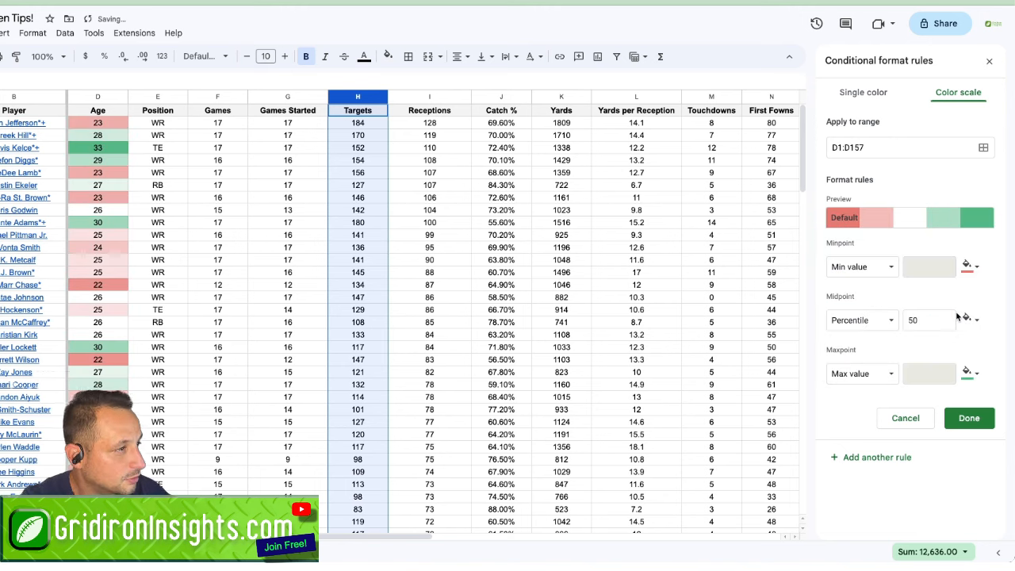
click(969, 418)
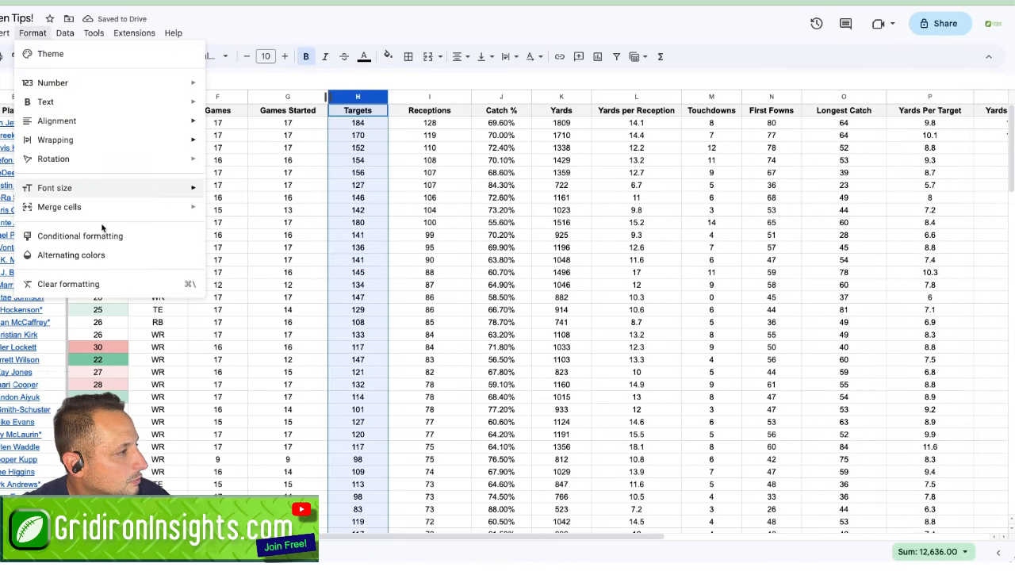
click(79, 235)
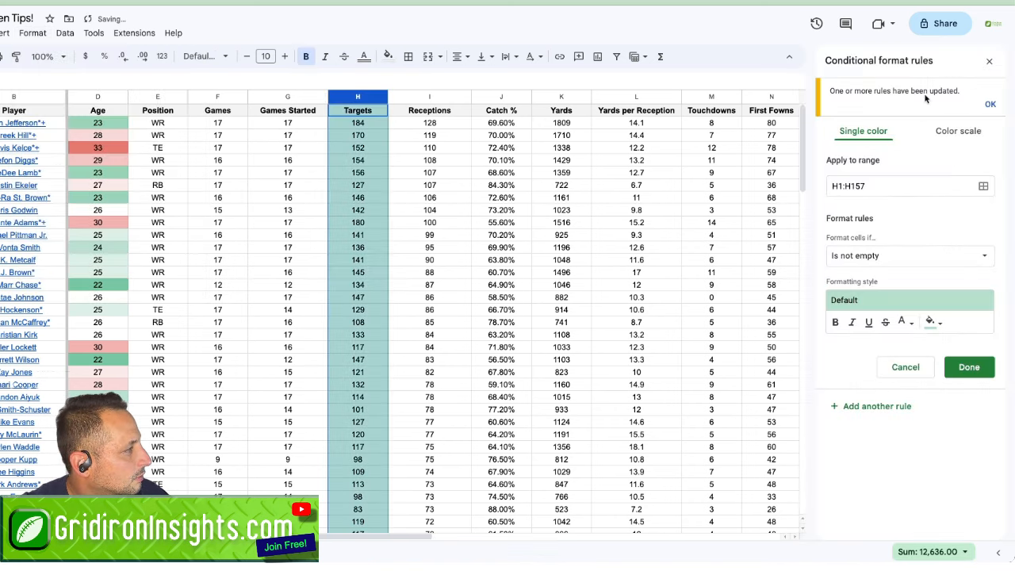
click(958, 131)
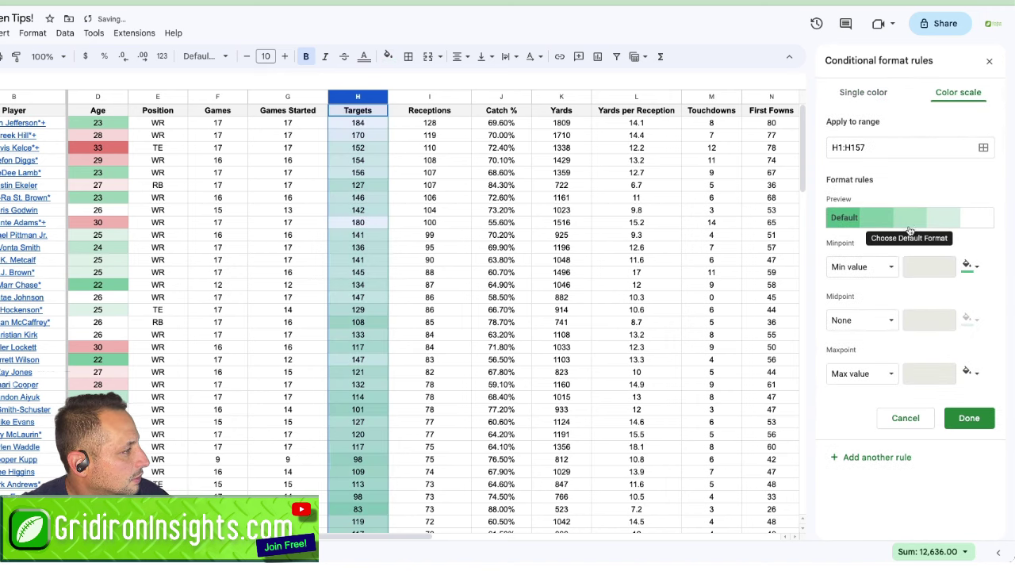
click(862, 319)
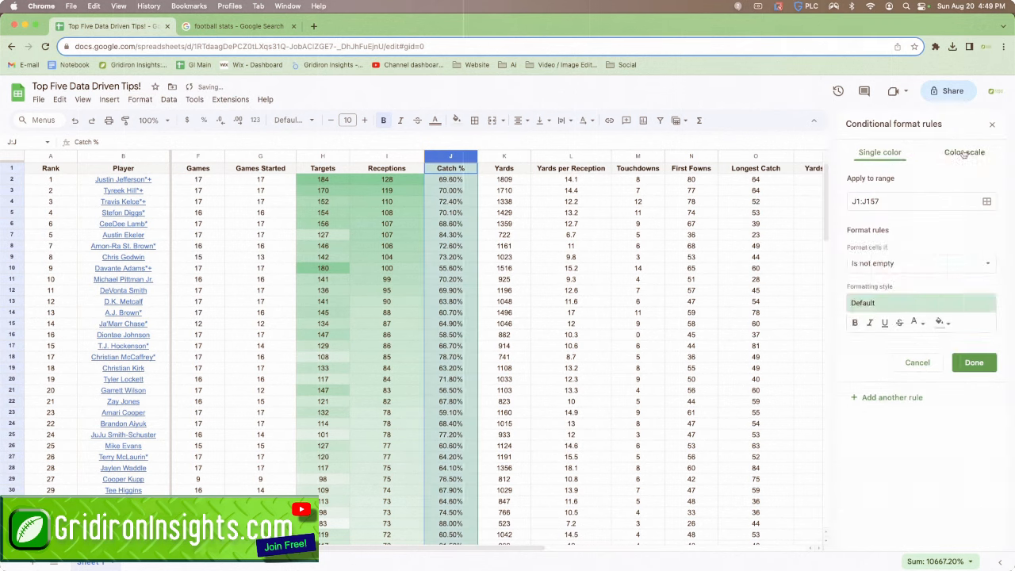
Add color scales to Catch %, Yards, Yards per Reception, Touchdowns, Yards Per Target and Fumbles.
click(140, 99)
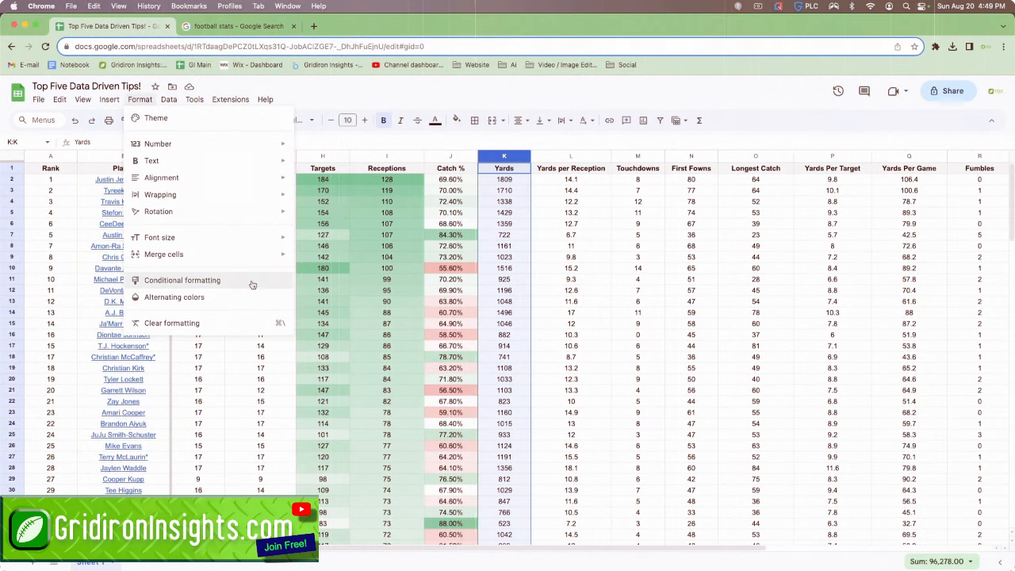
click(571, 155)
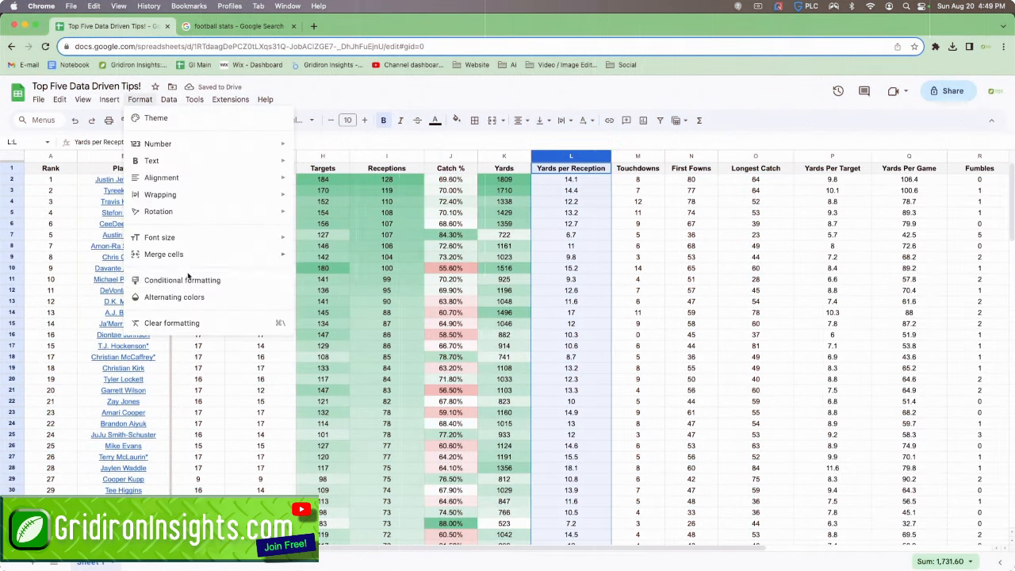
click(638, 167)
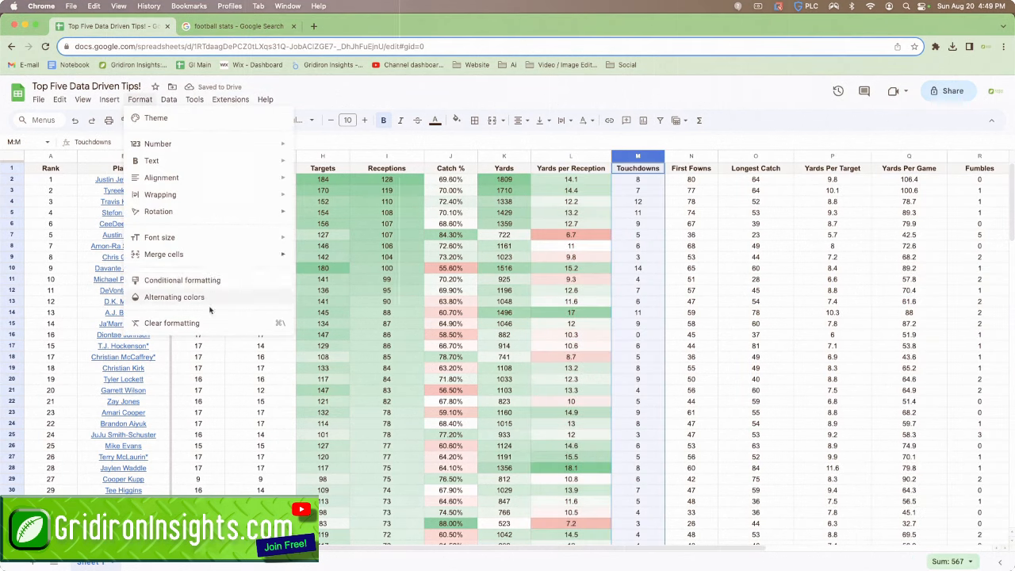
click(691, 155)
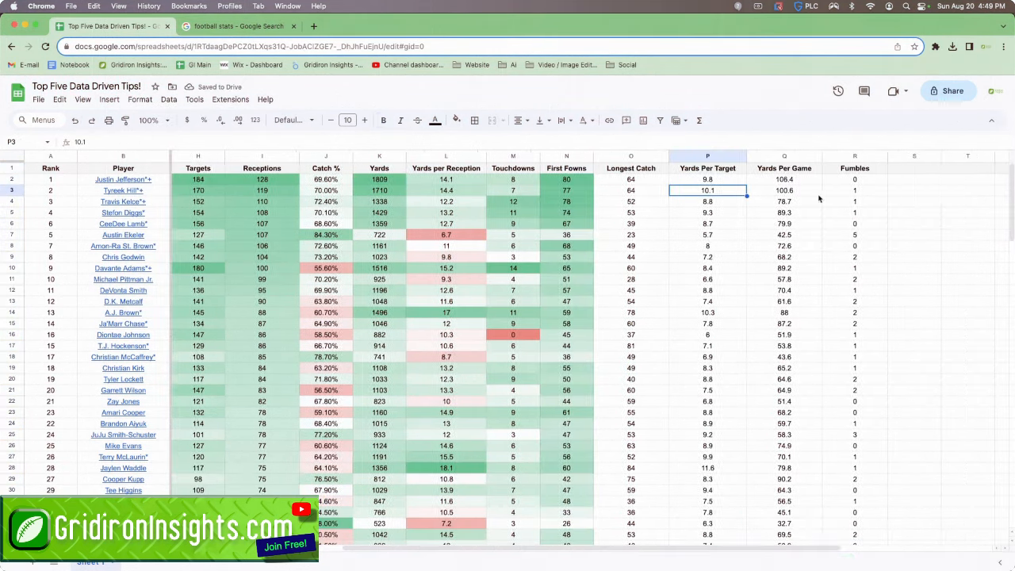
click(139, 99)
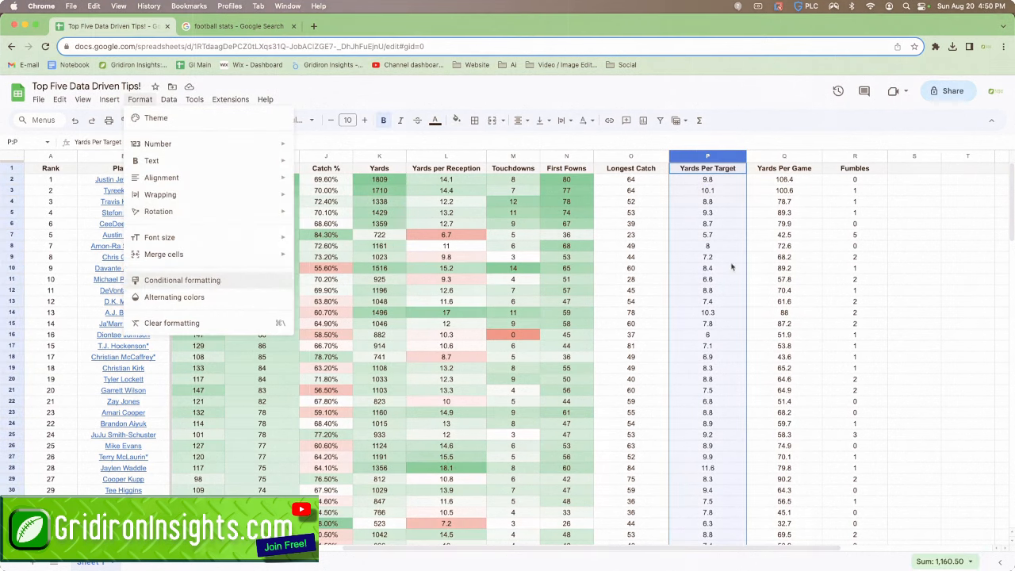
click(182, 279)
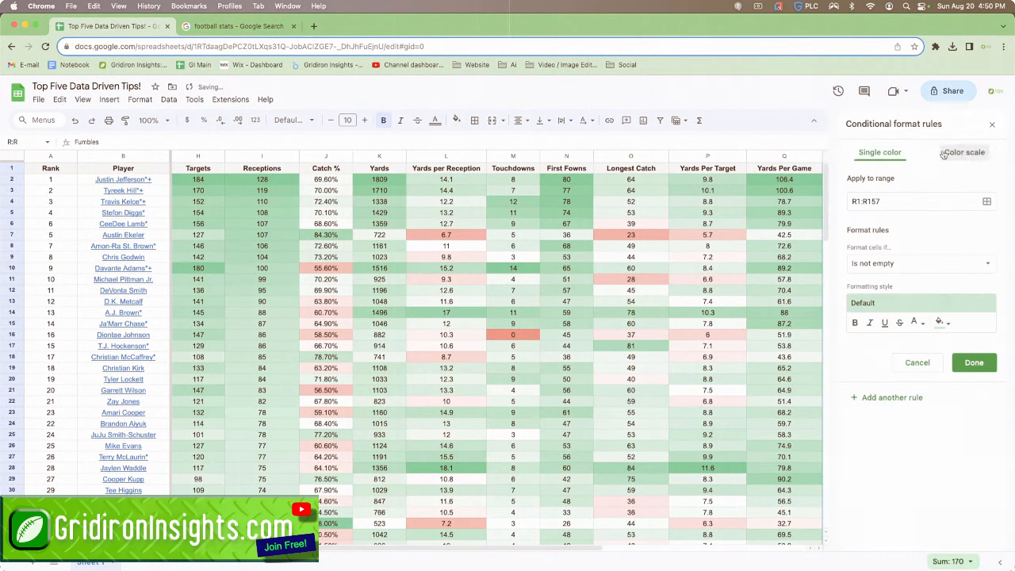
click(139, 99)
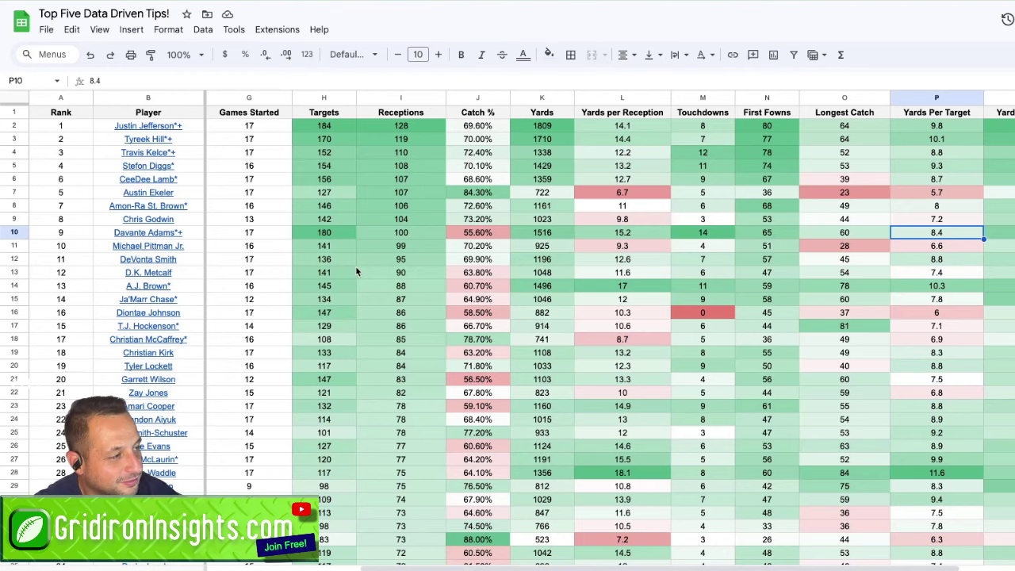
Create a filter covering the entire receiving stats table.
scroll(right, 3)
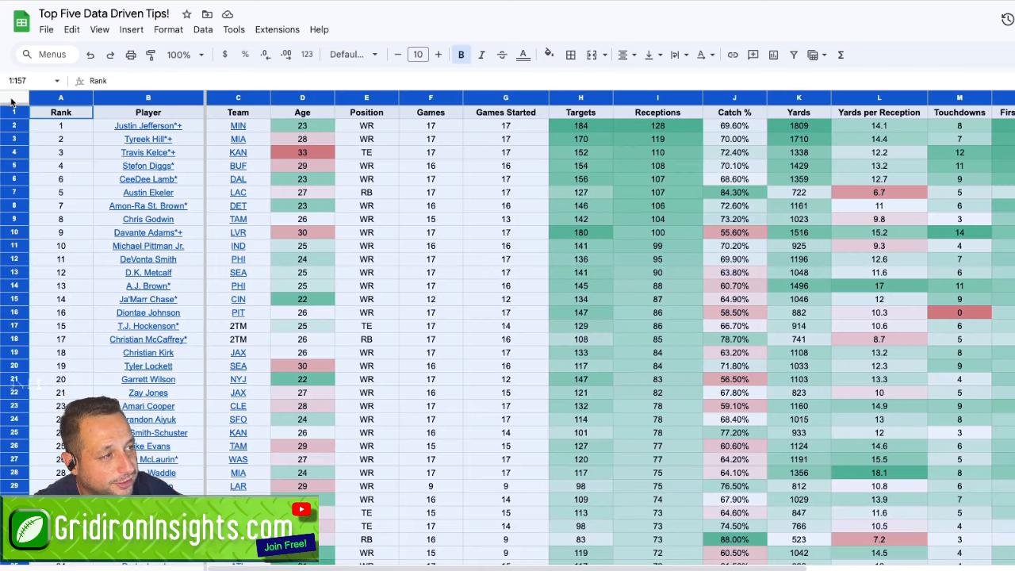
mouse_move(449, 155)
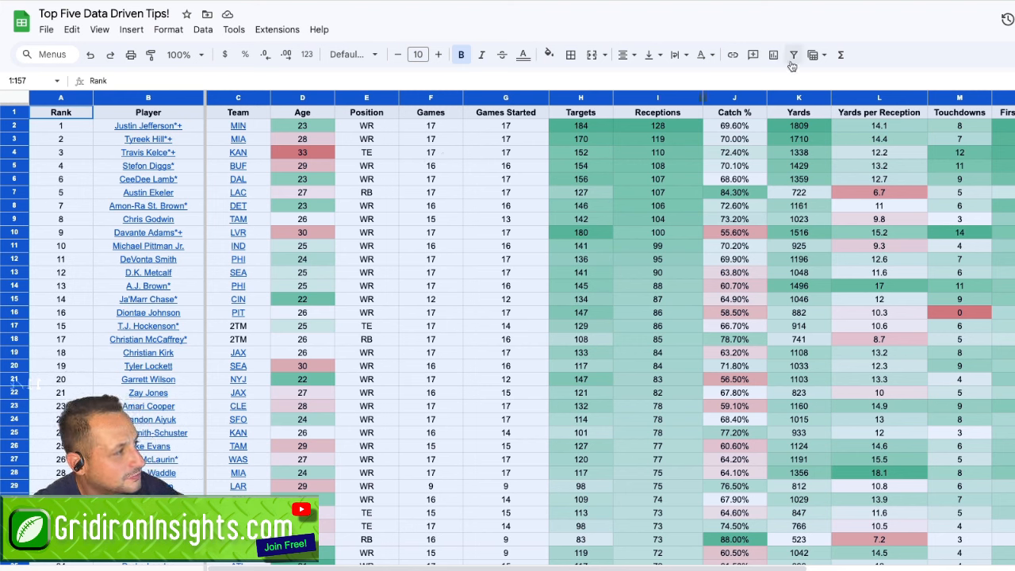
mouse_move(794, 55)
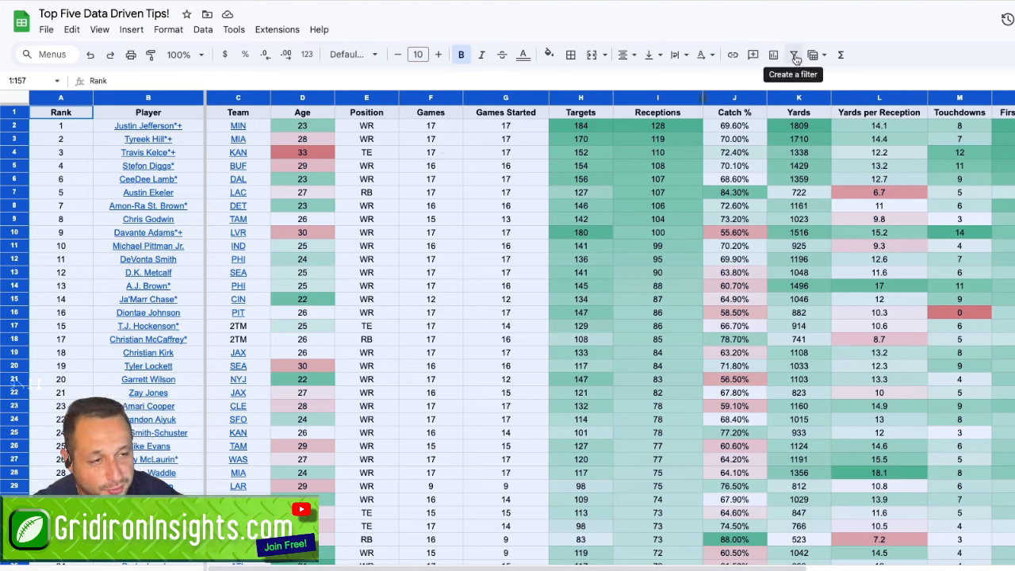
click(794, 55)
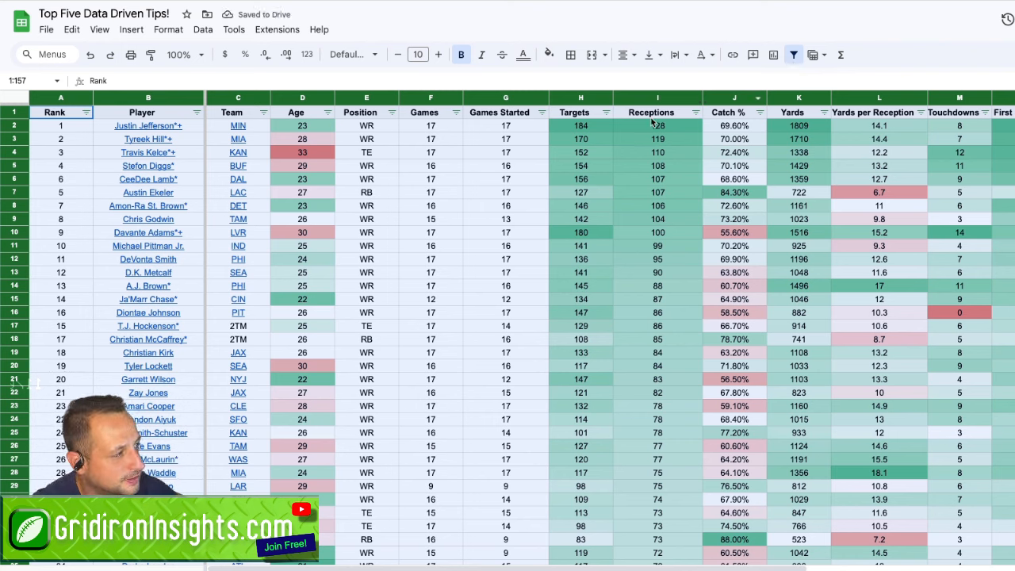
click(505, 166)
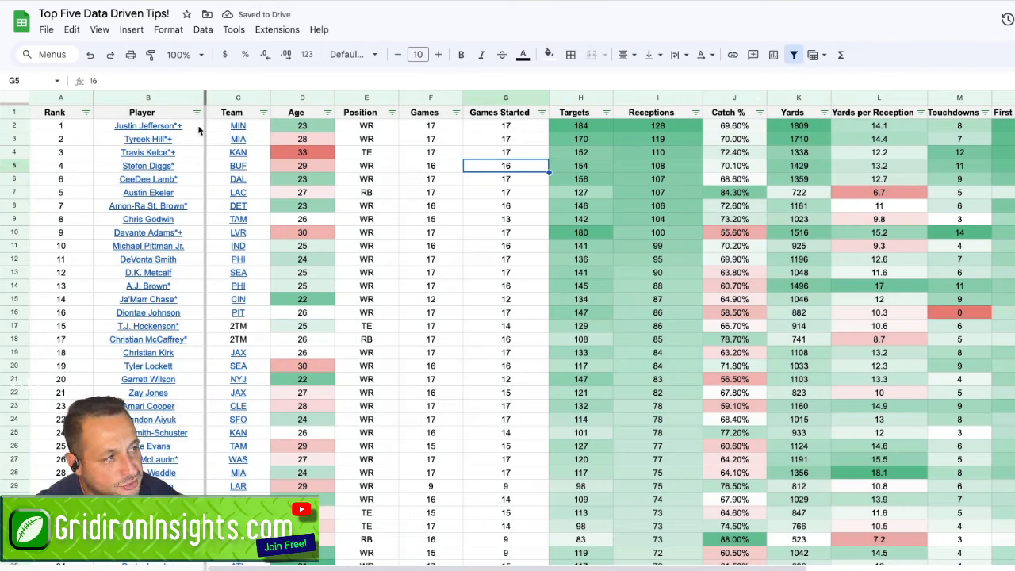
Sort the players by Team A–Z, then by Age with the oldest first.
click(218, 112)
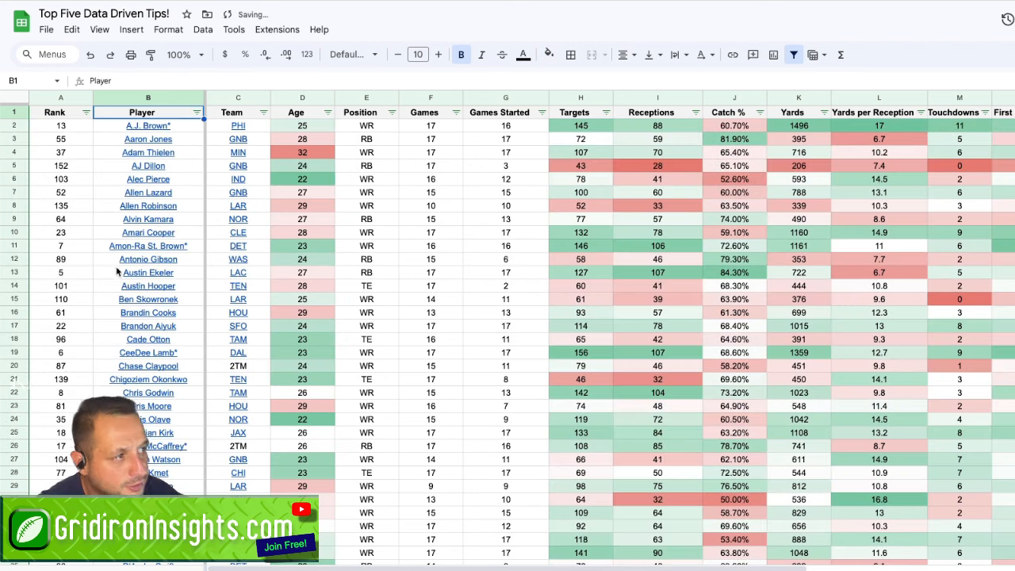
click(264, 112)
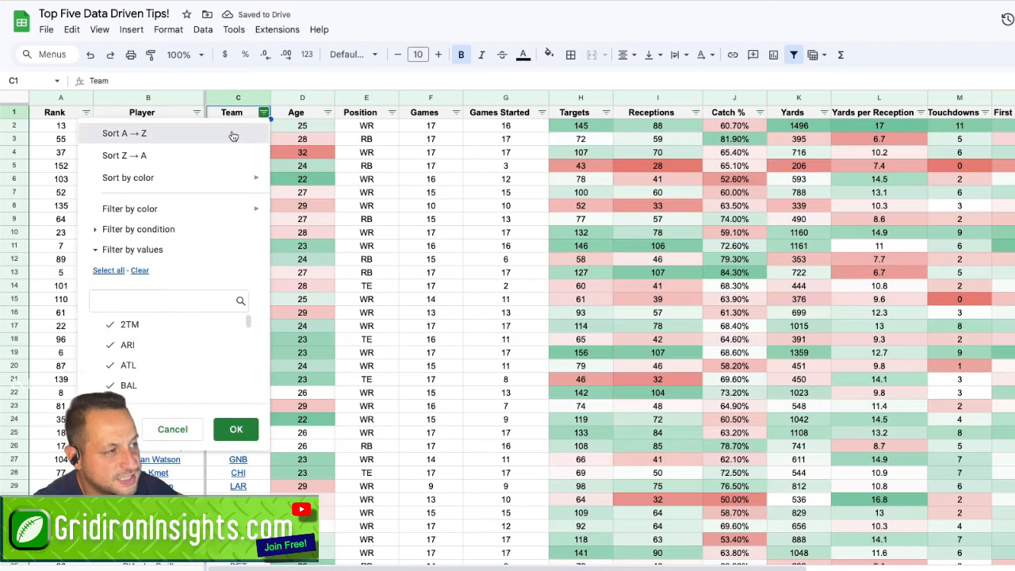
click(235, 429)
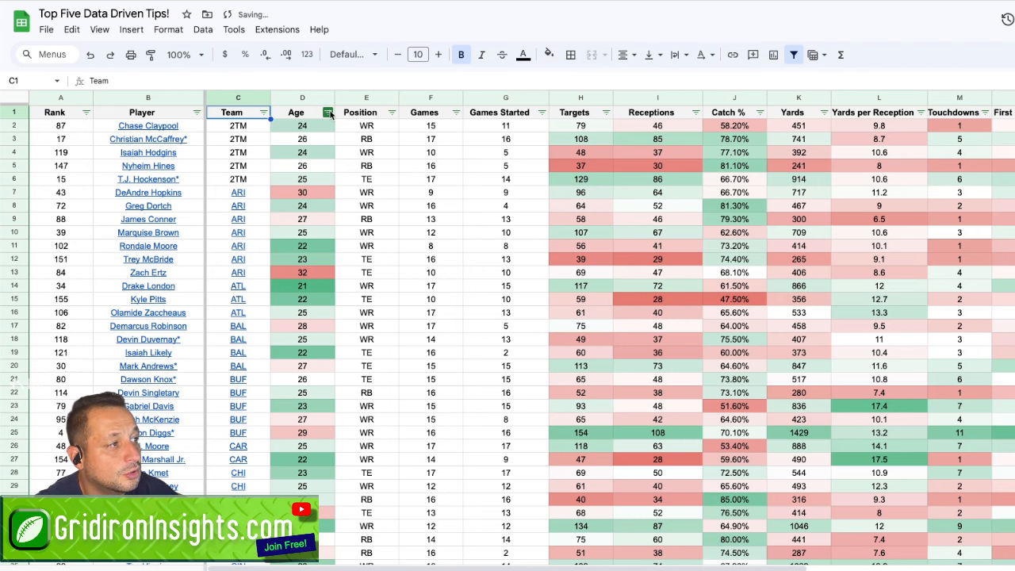
click(328, 112)
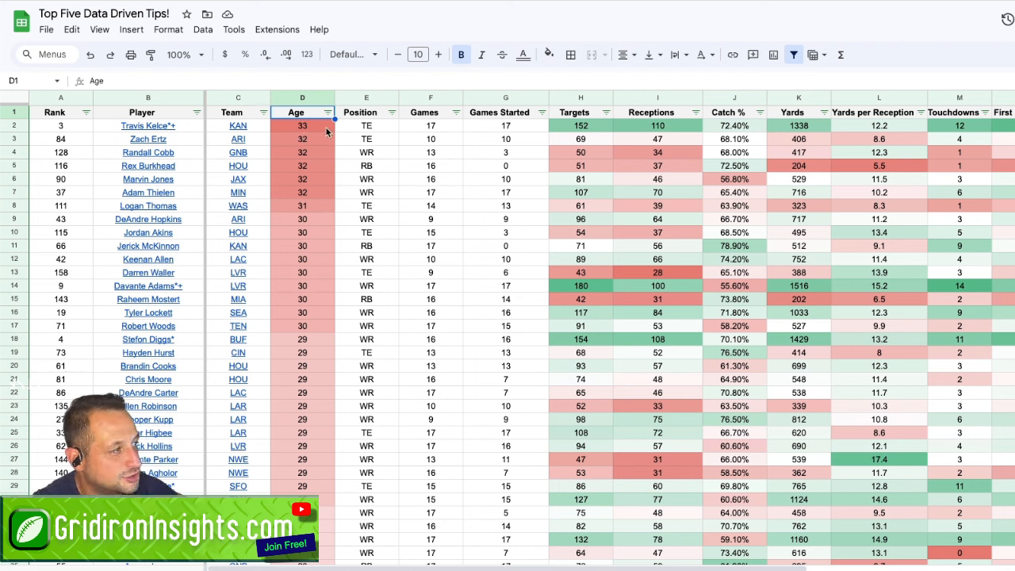
click(657, 125)
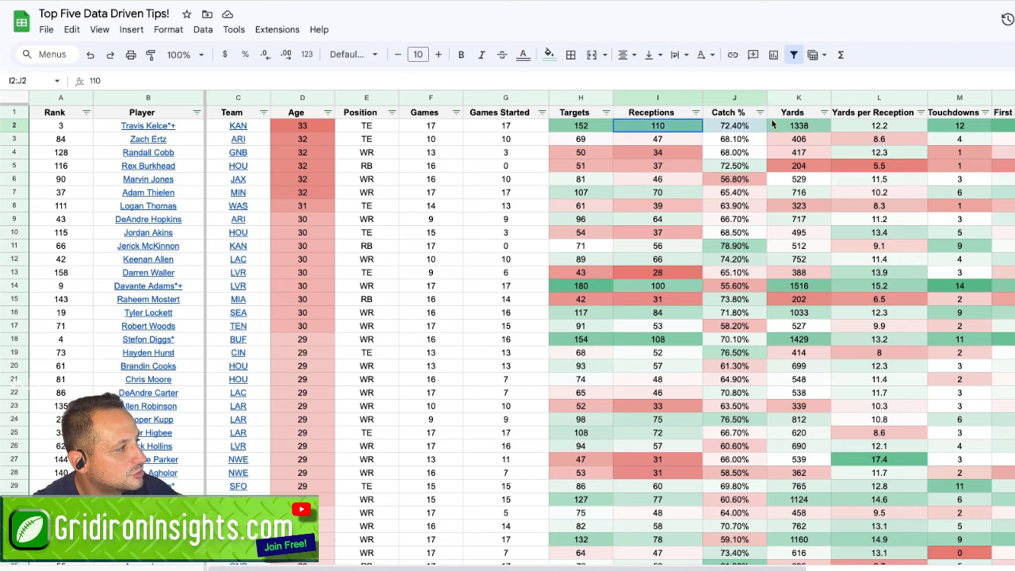
scroll(right, 3)
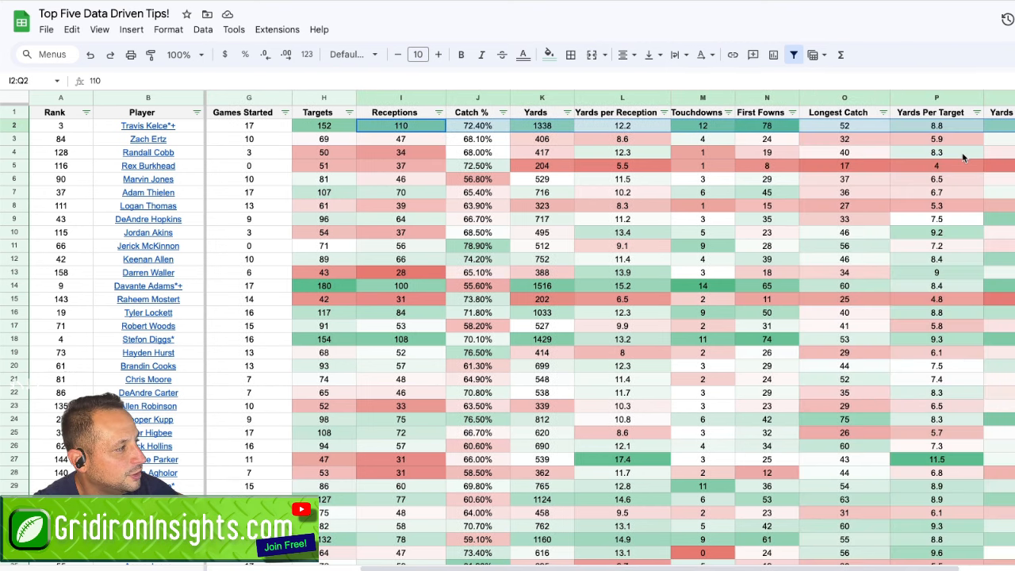
click(323, 125)
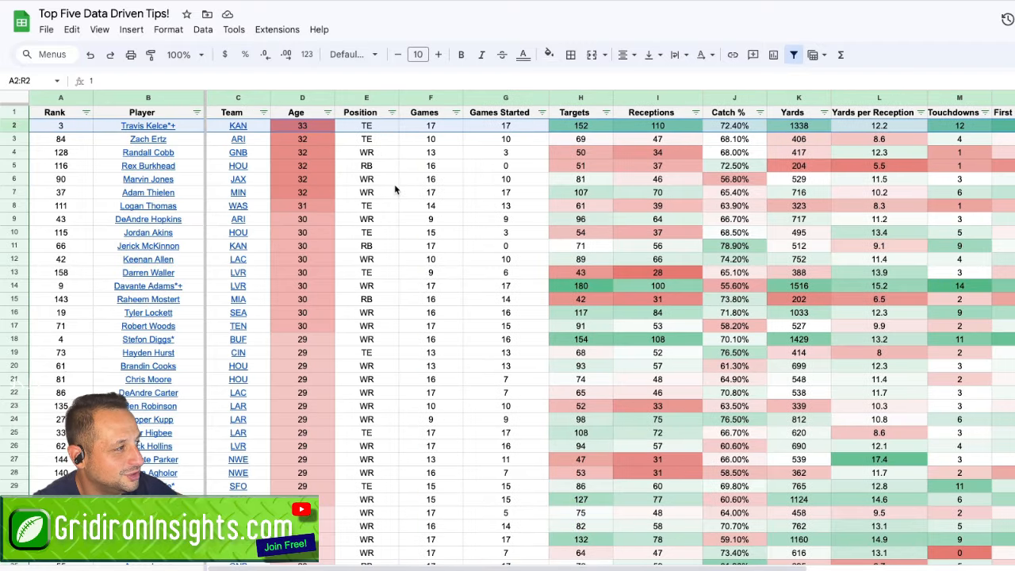
scroll(right, 3)
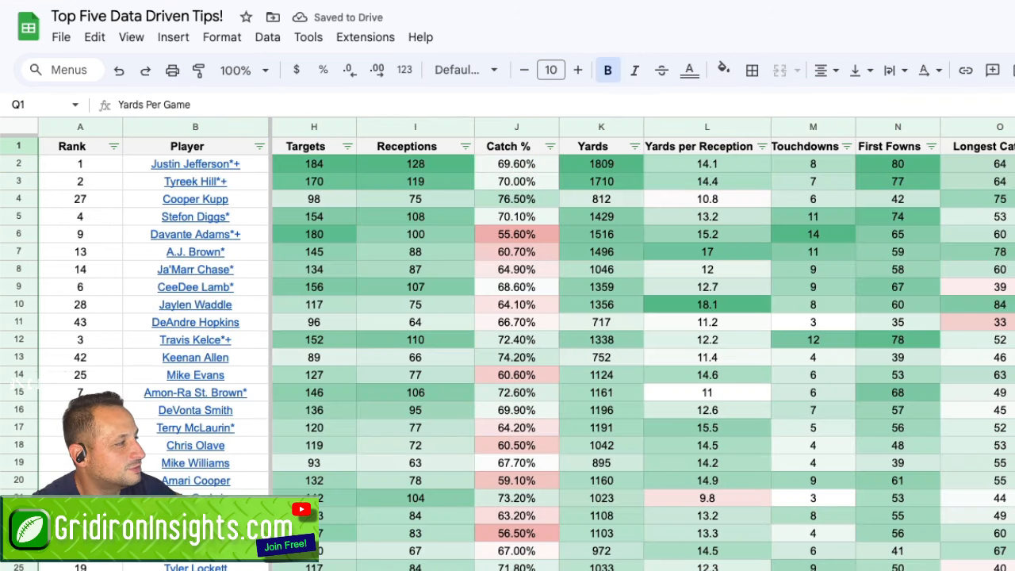
Review standout stats: Adams's 55.6% Catch %, Lamb's row, Hopkins's Yards Per Game, Kelce's 12 touchdowns.
click(516, 234)
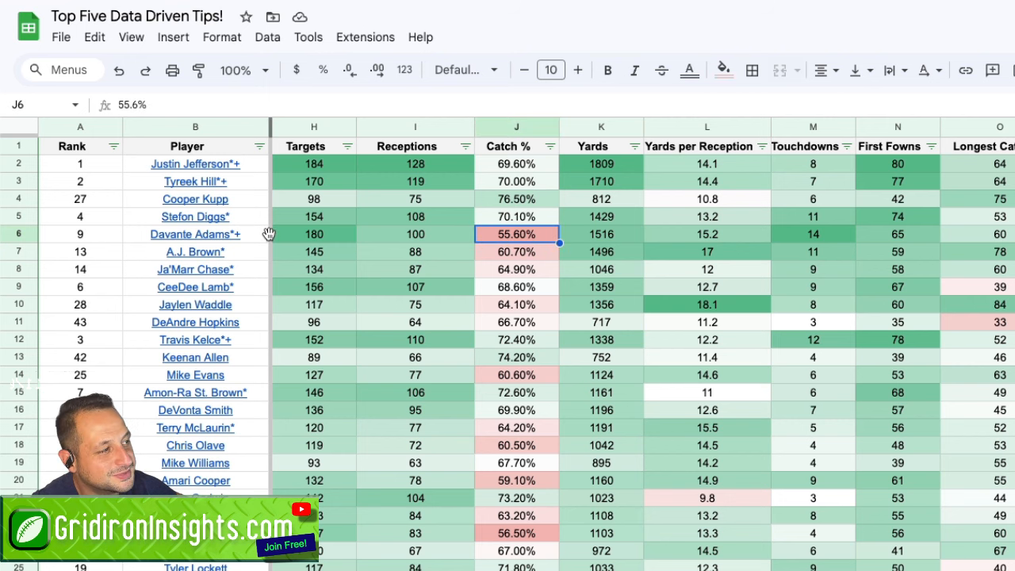
mouse_move(535, 248)
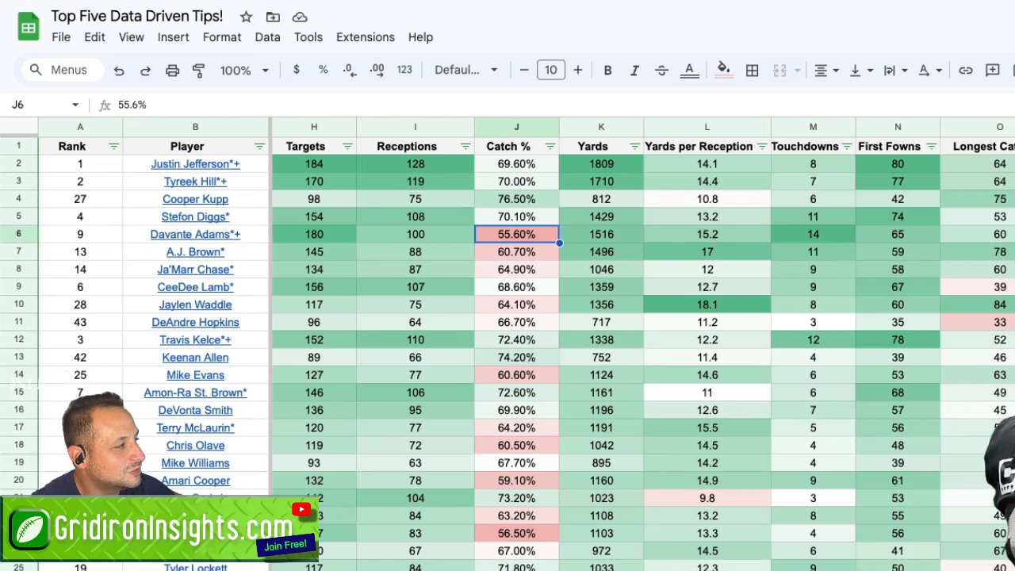
click(983, 287)
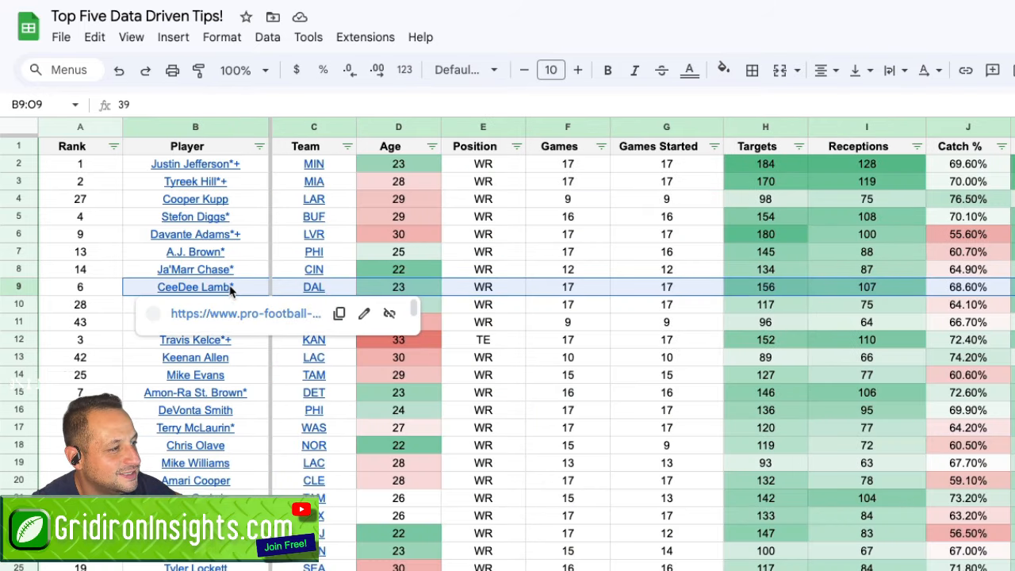
scroll(right, 3)
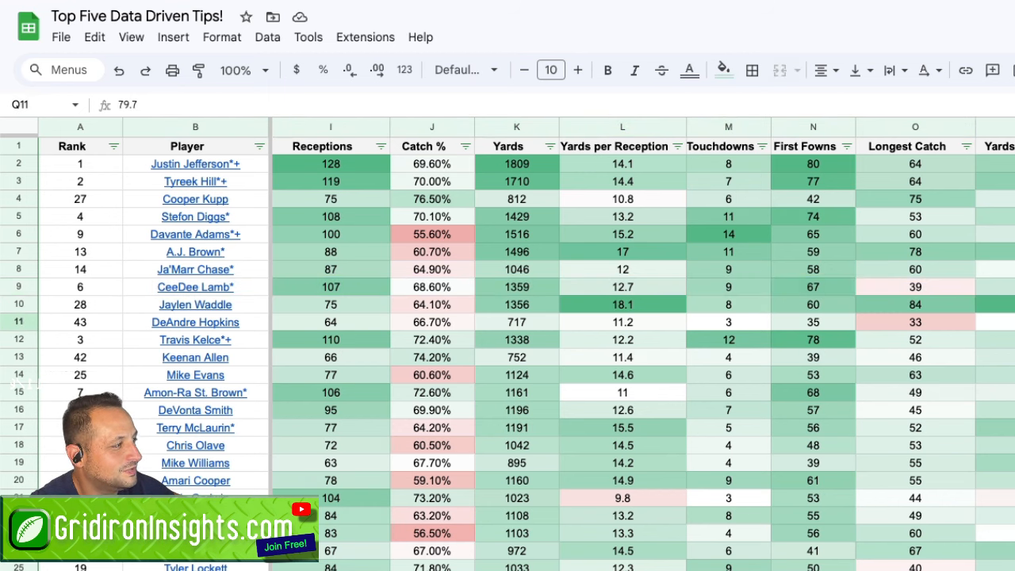
click(915, 322)
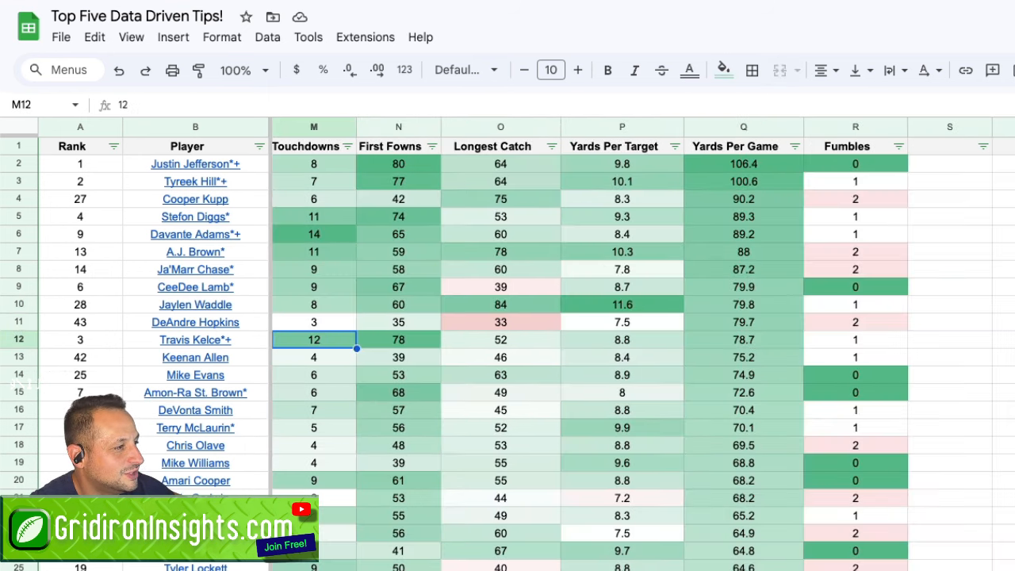
click(500, 322)
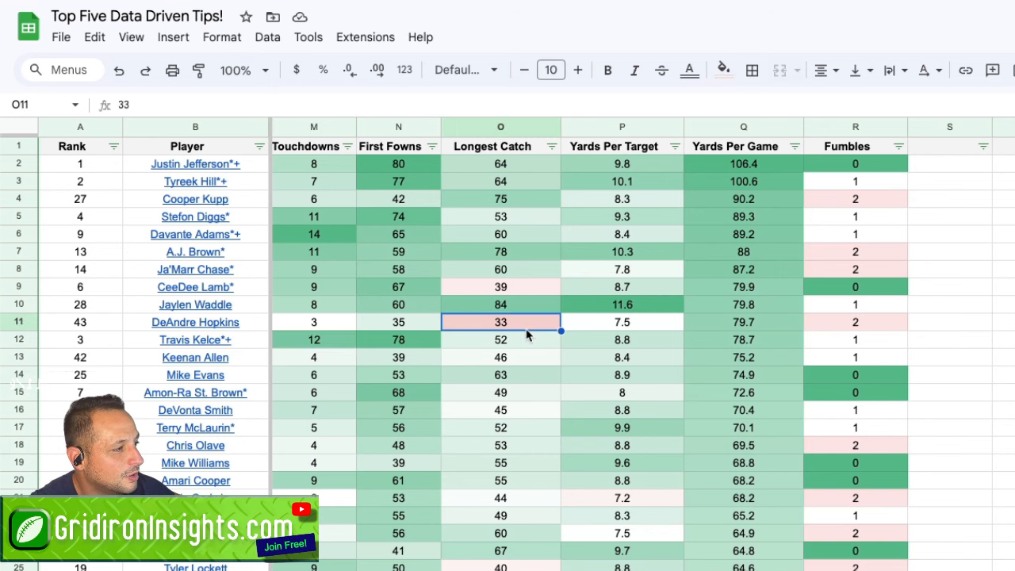
scroll(left, 3)
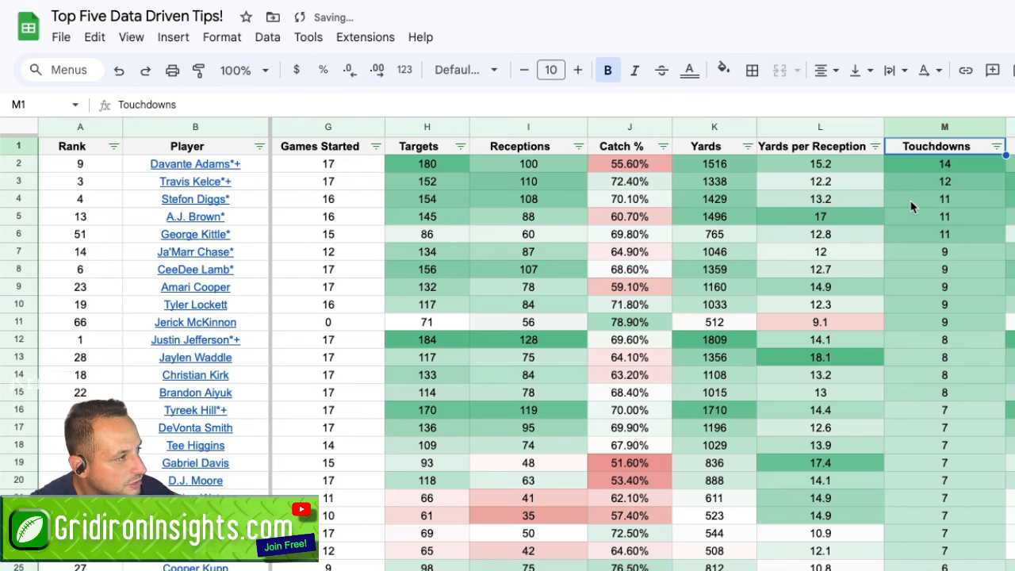
Inspect the top Touchdowns totals, led by Davante Adams with 14.
click(629, 146)
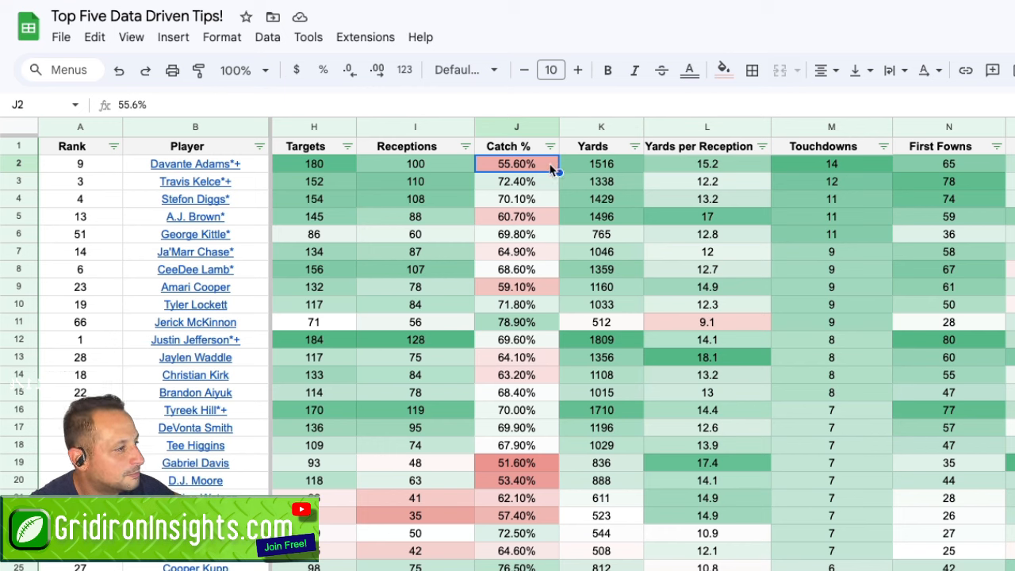
mouse_move(571, 151)
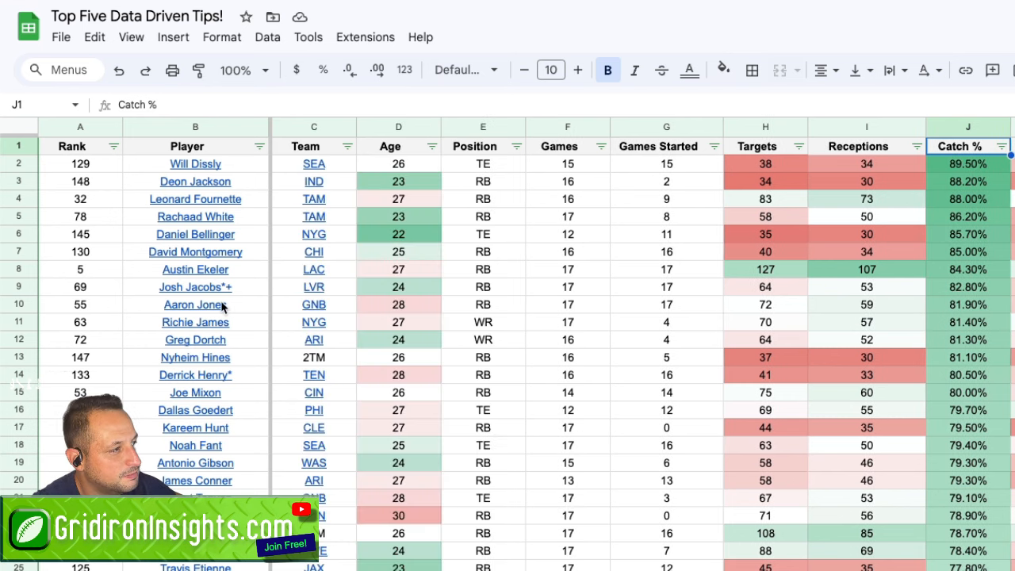
mouse_move(516, 147)
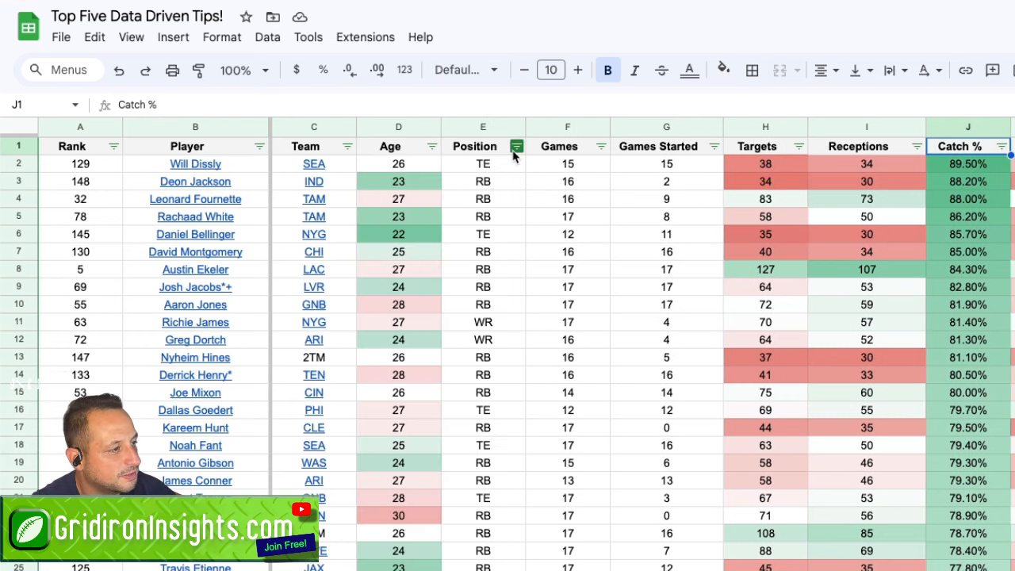
Filter Position to WR only by unchecking RB and TE.
click(516, 146)
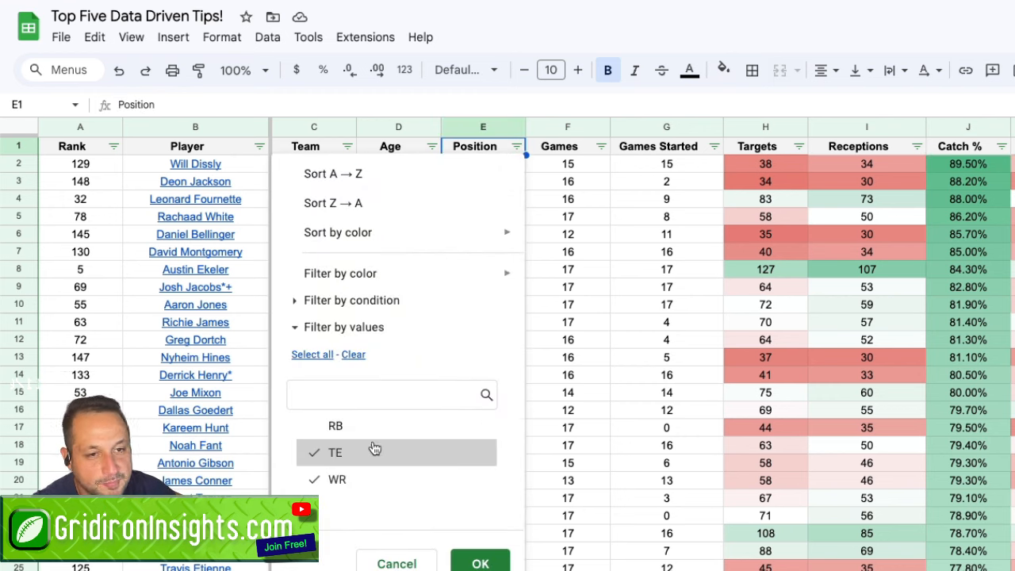
click(335, 452)
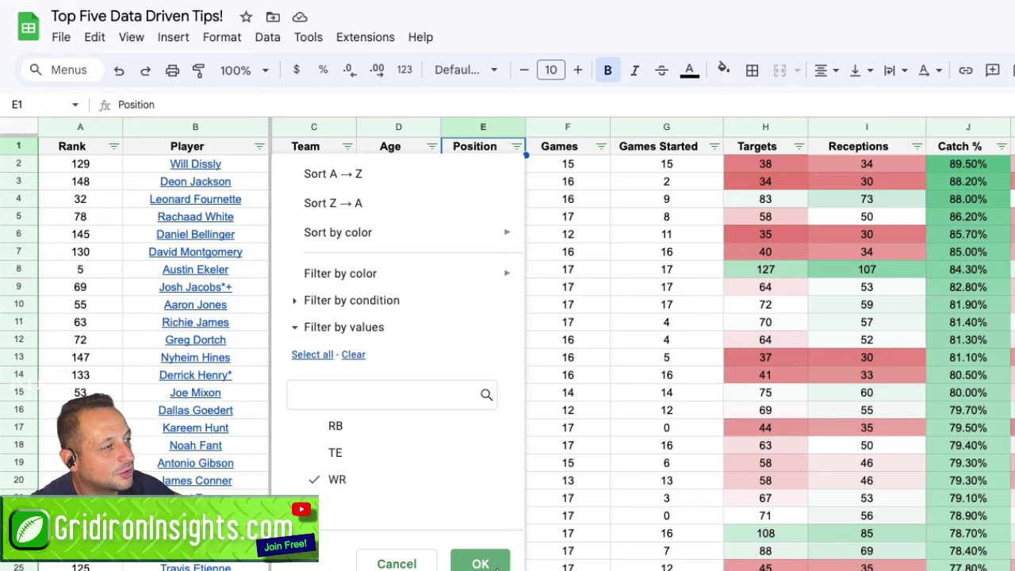
click(480, 563)
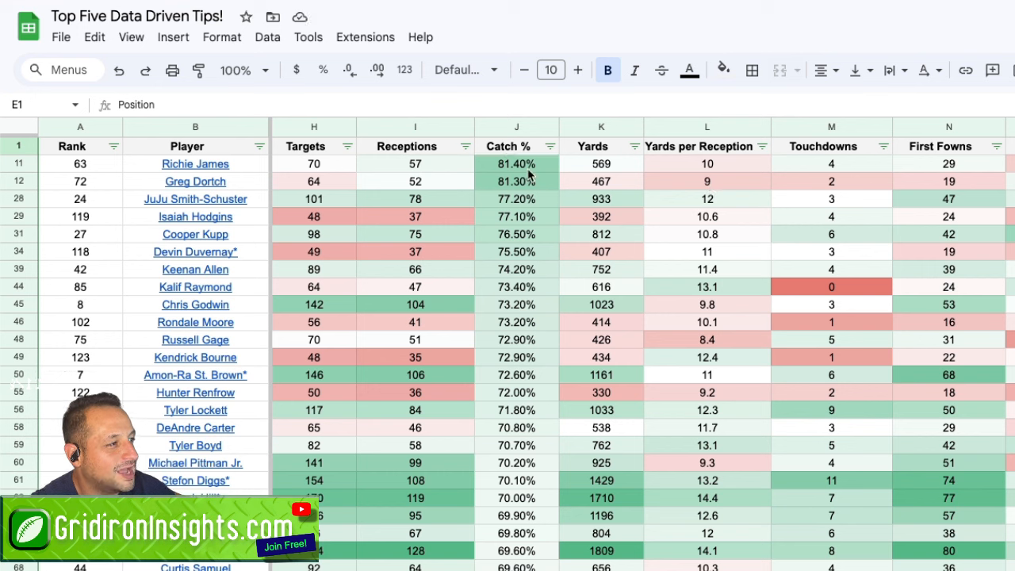
Review receptions, Catch % and touchdowns for Smith-Schuster, Hodgins and Godwin.
click(415, 199)
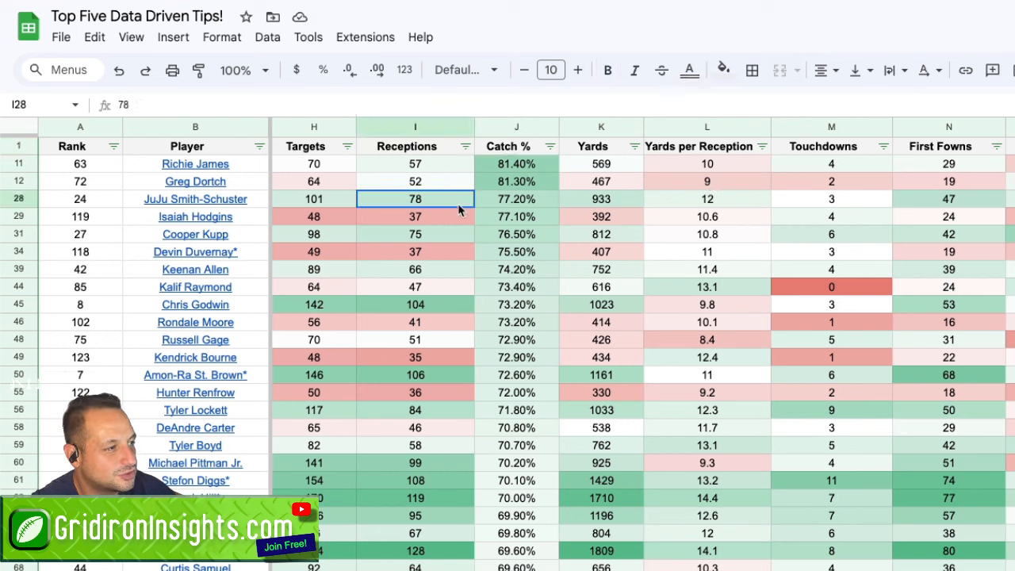
mouse_move(475, 208)
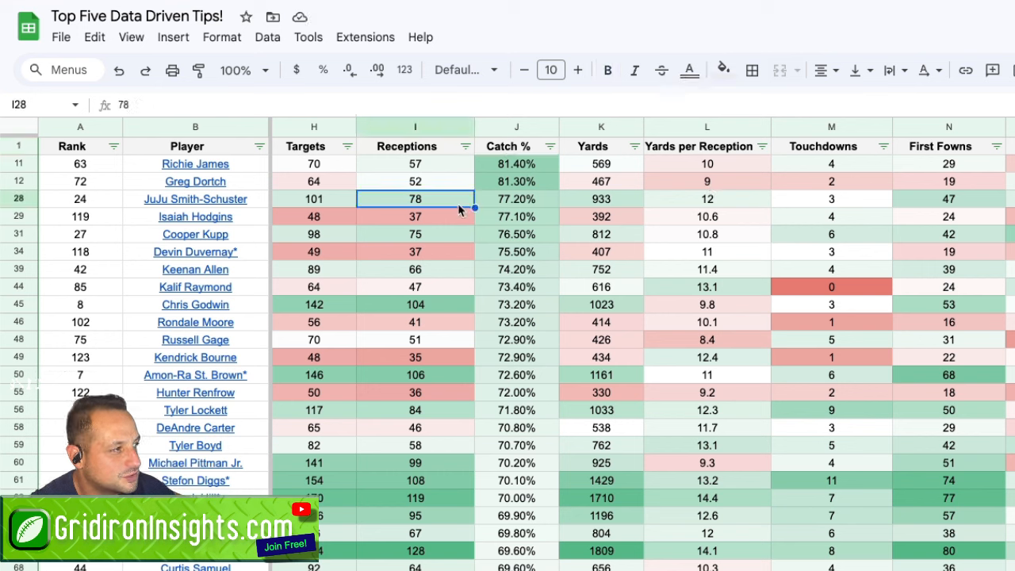
click(516, 199)
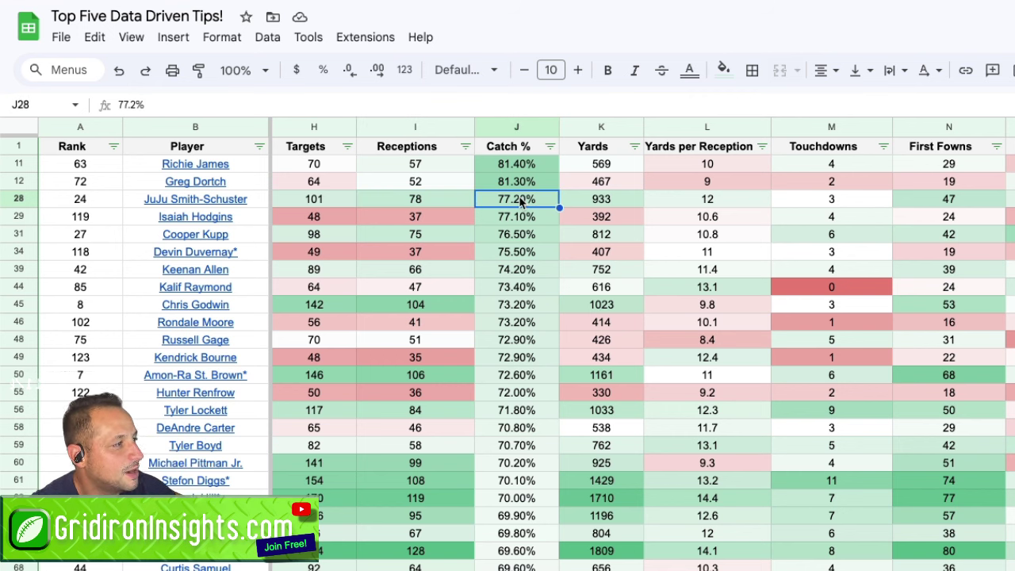
click(831, 198)
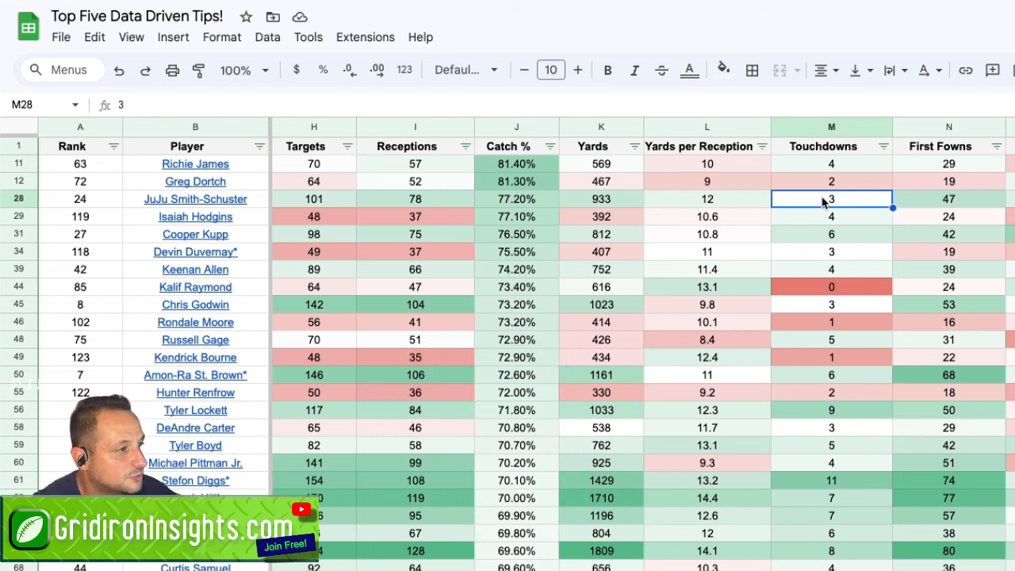
mouse_move(844, 202)
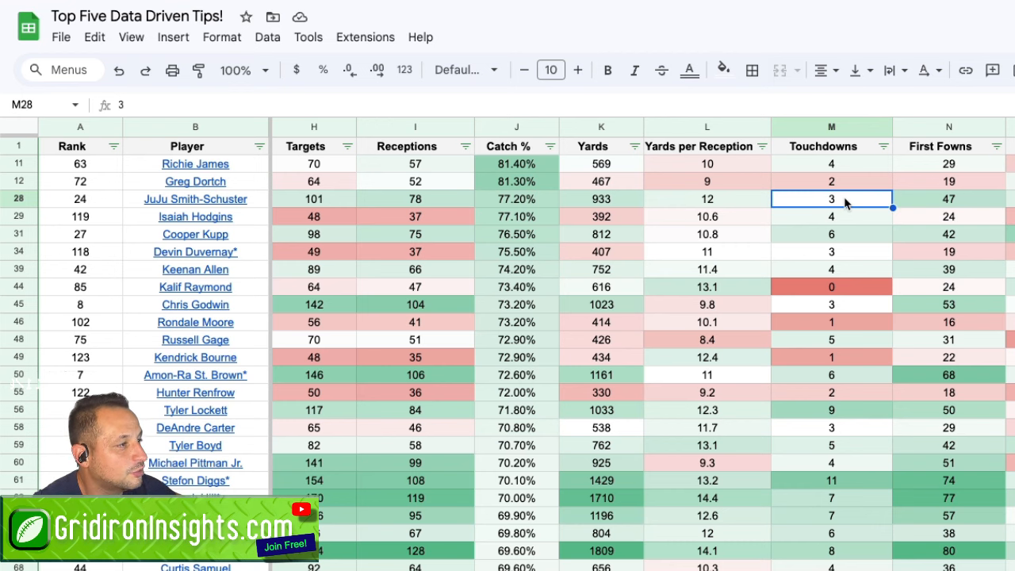
mouse_move(523, 164)
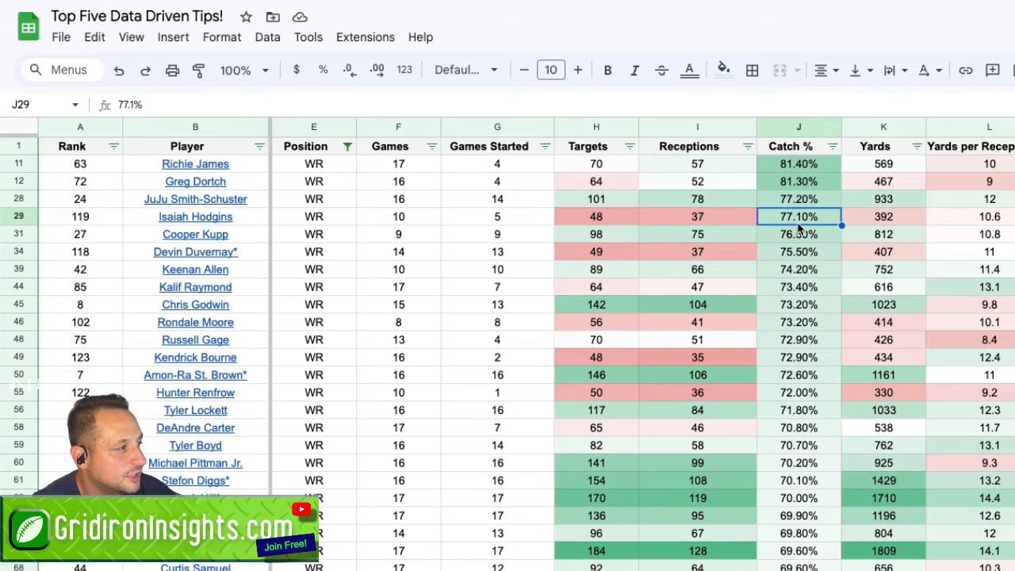
click(597, 216)
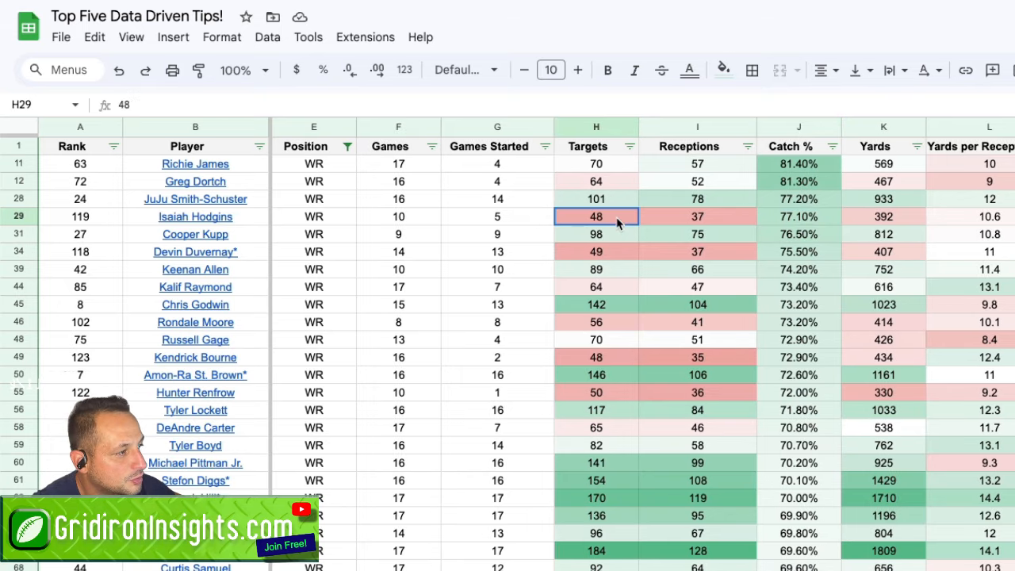
click(697, 216)
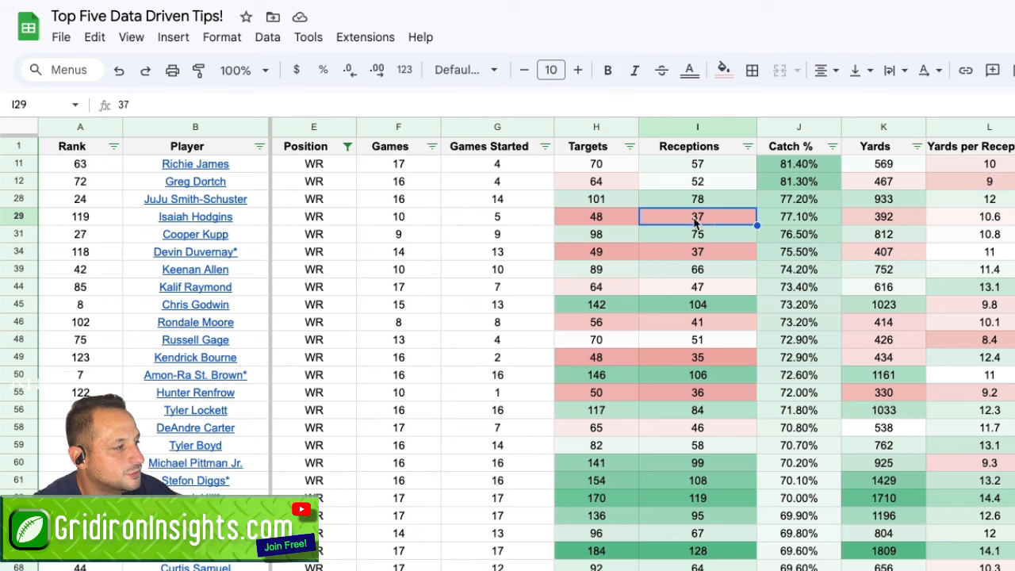
click(595, 304)
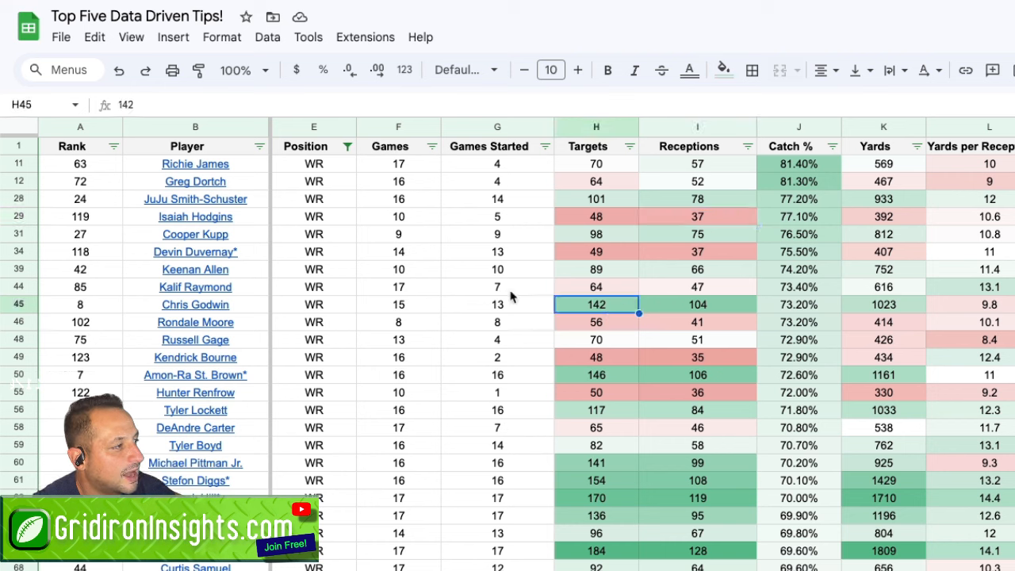
click(799, 304)
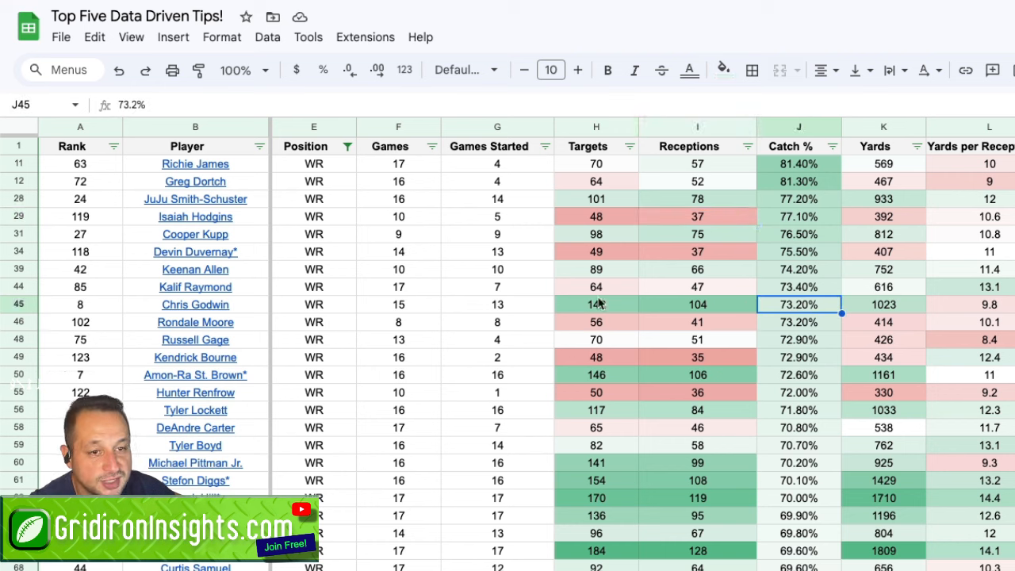
mouse_move(714, 309)
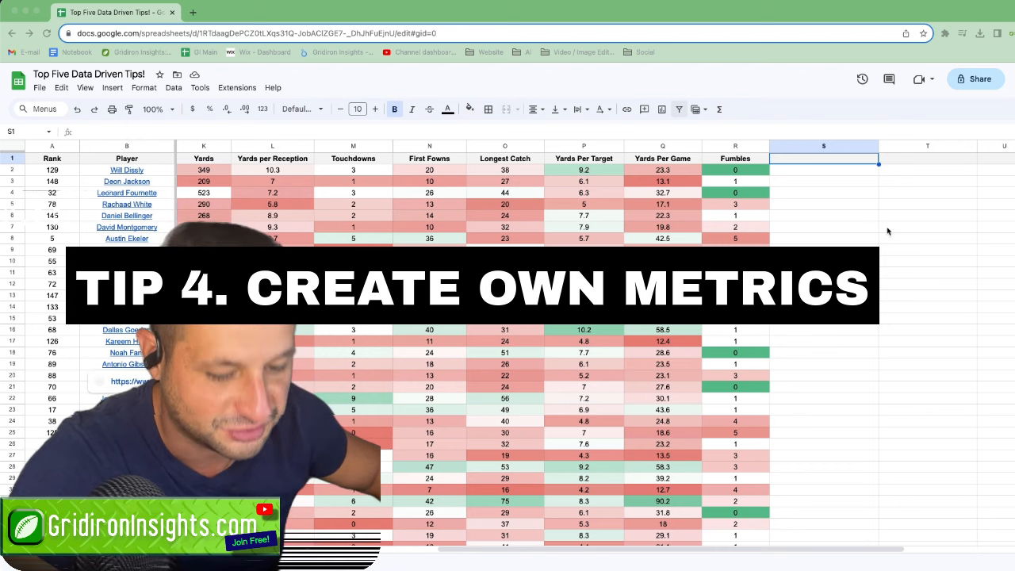
Enter 'Opportunity Efficiency Score' as the header in S1.
text(Opportunity Efficiency Score)
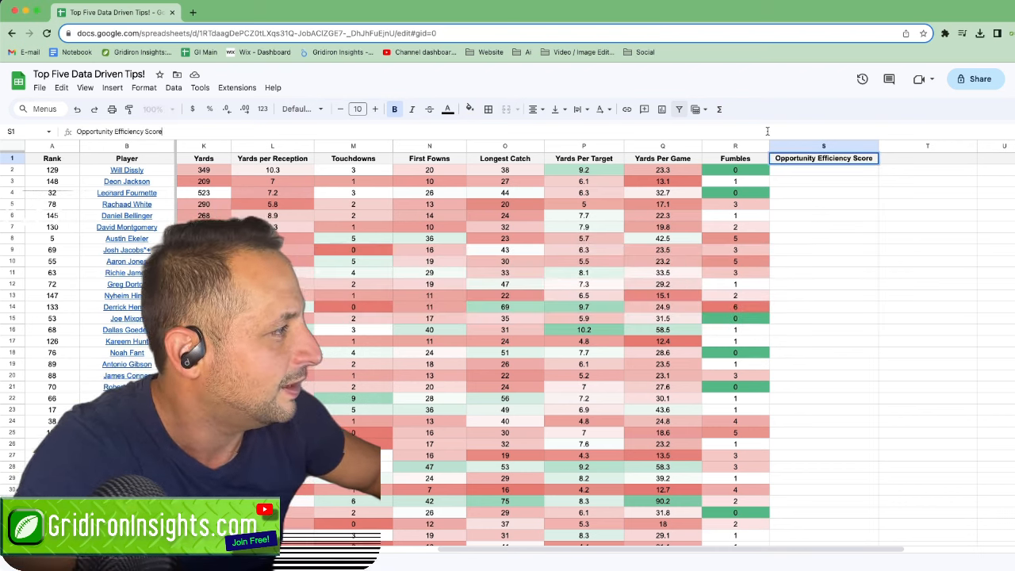
click(823, 216)
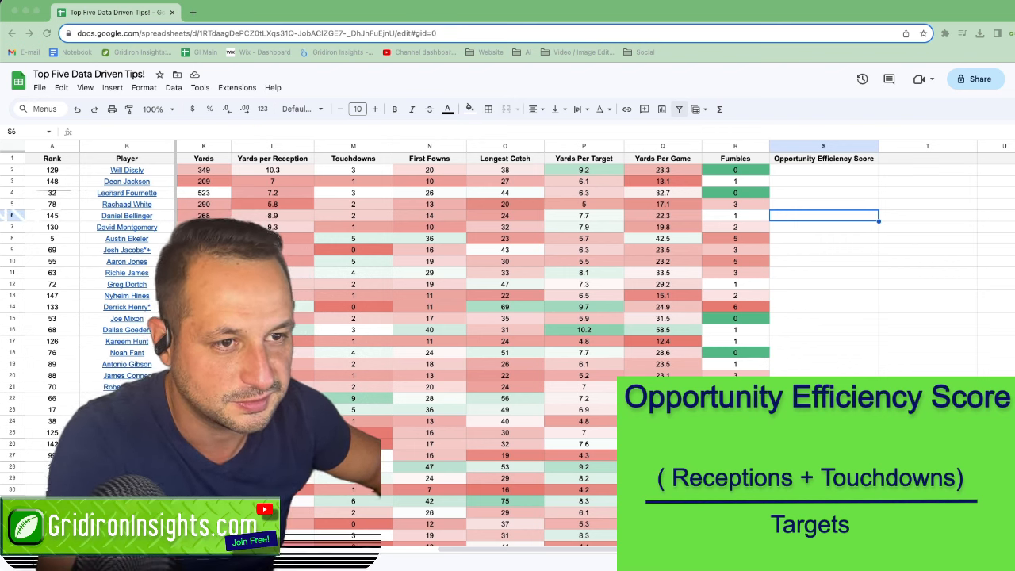
Enter =(I2 + M2) / H2 in S2 and select column S.
click(823, 170)
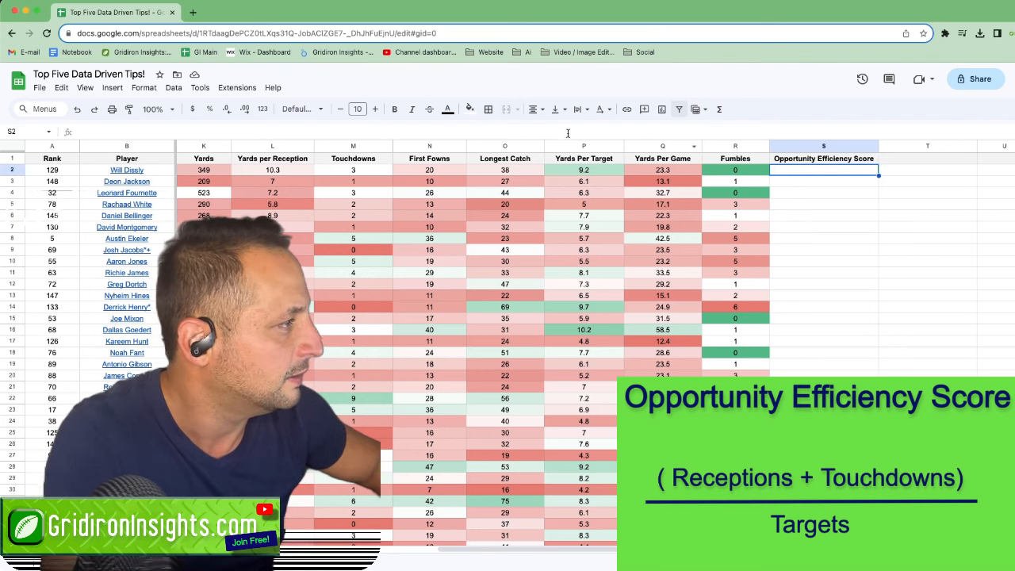
text(=(I2 + M2) / H2)
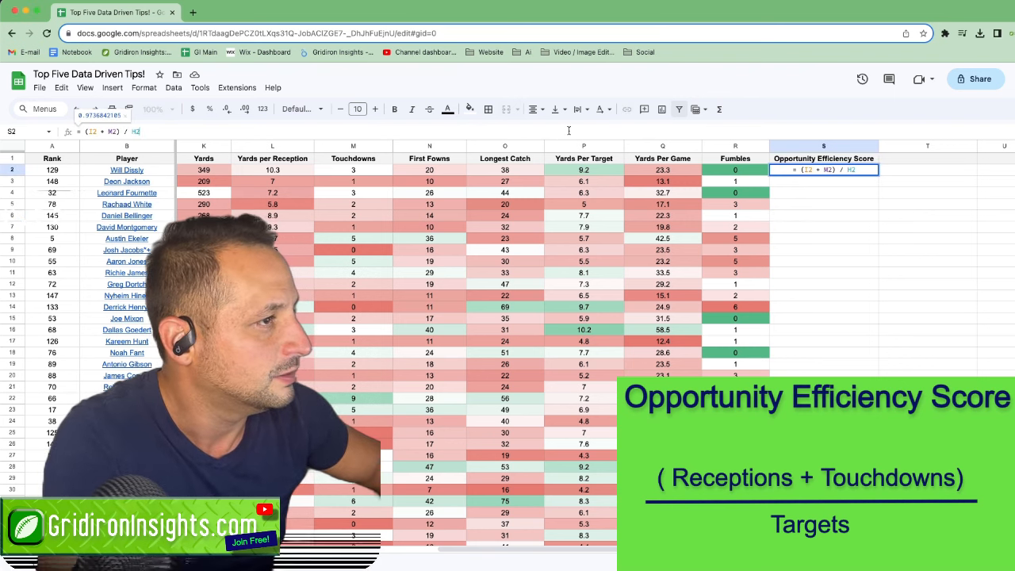
scroll(left, 3)
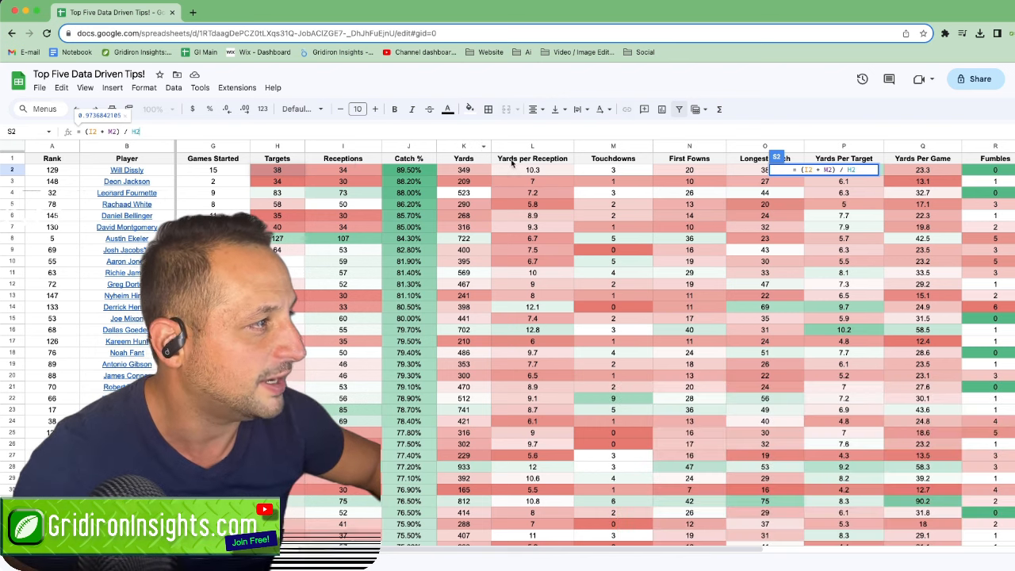
scroll(right, 3)
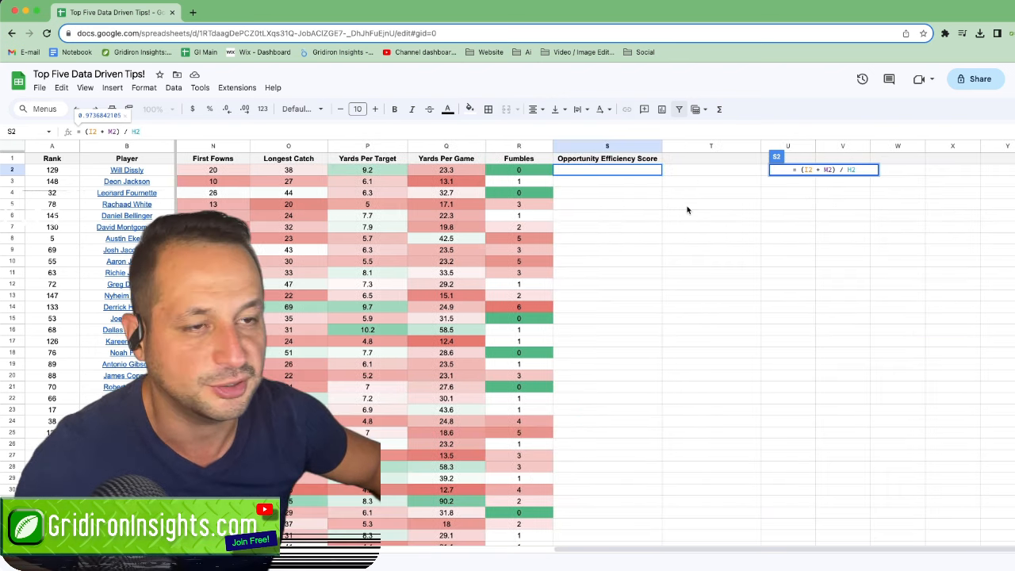
scroll(left, 3)
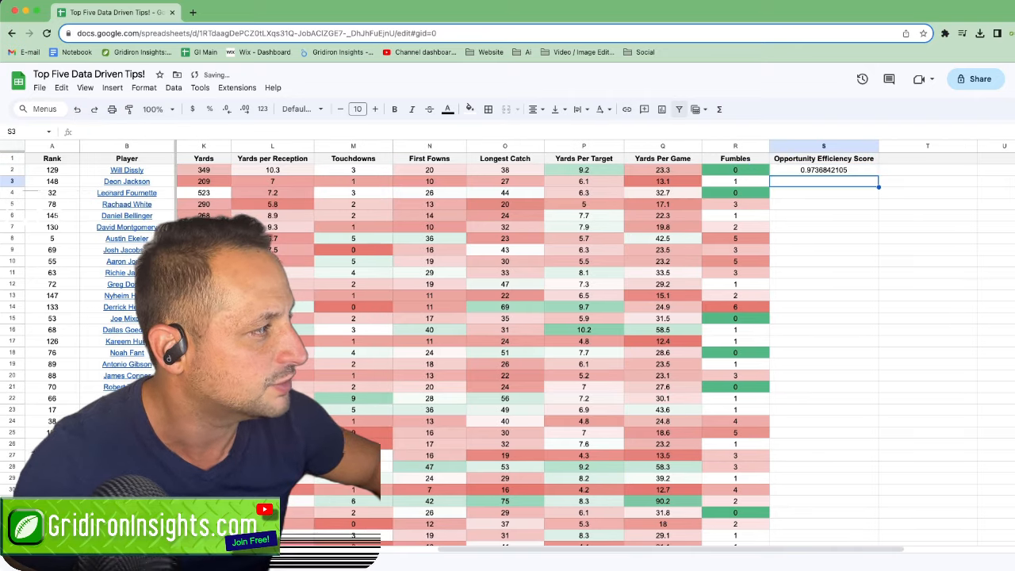
click(823, 146)
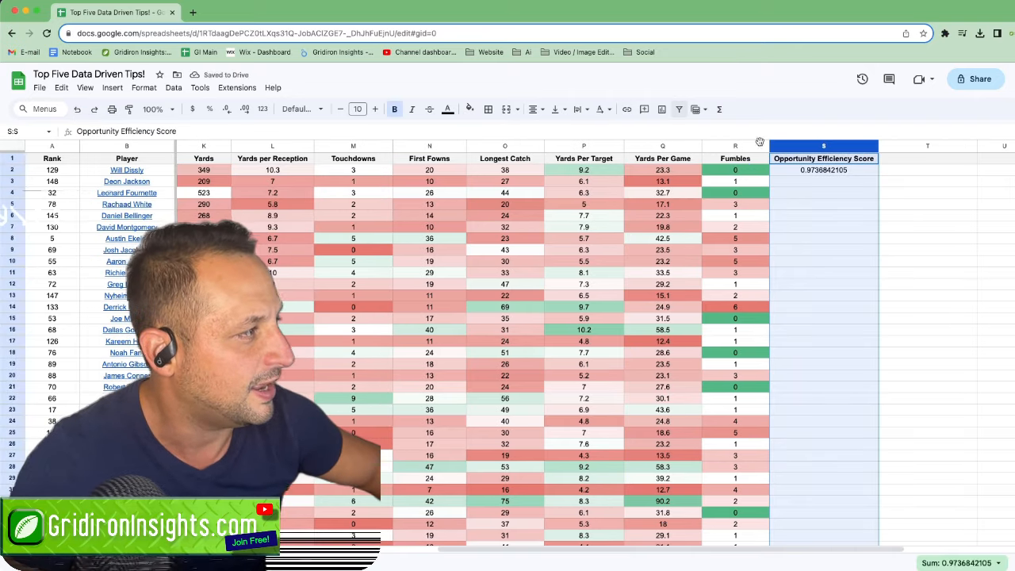
Format the scores as percentages and copy S2 down the whole column.
click(173, 87)
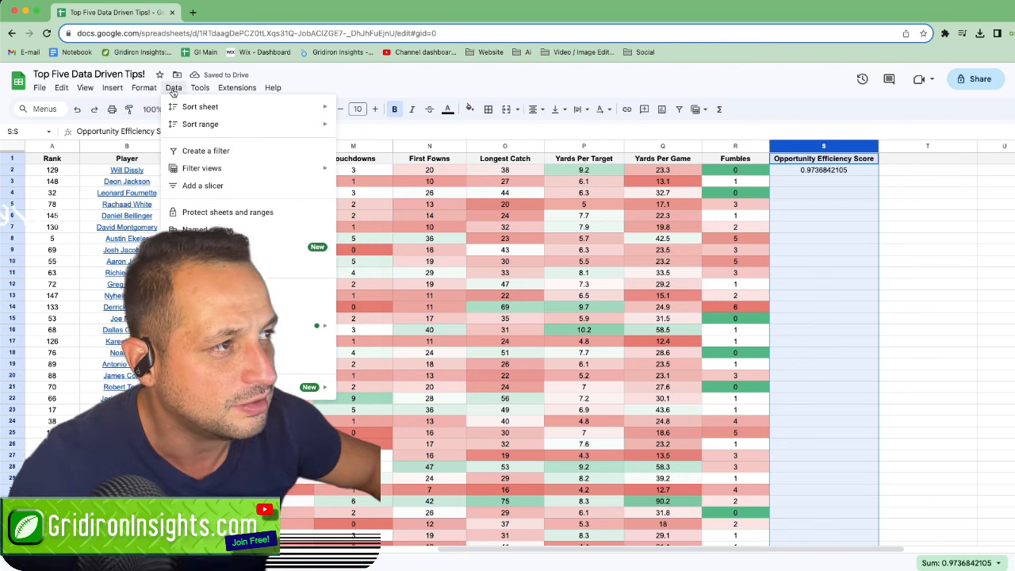
click(144, 87)
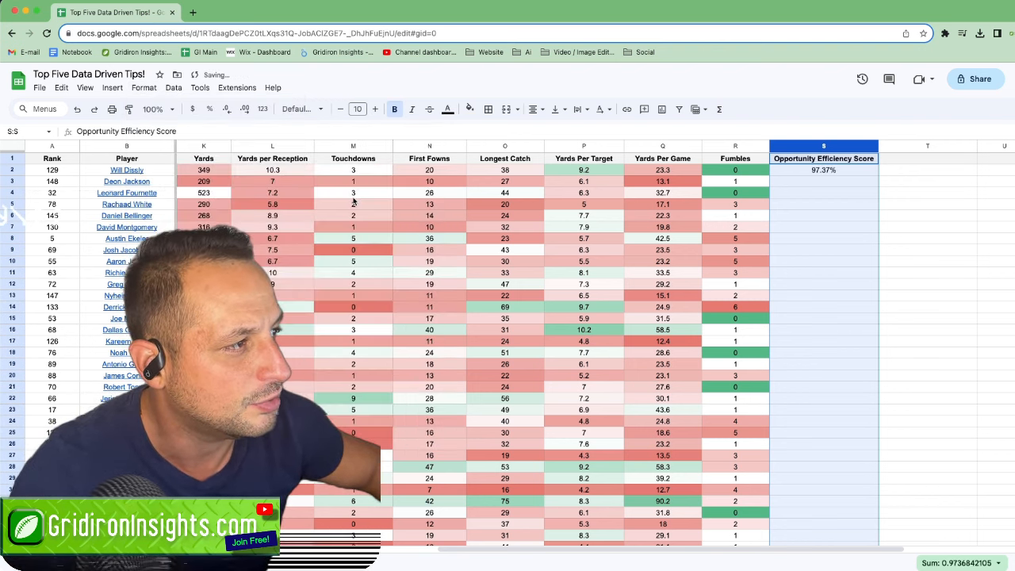
click(927, 204)
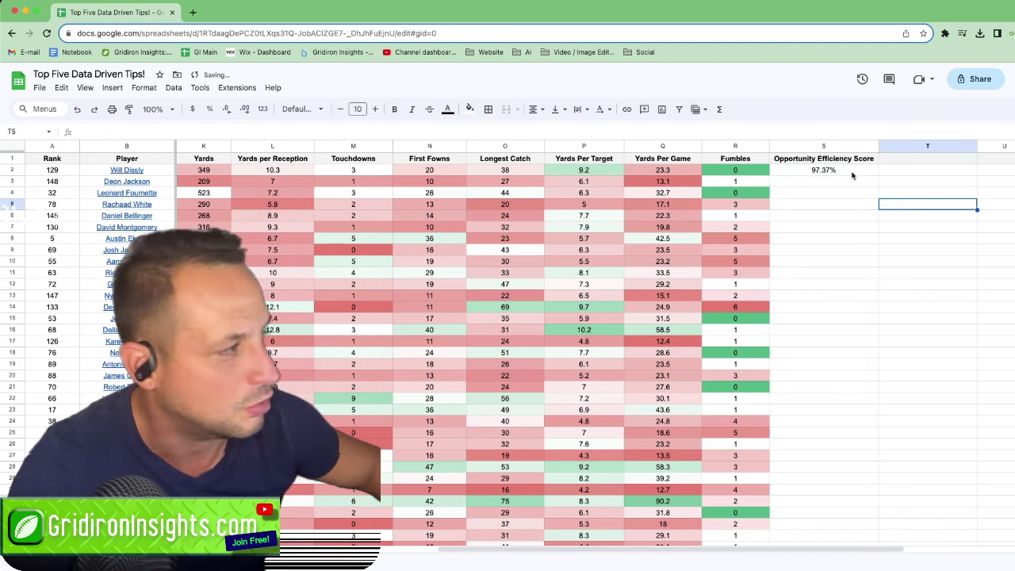
click(823, 169)
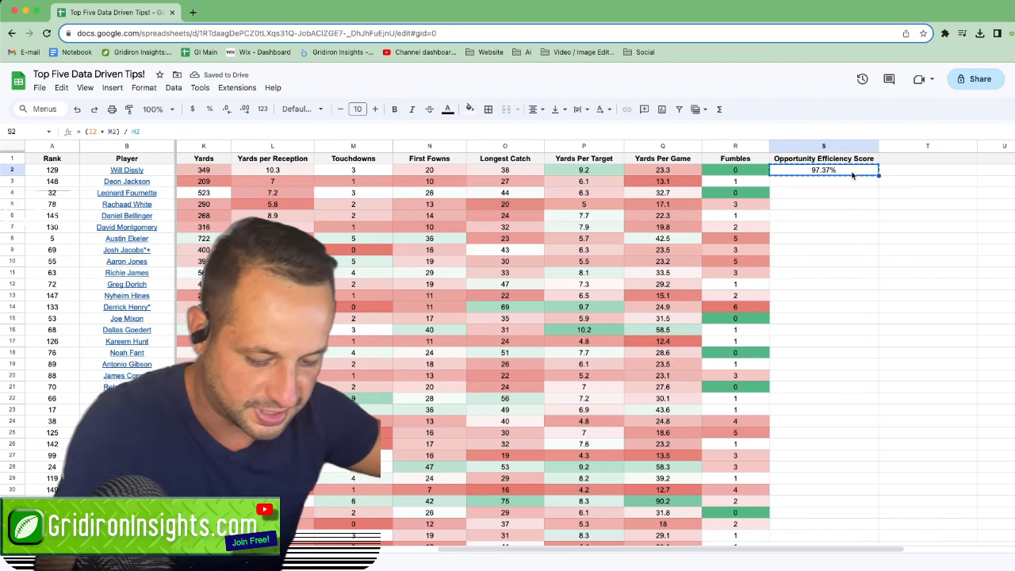
scroll(down, 3)
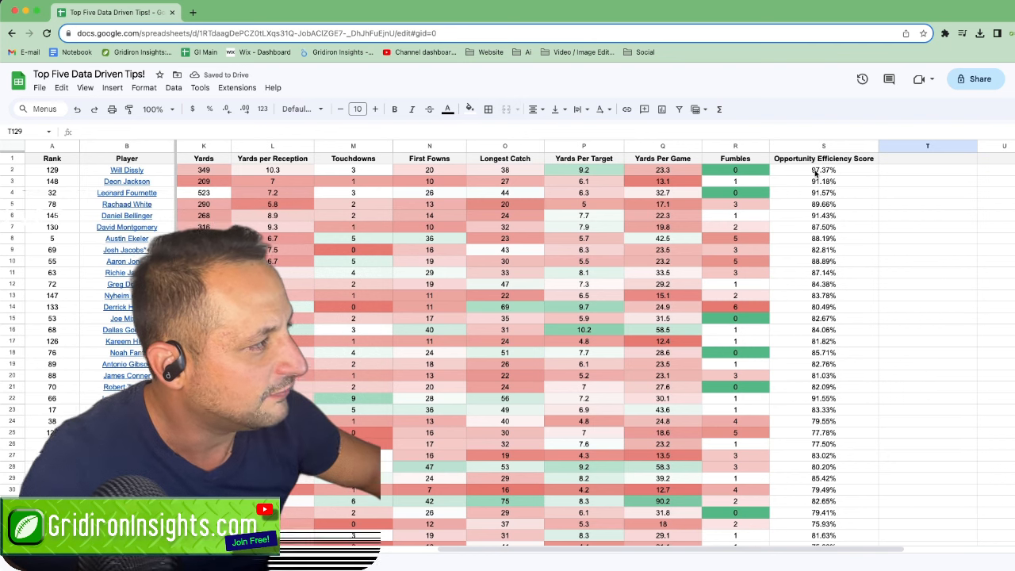
click(823, 145)
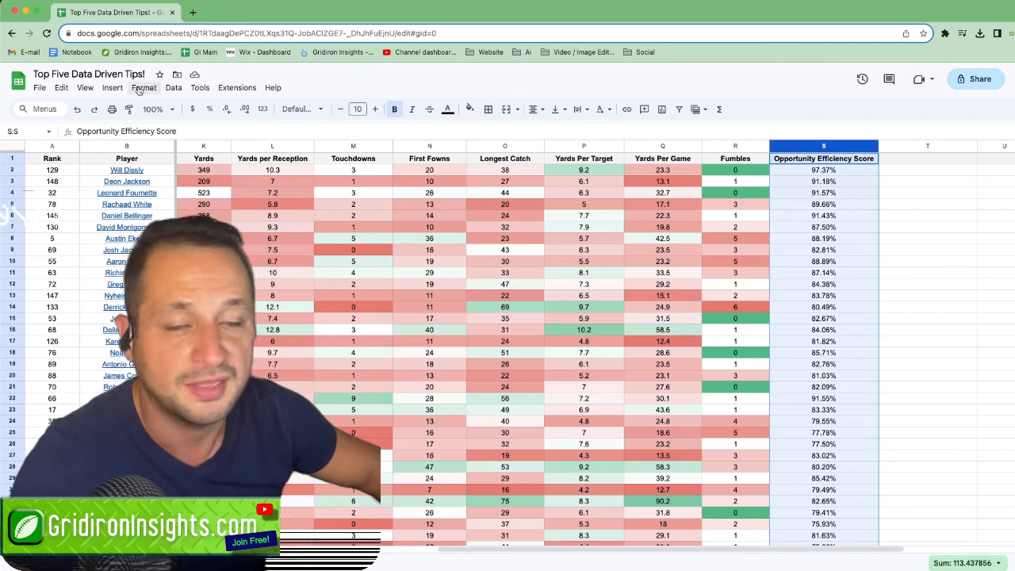
Apply a red-to-green color scale rule to the Opportunity Efficiency Score column.
click(144, 87)
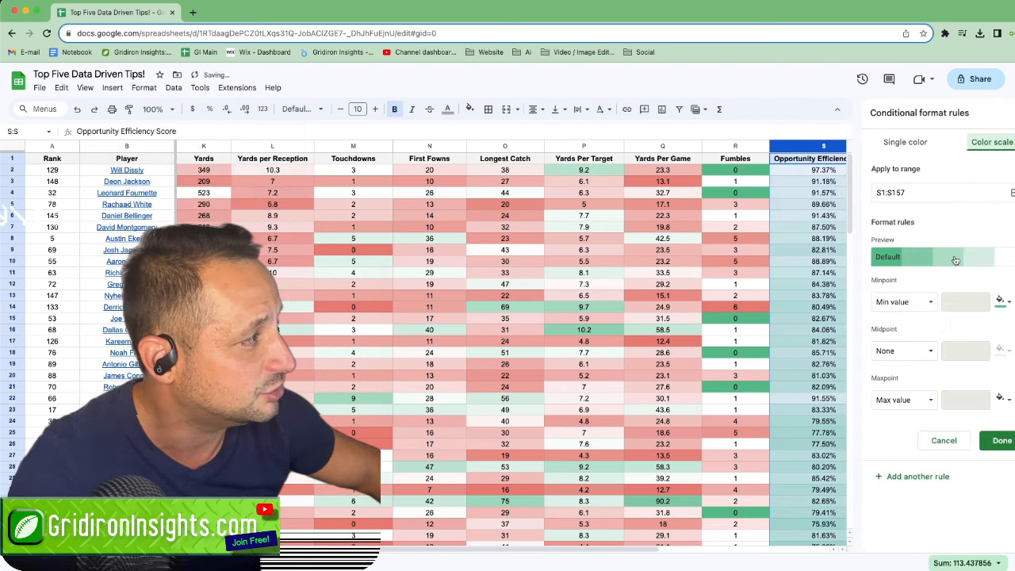
click(900, 351)
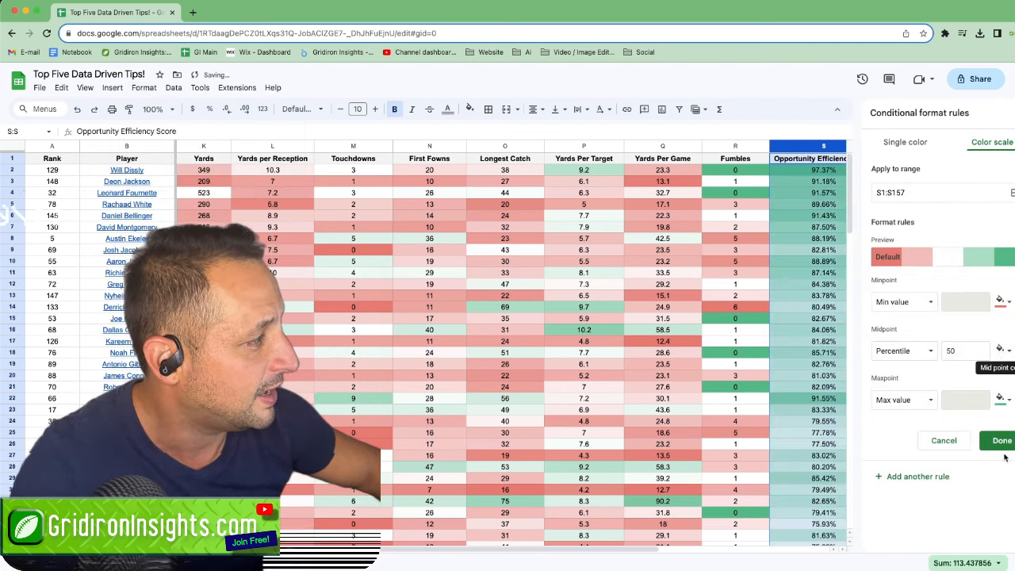
click(1000, 441)
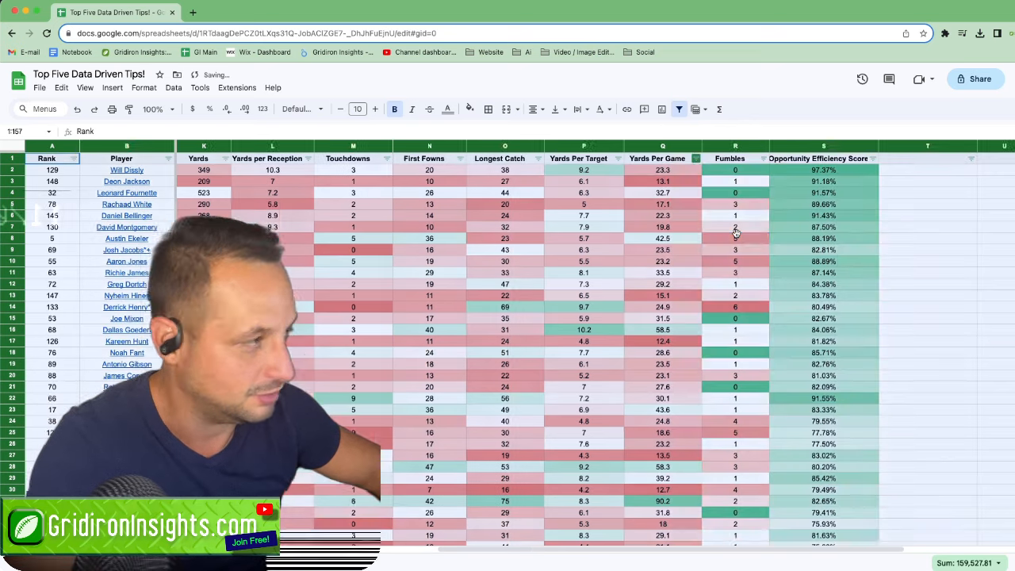
Sort the table Z→A by Opportunity Efficiency Score from its header filter.
click(927, 216)
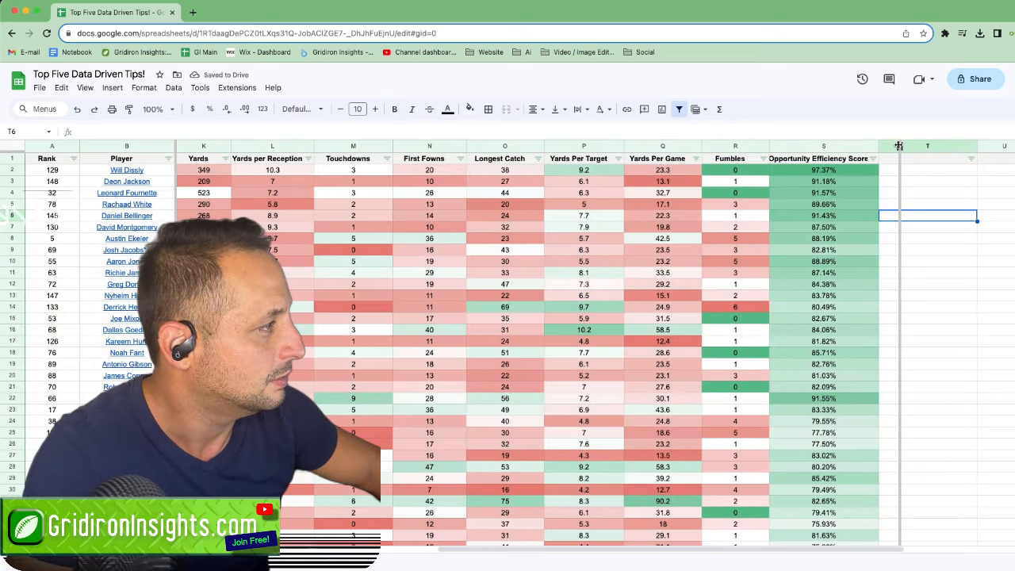
click(895, 158)
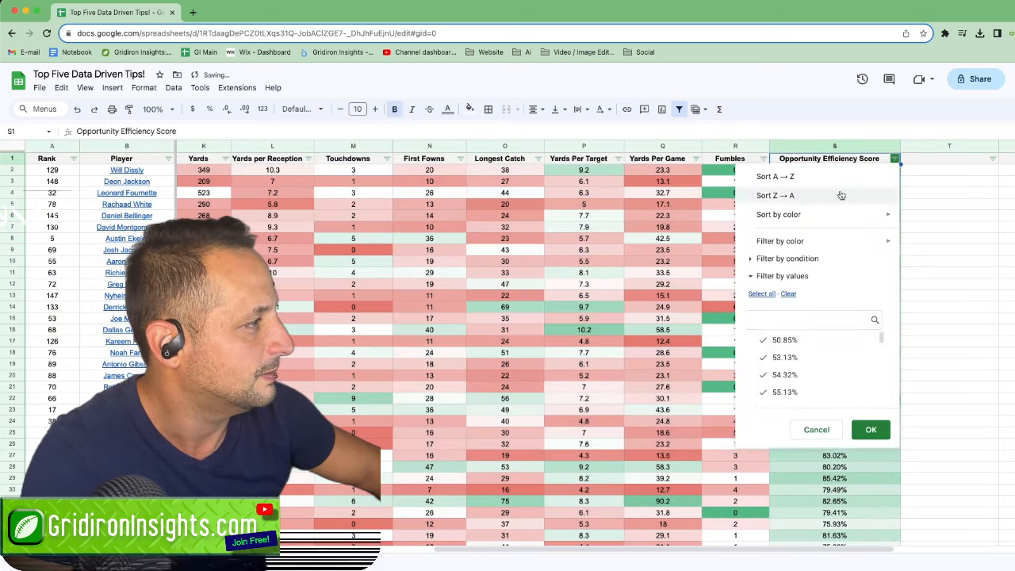
click(870, 429)
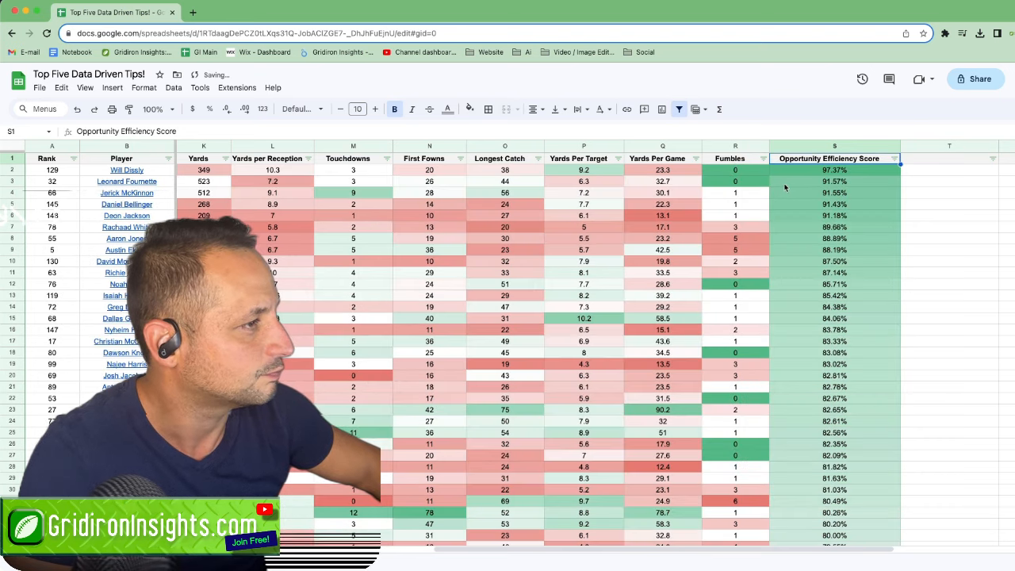
scroll(left, 3)
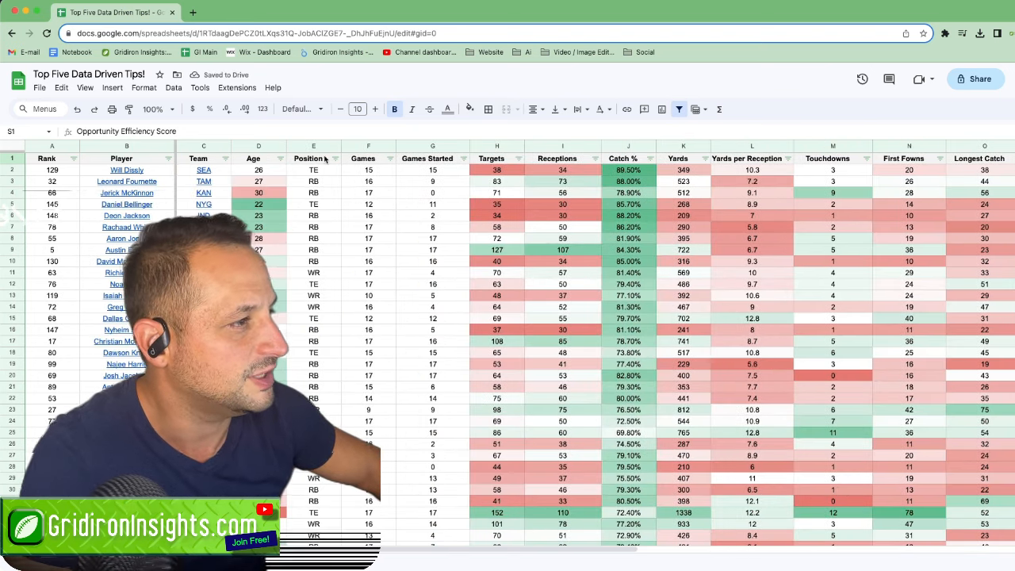
Filter the Position column to WR only and scroll through the results.
click(336, 159)
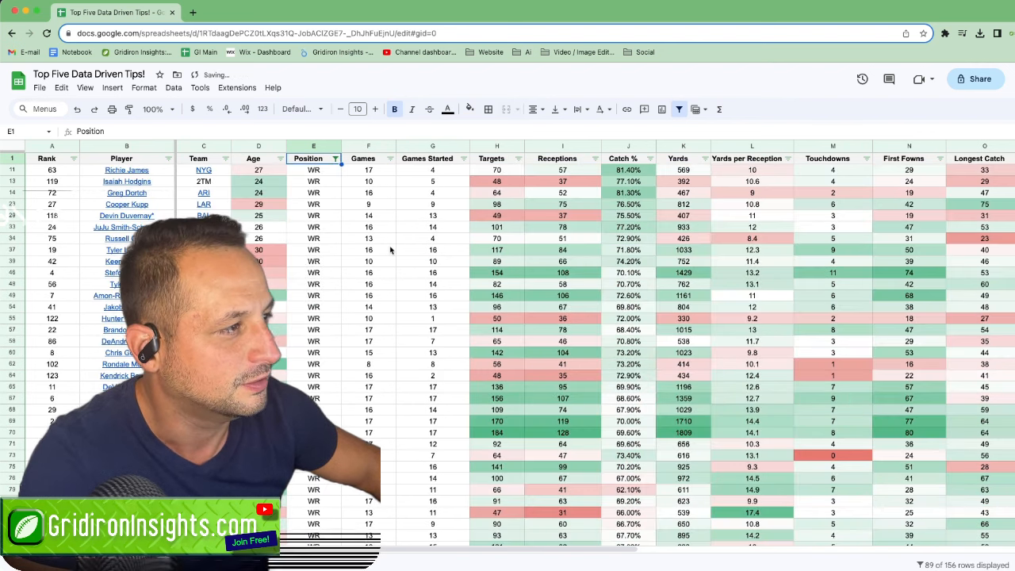
scroll(right, 3)
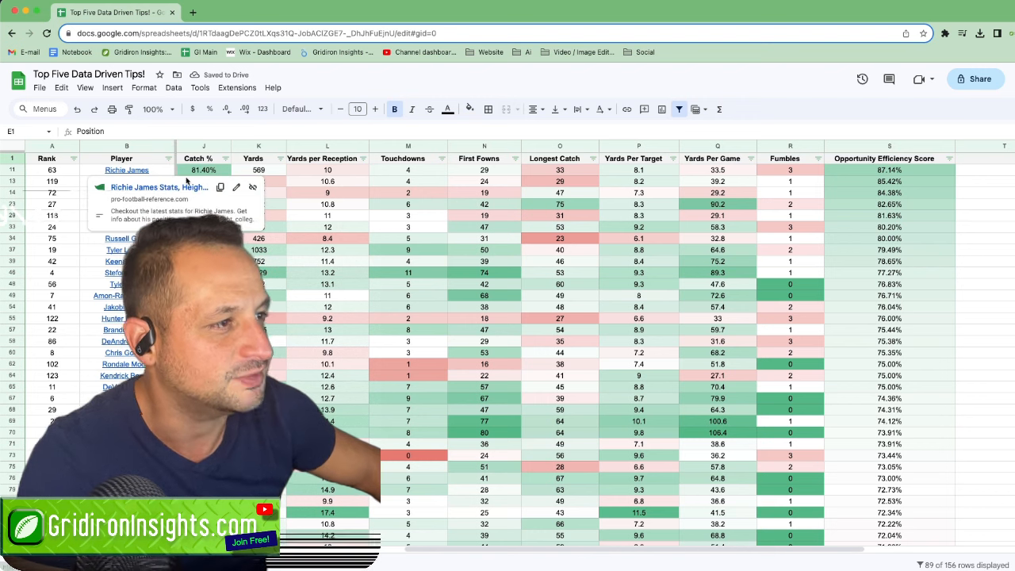
click(560, 375)
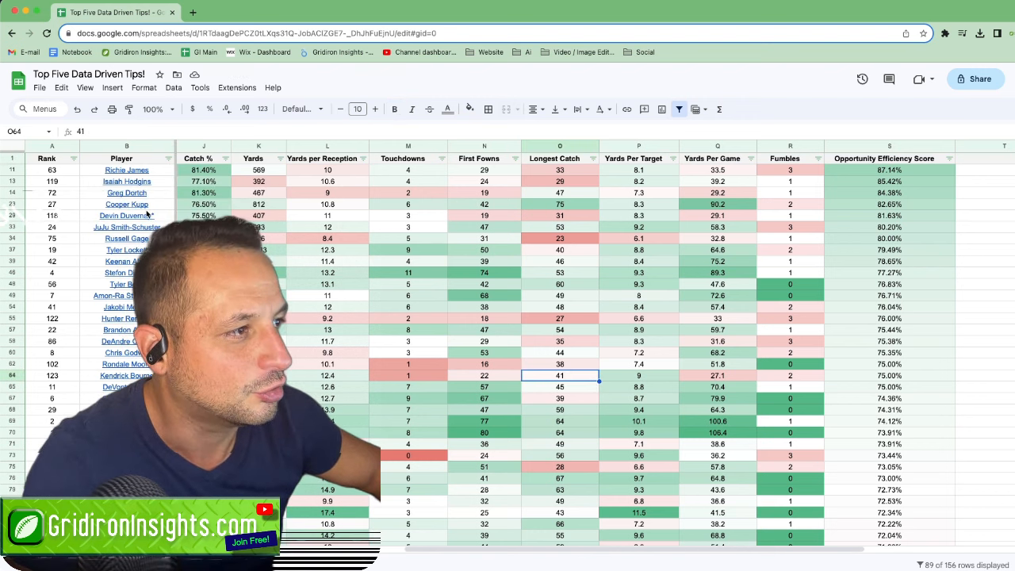
scroll(left, 3)
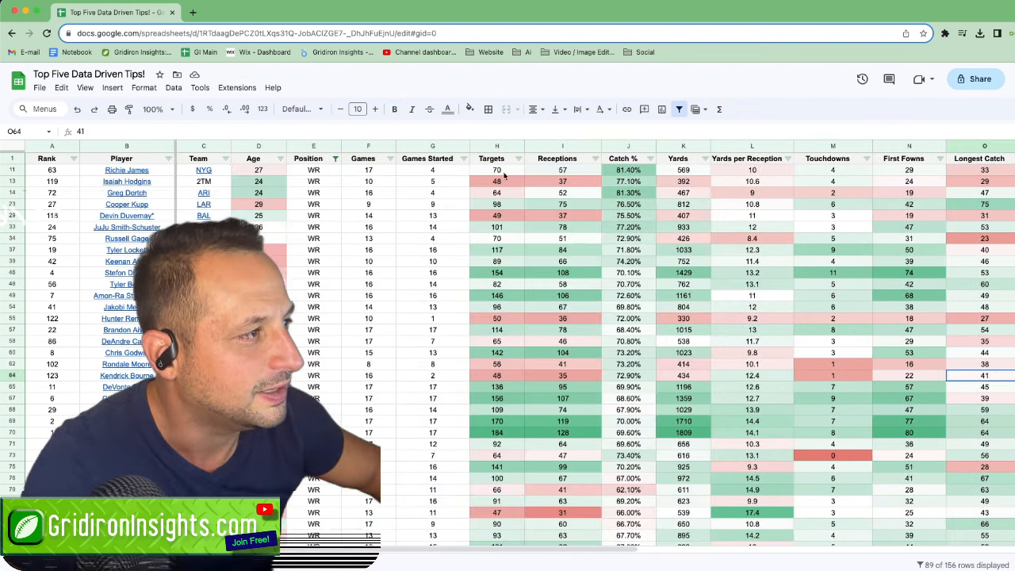
click(432, 170)
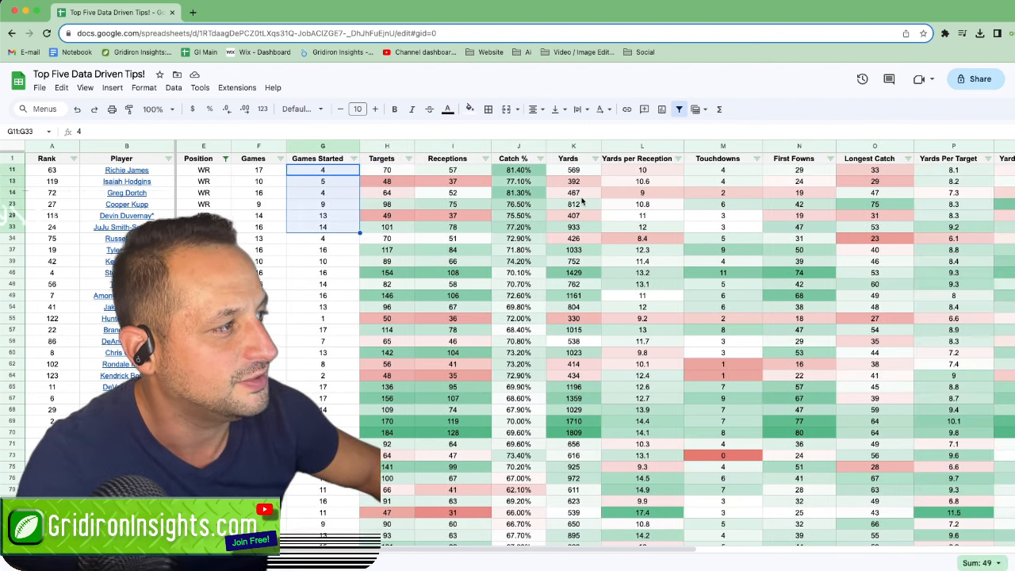
scroll(right, 3)
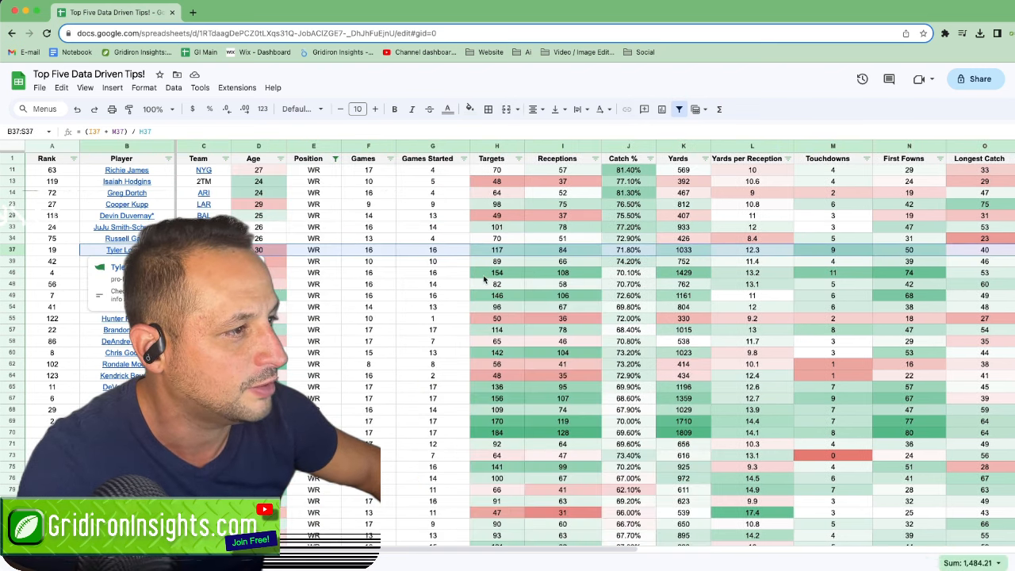
click(563, 284)
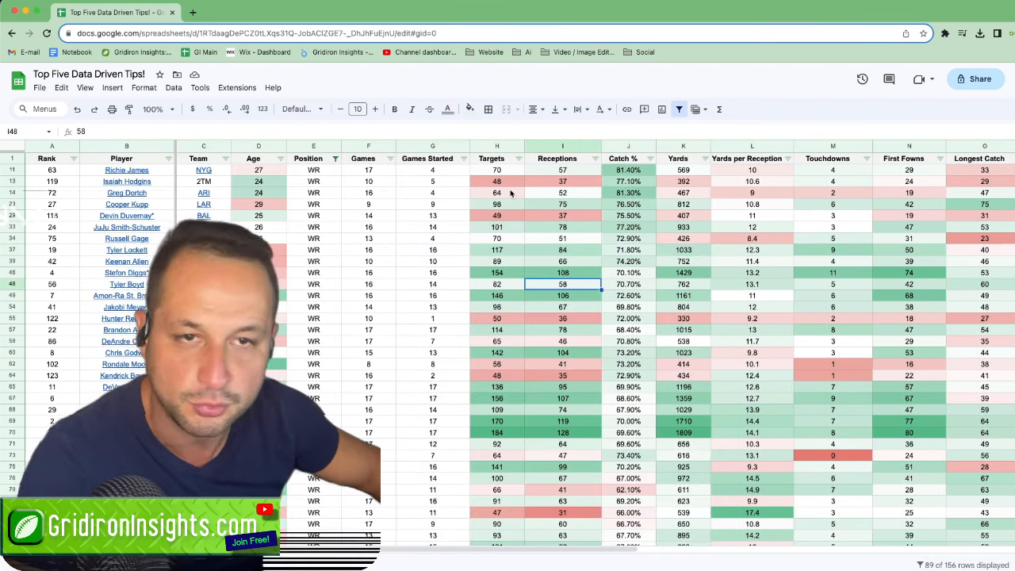
scroll(right, 3)
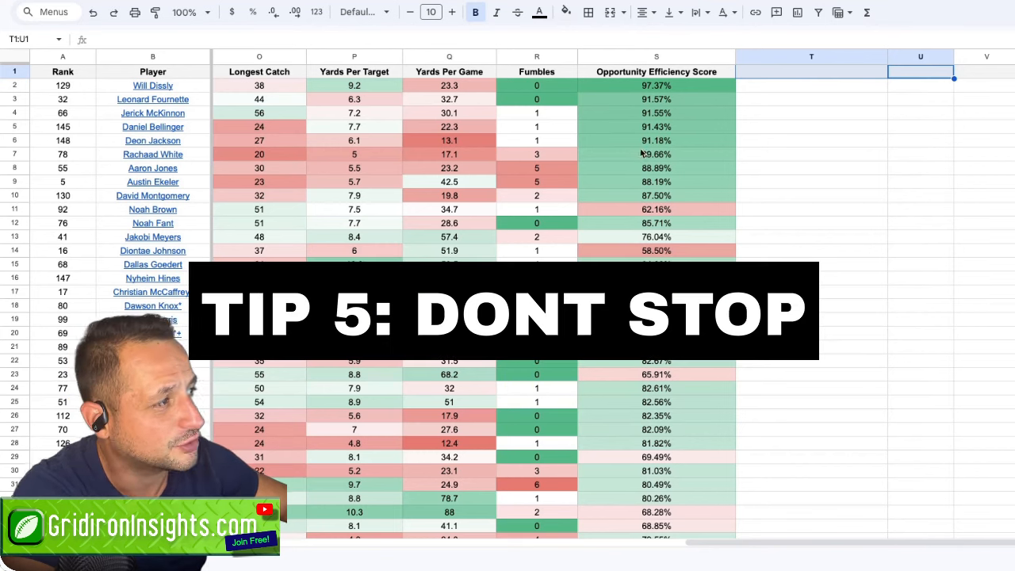
Inspect the S3 score formula and select T1 for the Consistency Score header.
click(656, 99)
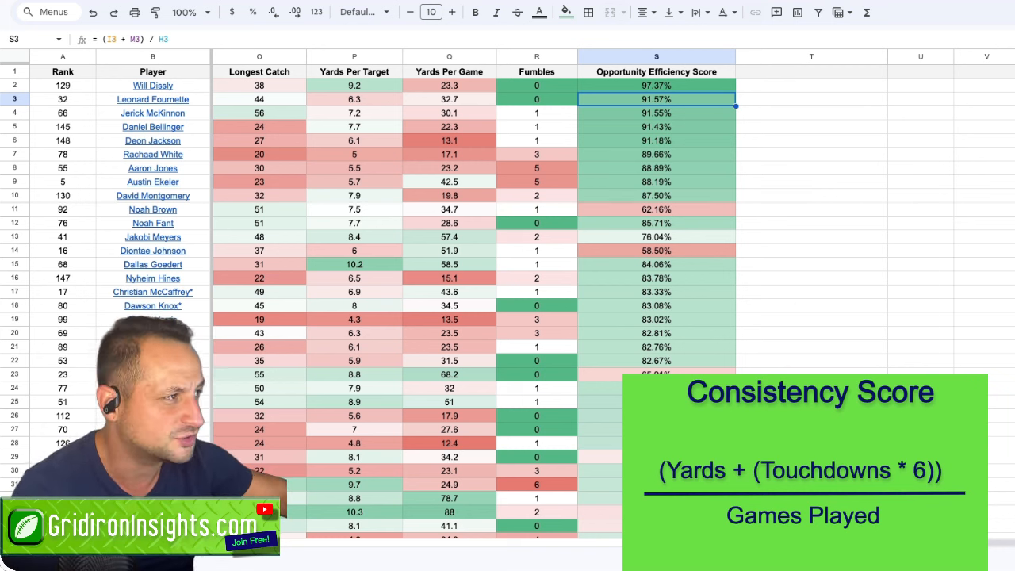
mouse_move(851, 48)
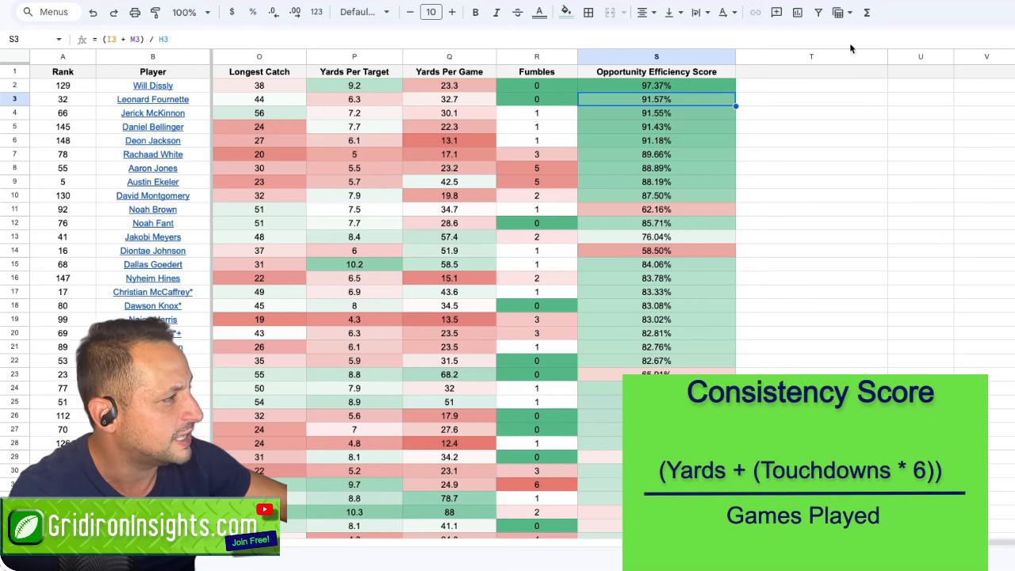
click(811, 72)
text(Consistency Score)
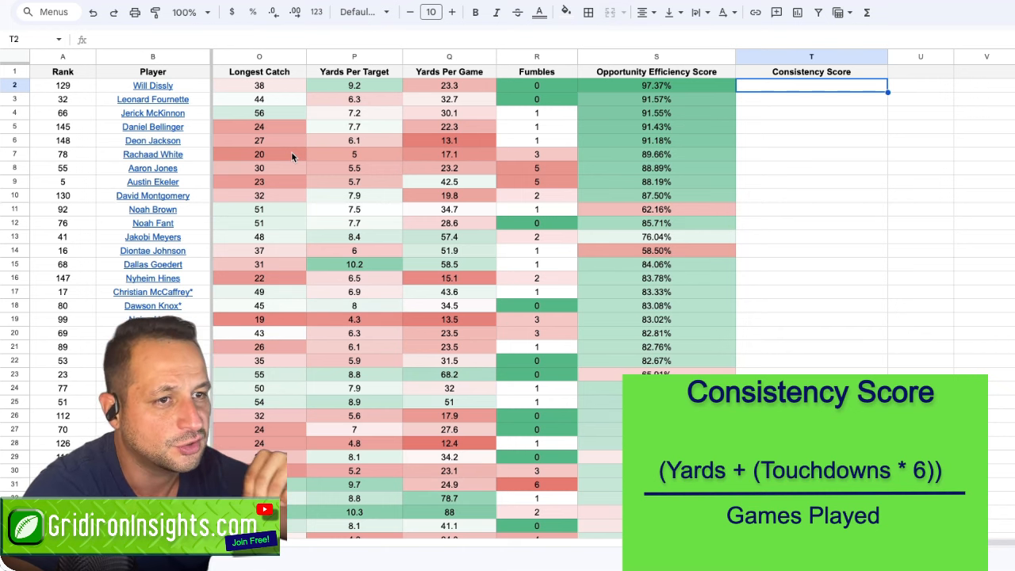
mouse_move(450, 165)
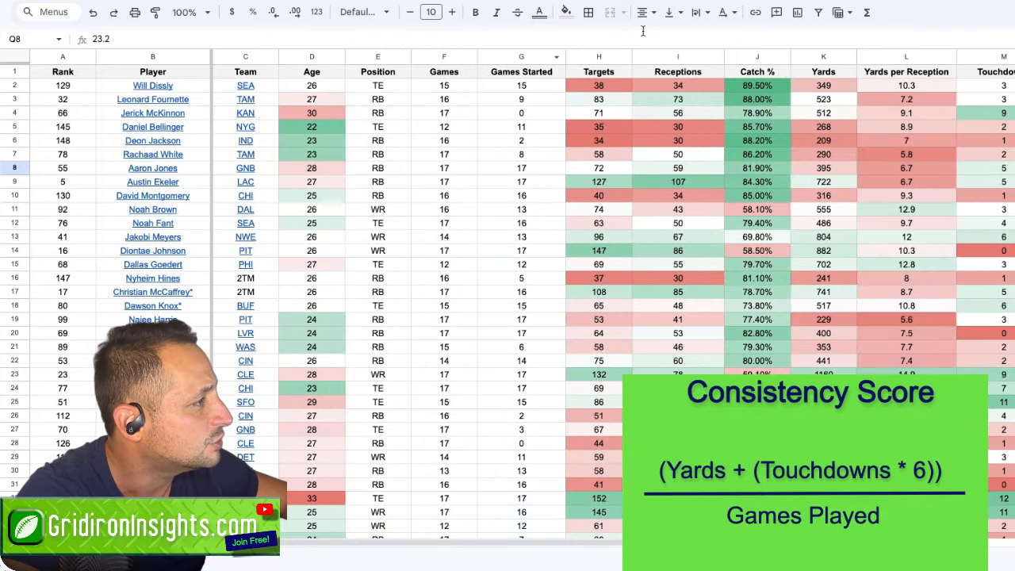
Compute Will Dissly's score in T2 with =(K2+(M2*6))/F2, using Touchdowns and Games.
click(823, 57)
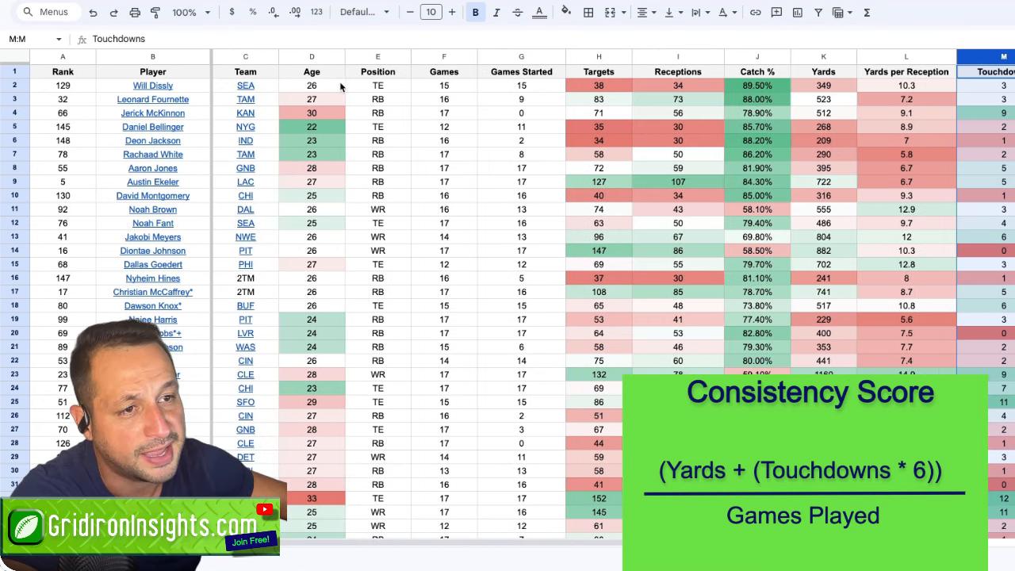
click(443, 56)
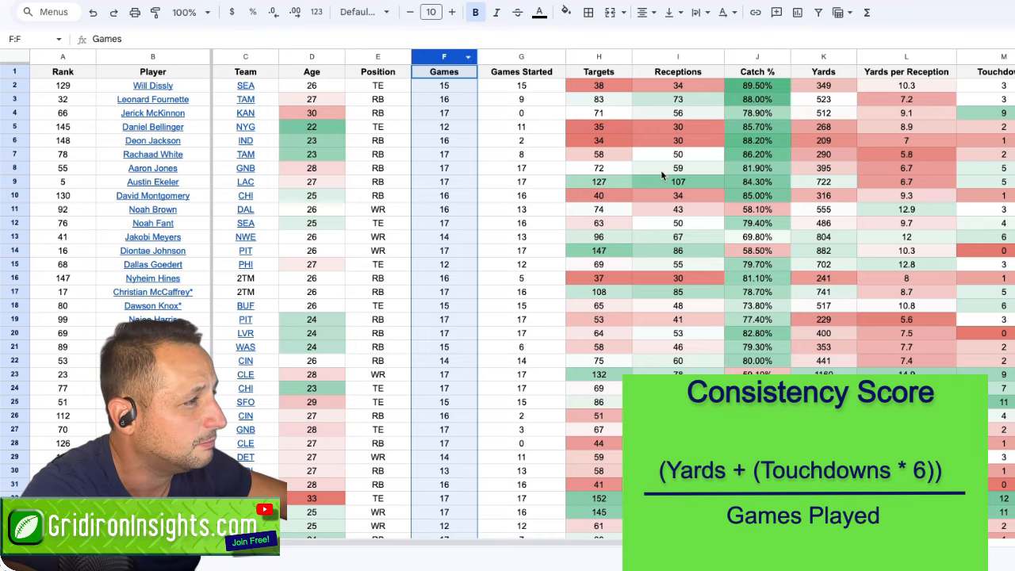
scroll(right, 3)
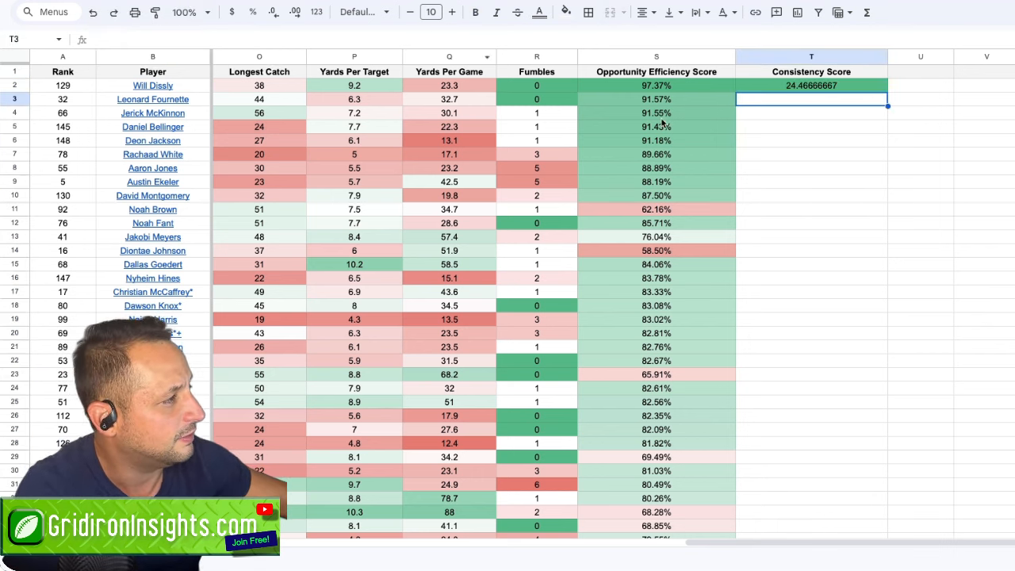
click(810, 56)
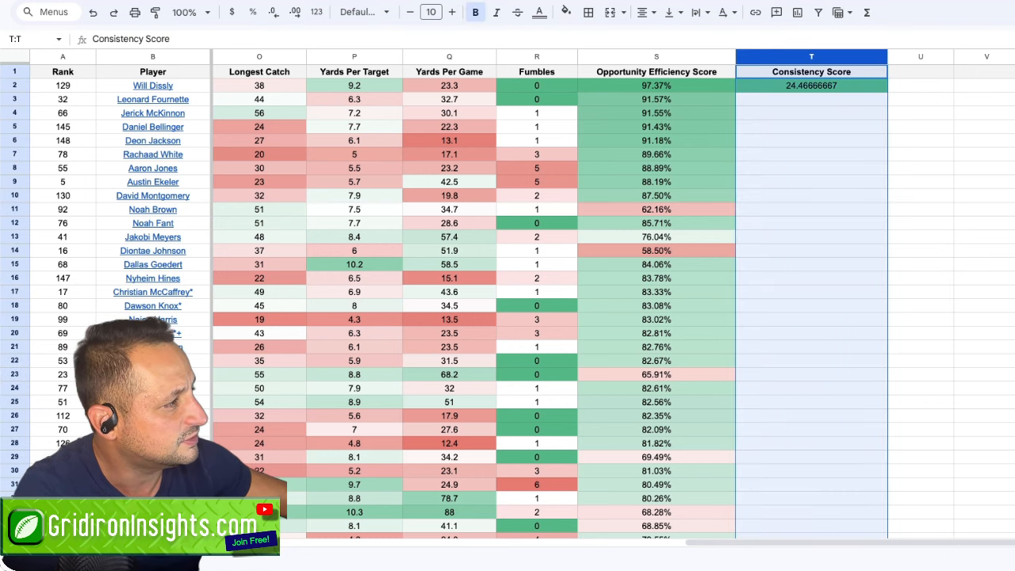
Fill the Consistency Score formula down T2:T157 and select the player table.
click(810, 85)
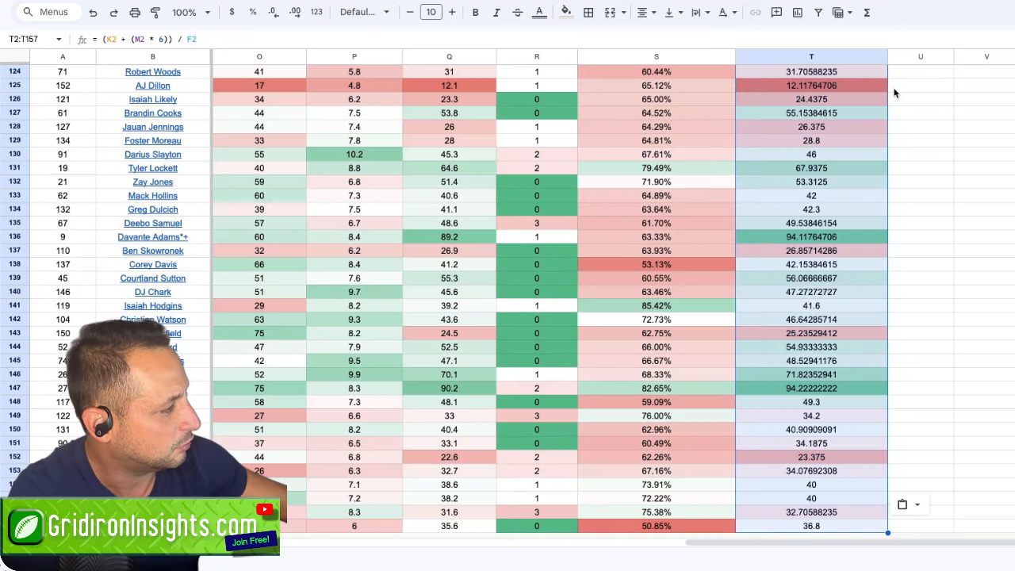
click(921, 208)
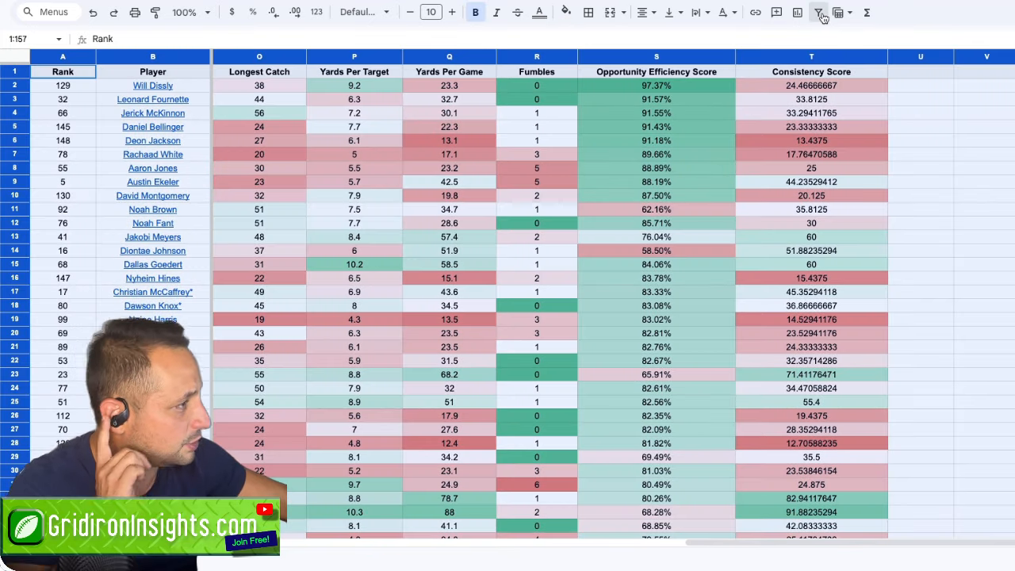
Add filters, sort Consistency Score Z→A, and show scores to two decimals.
click(880, 71)
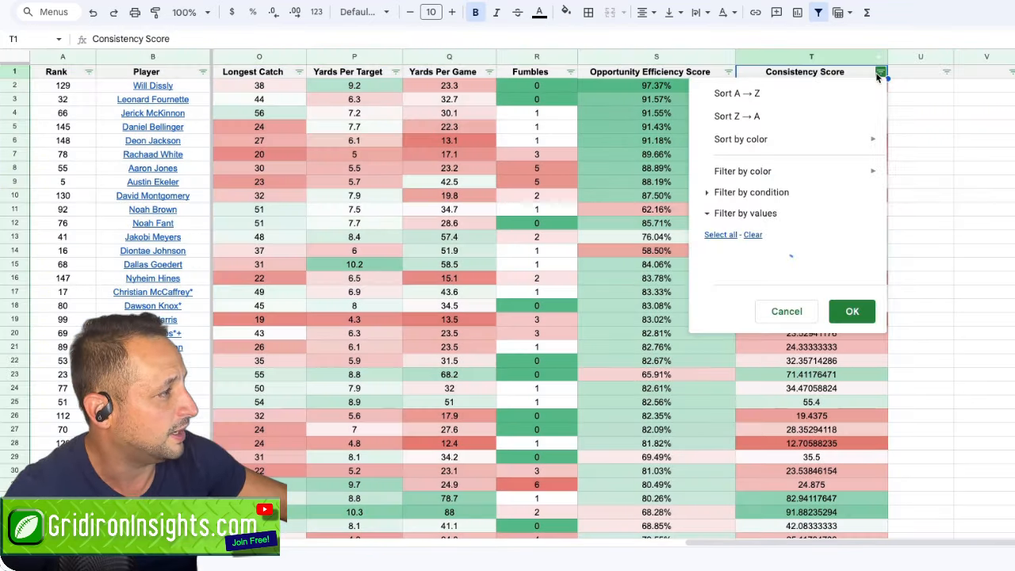
click(736, 116)
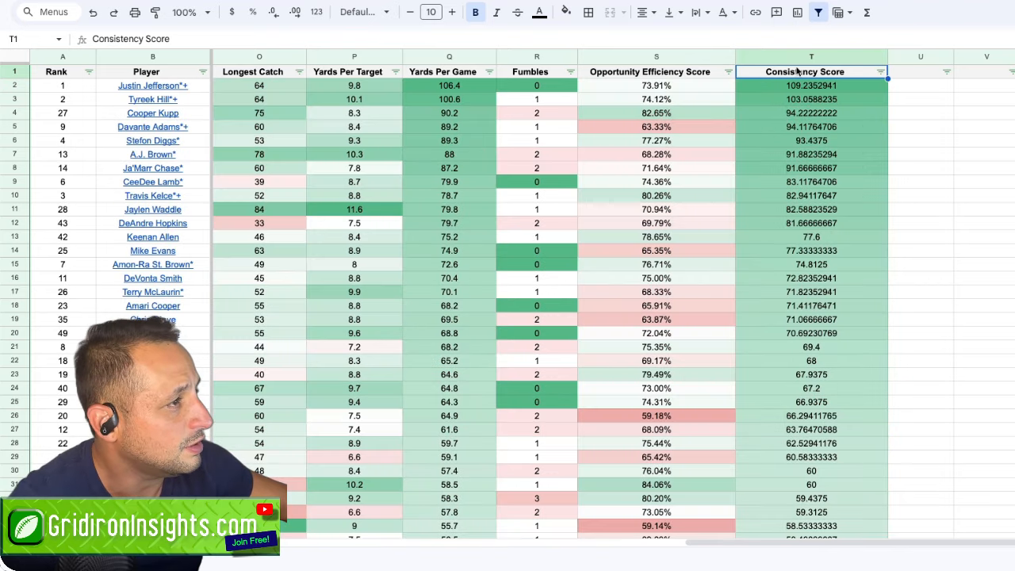
click(295, 12)
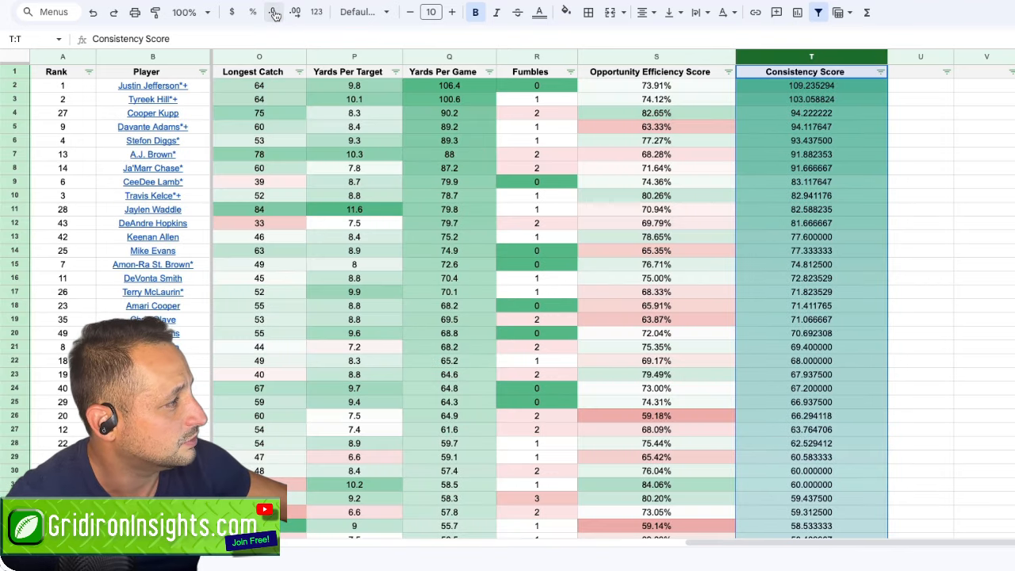
click(295, 12)
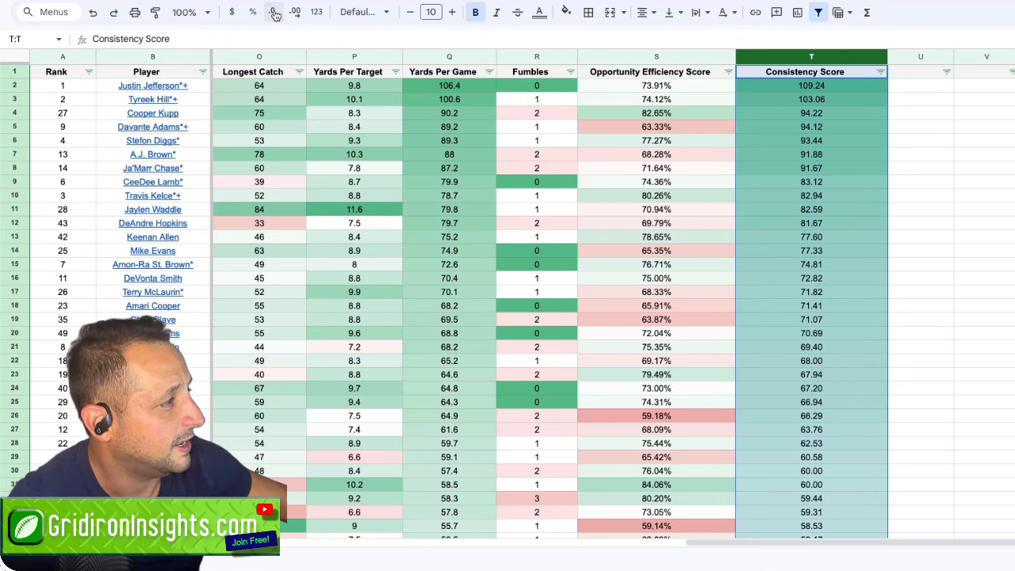
click(656, 141)
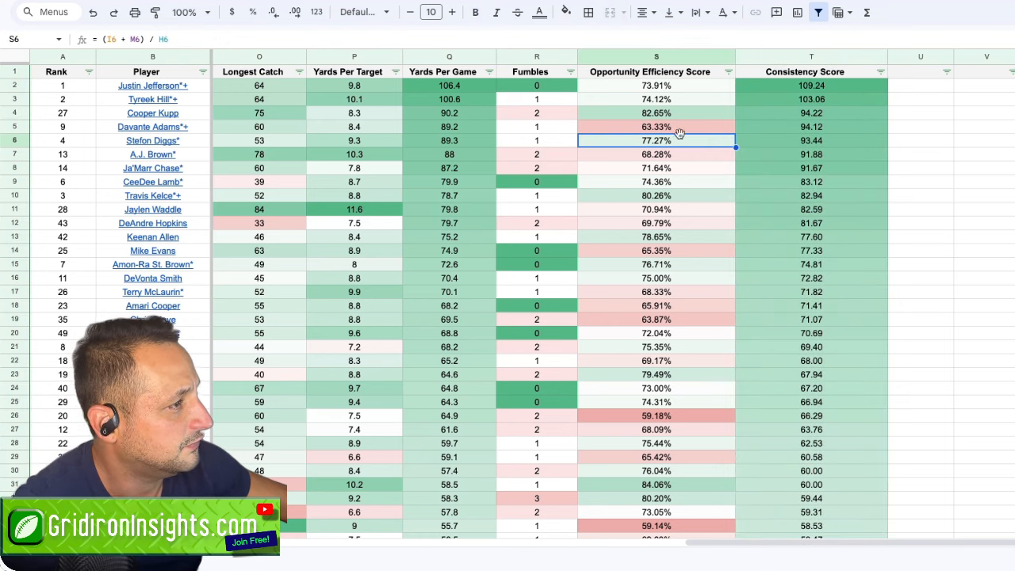
Filter the Position column to exclude RB, leaving wide receivers and tight ends.
scroll(left, 3)
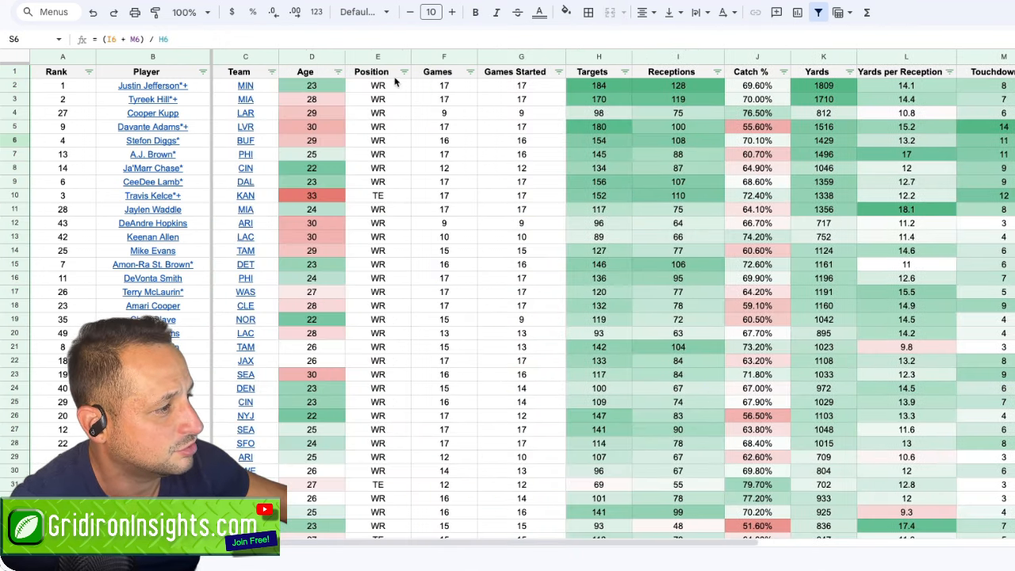
click(405, 71)
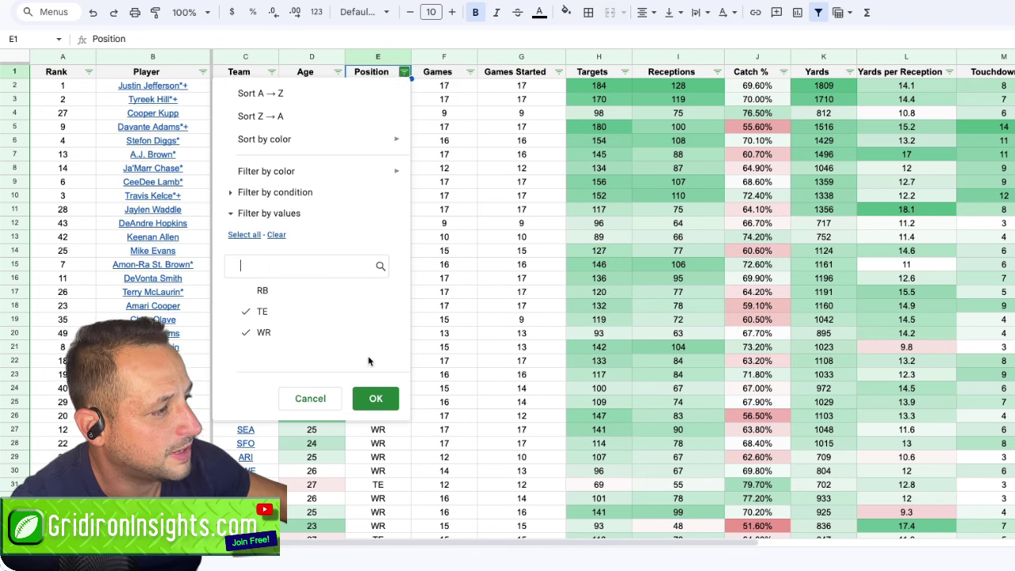
mouse_move(295, 333)
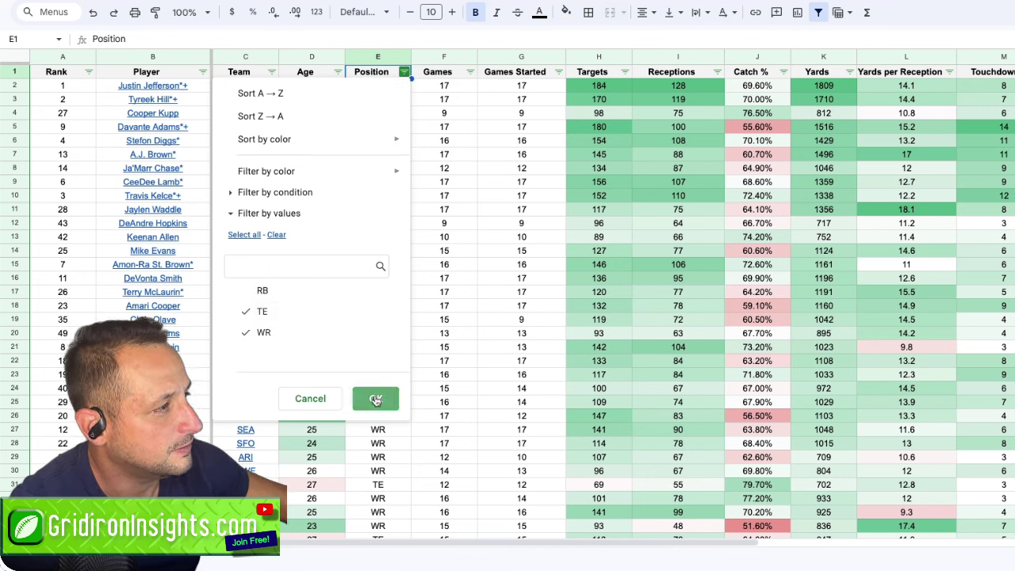
click(375, 398)
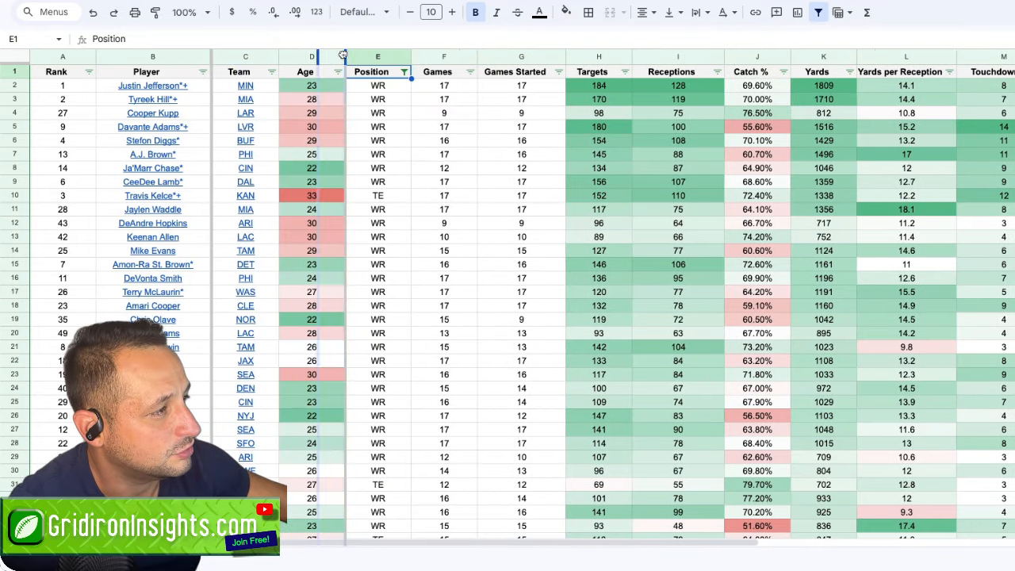
scroll(right, 3)
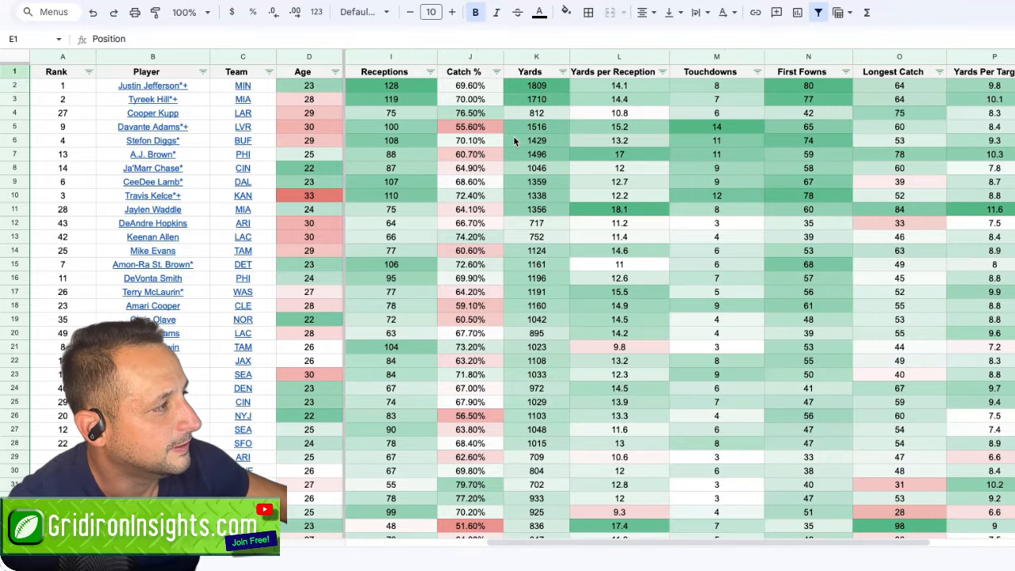
scroll(right, 3)
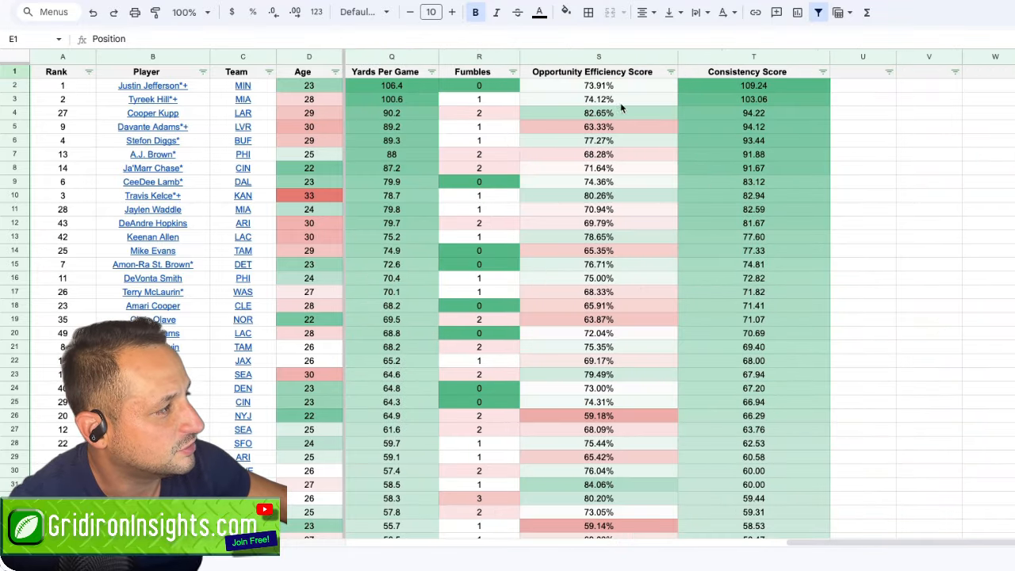
click(753, 85)
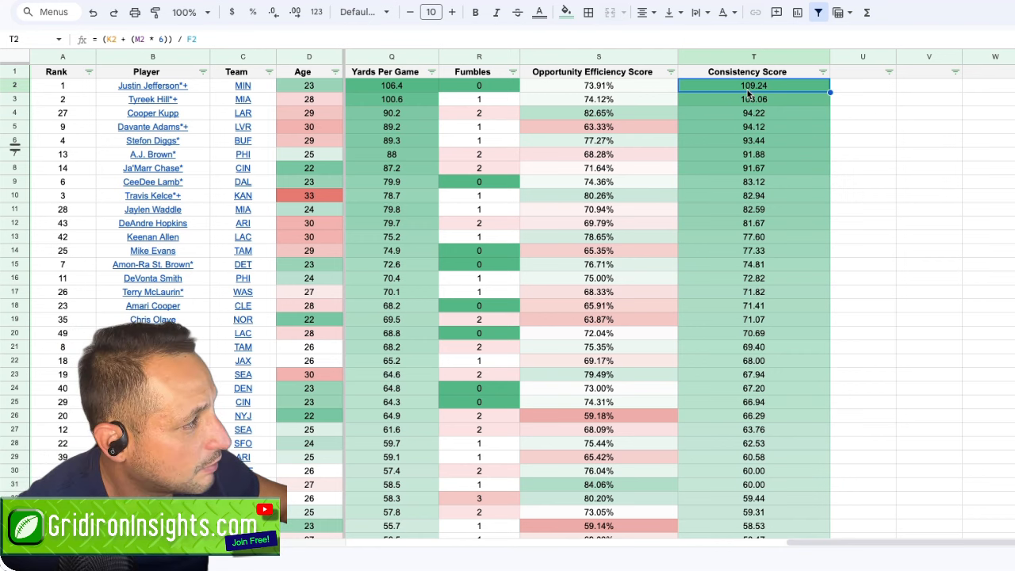
mouse_move(680, 95)
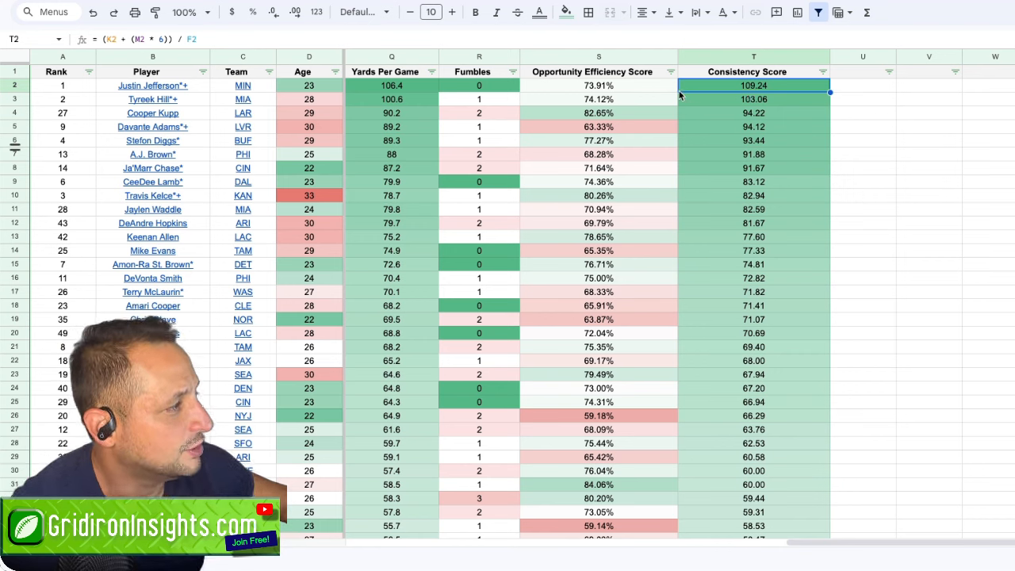
mouse_move(626, 99)
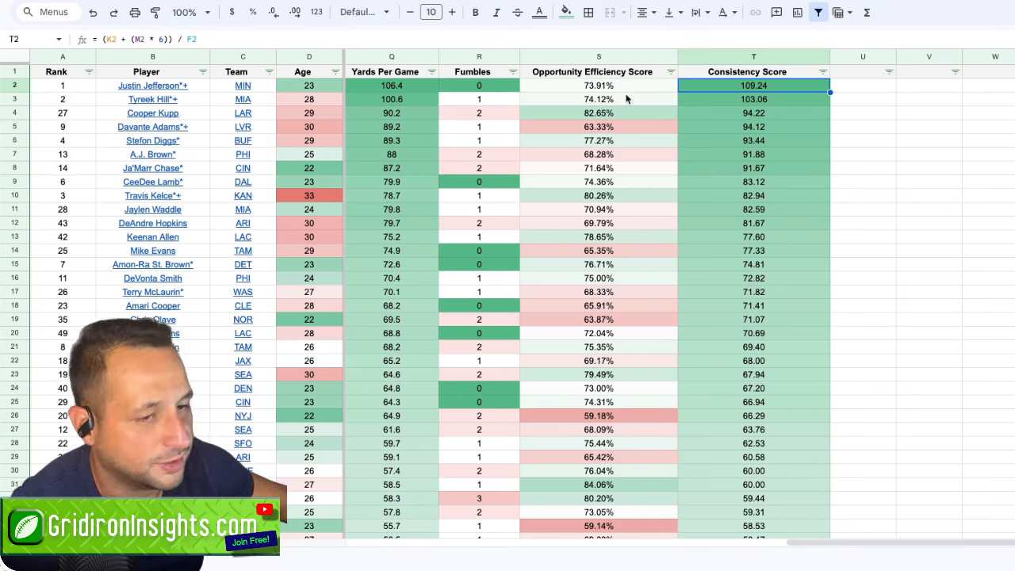
click(598, 112)
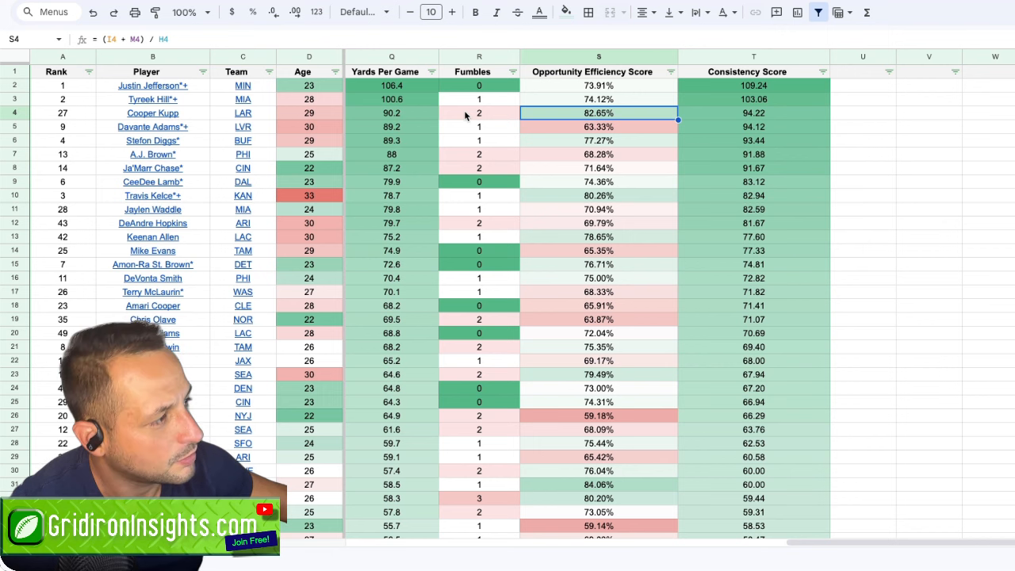
mouse_move(492, 112)
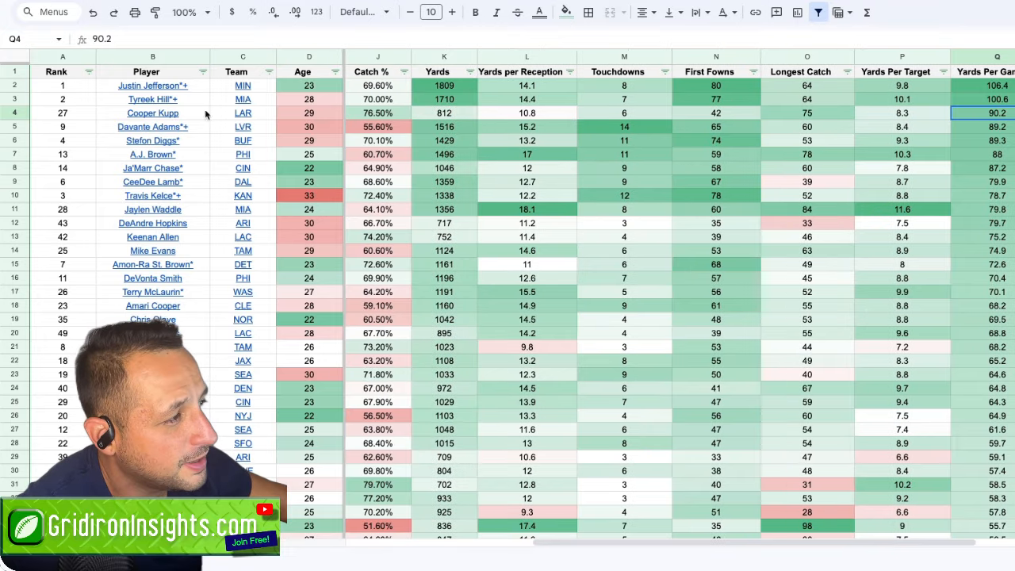
click(308, 113)
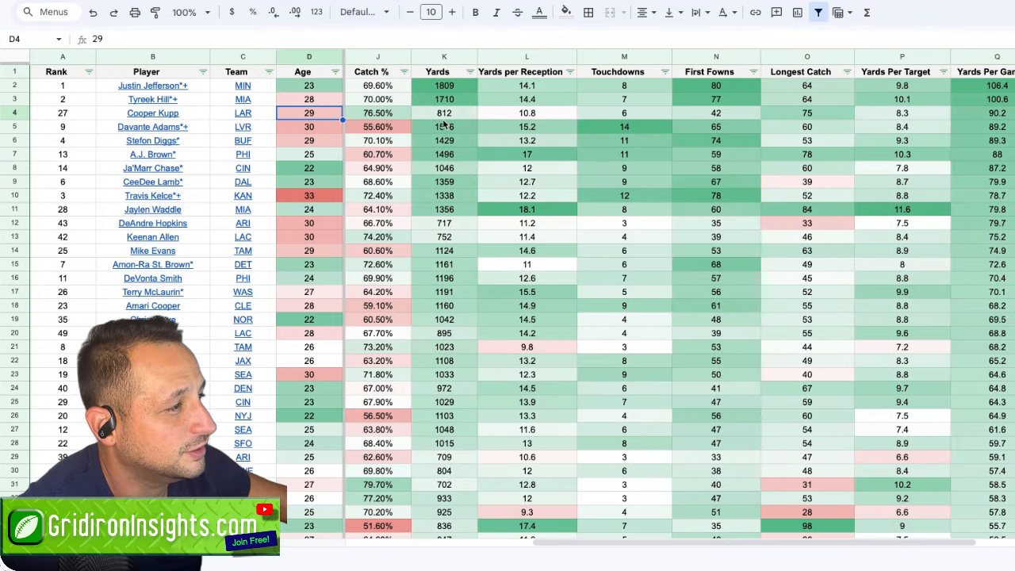
scroll(right, 3)
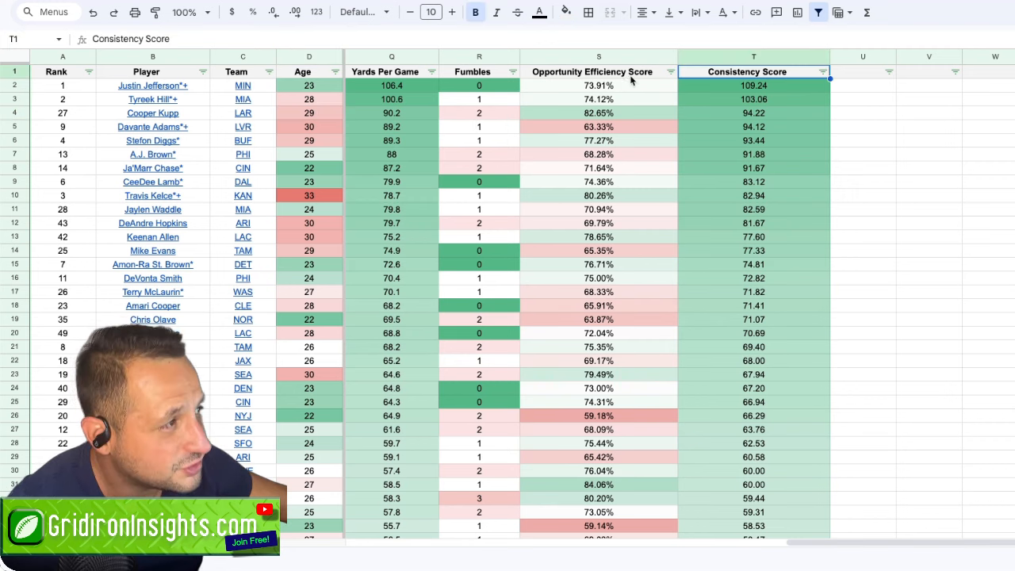
click(599, 71)
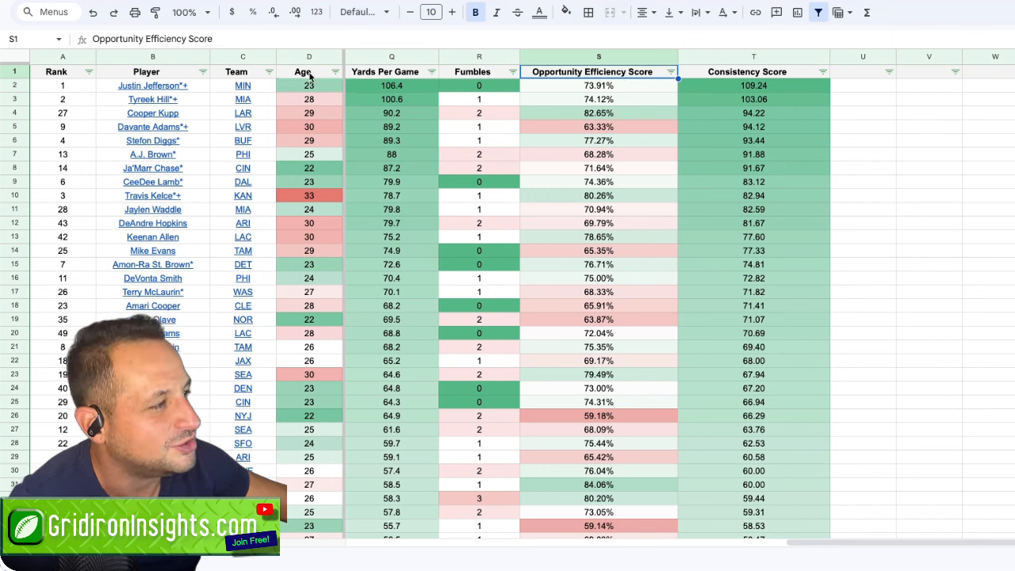
Select from the Age header and check Tyreek Hill's Consistency Score formula.
click(309, 72)
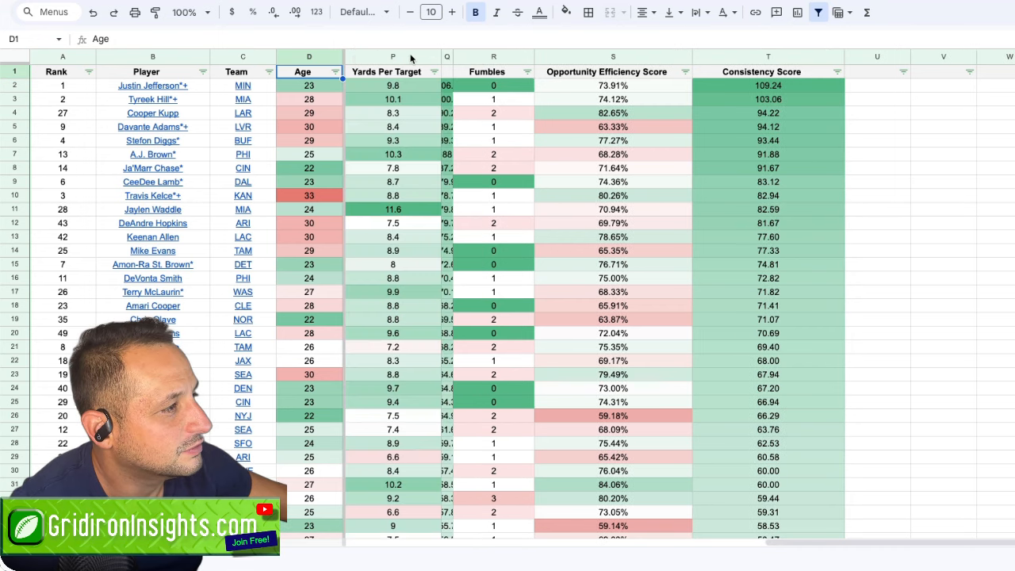
mouse_move(506, 61)
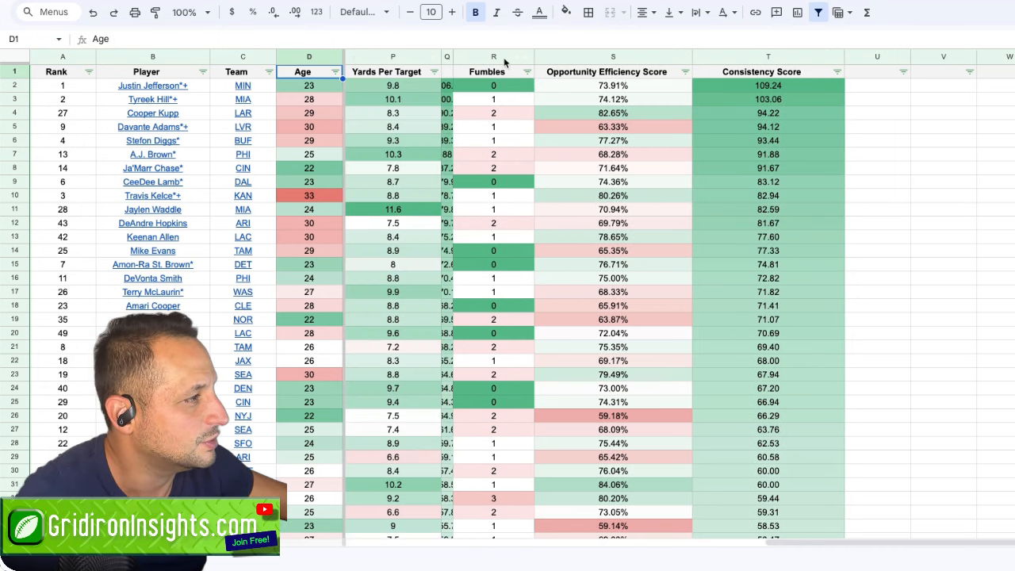
click(494, 57)
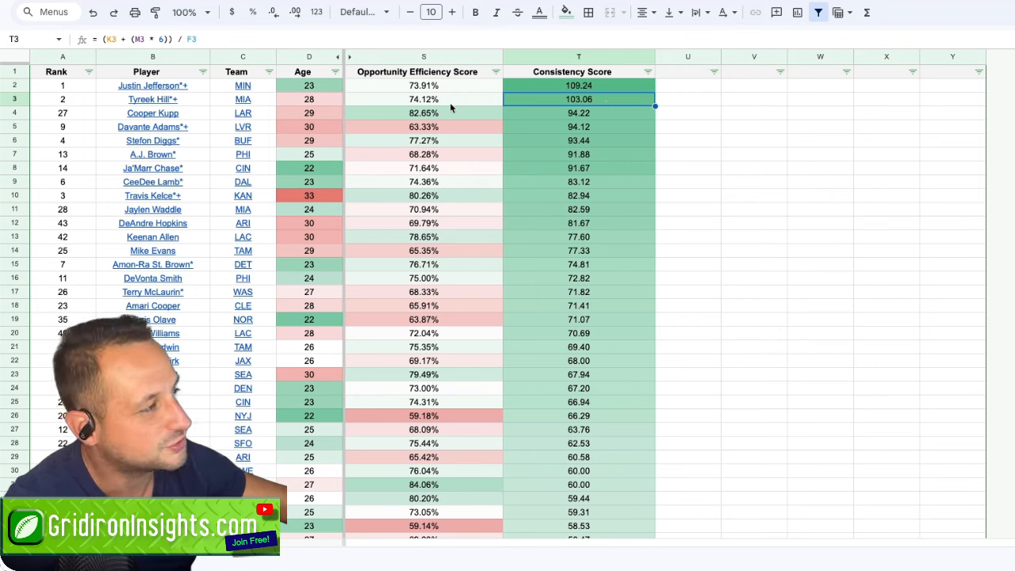
click(578, 72)
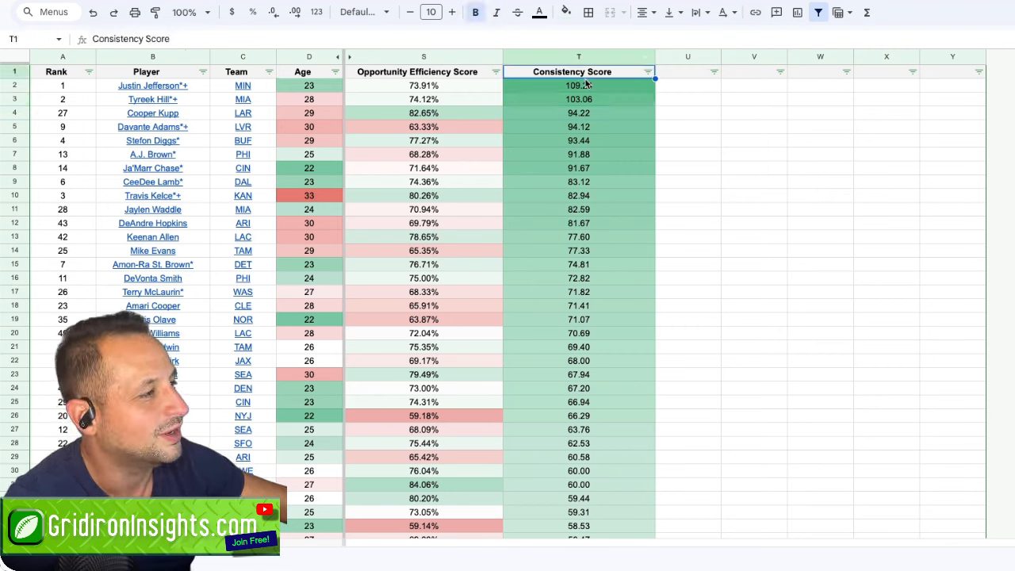
click(579, 113)
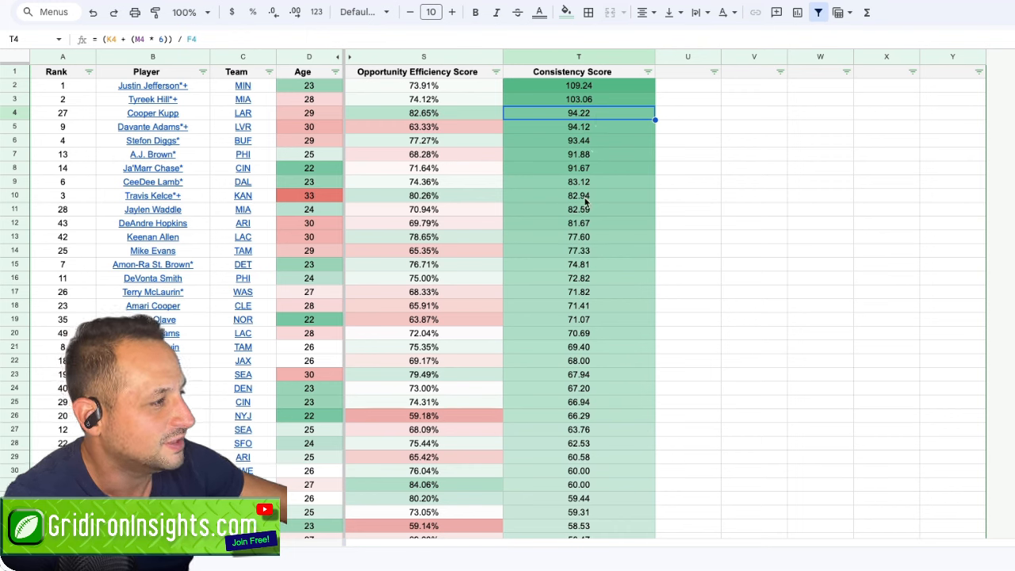
click(578, 264)
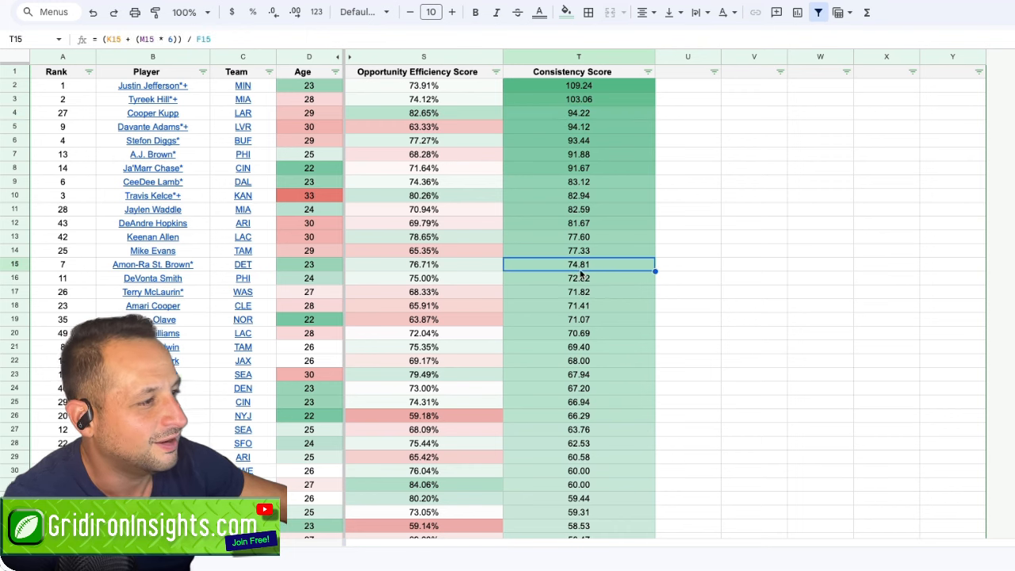
mouse_move(153, 264)
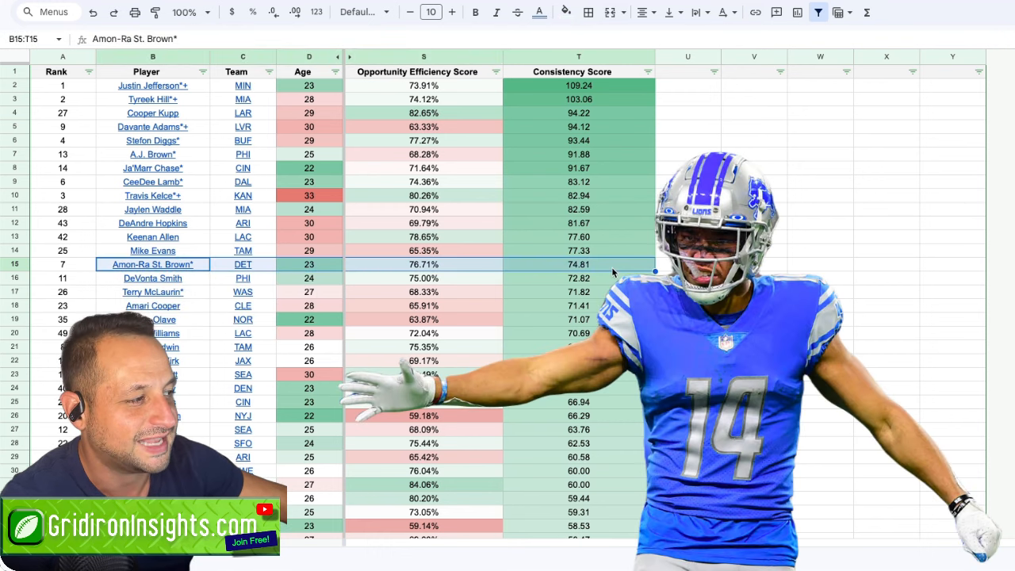
mouse_move(332, 270)
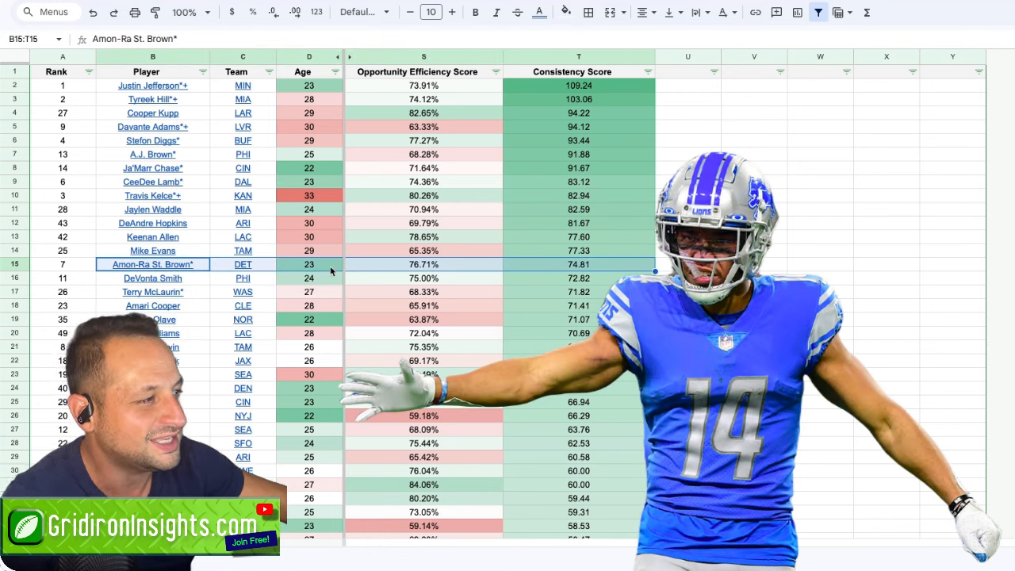
mouse_move(566, 274)
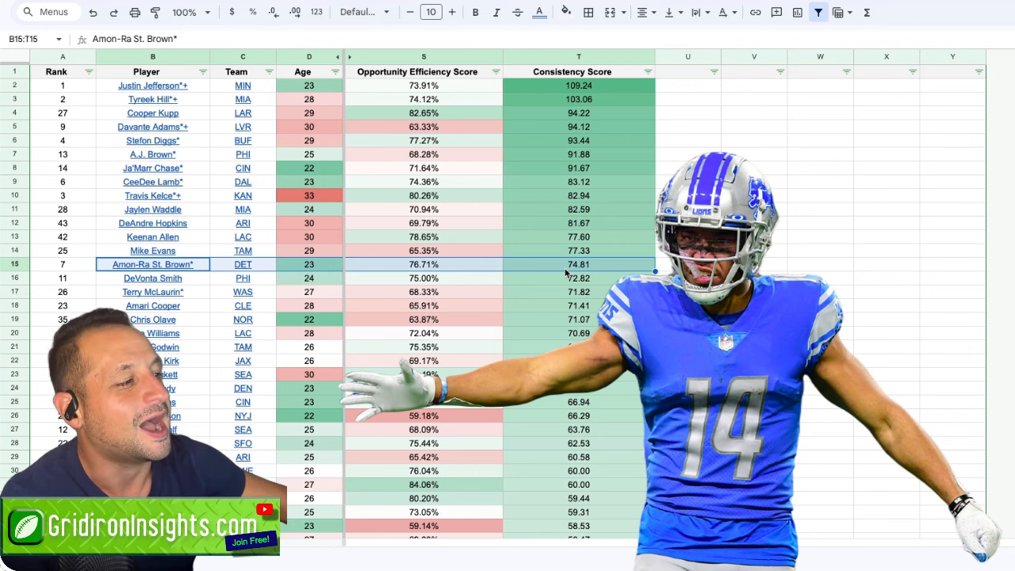
mouse_move(153, 264)
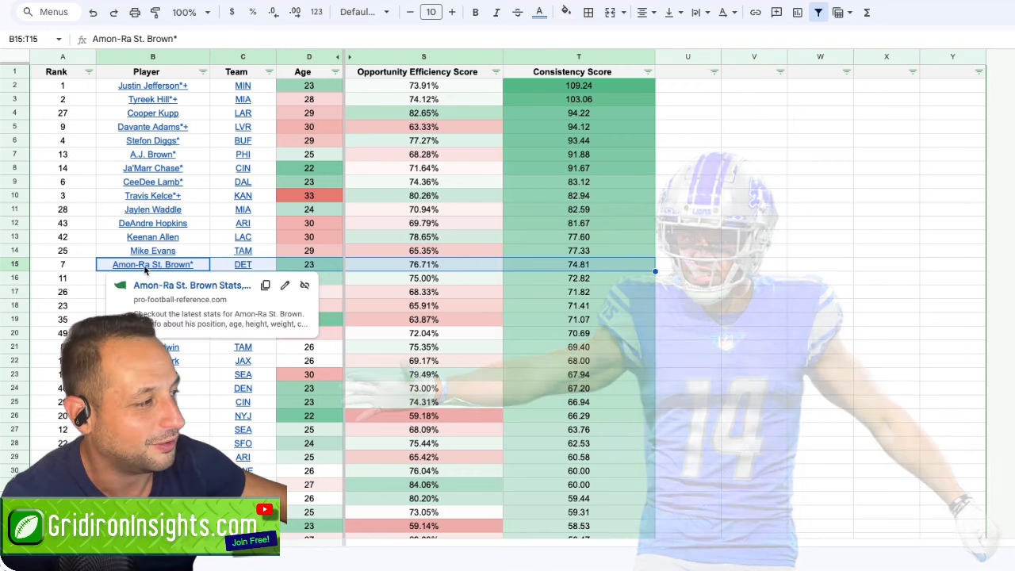
click(579, 278)
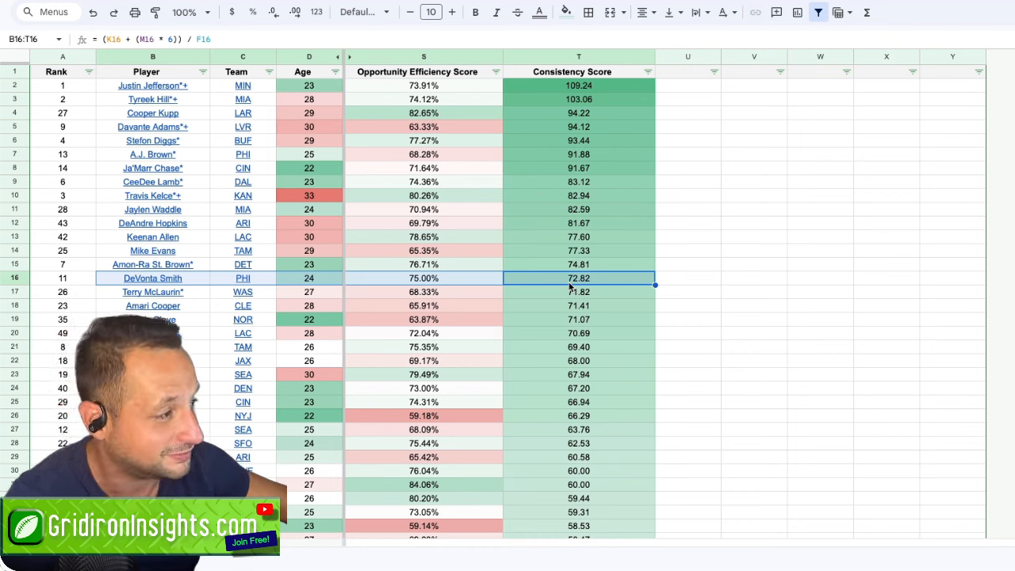
mouse_move(618, 277)
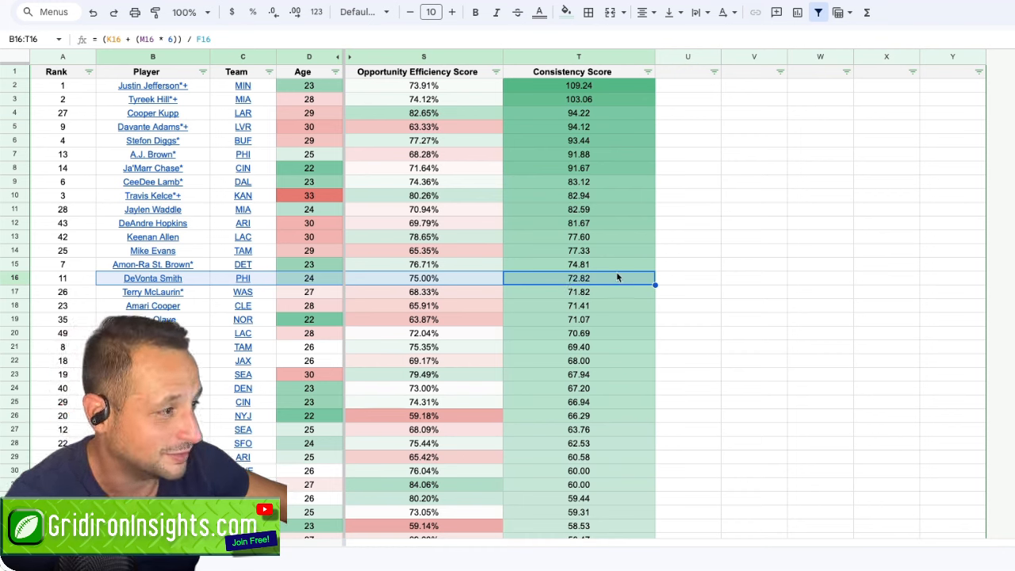
mouse_move(579, 388)
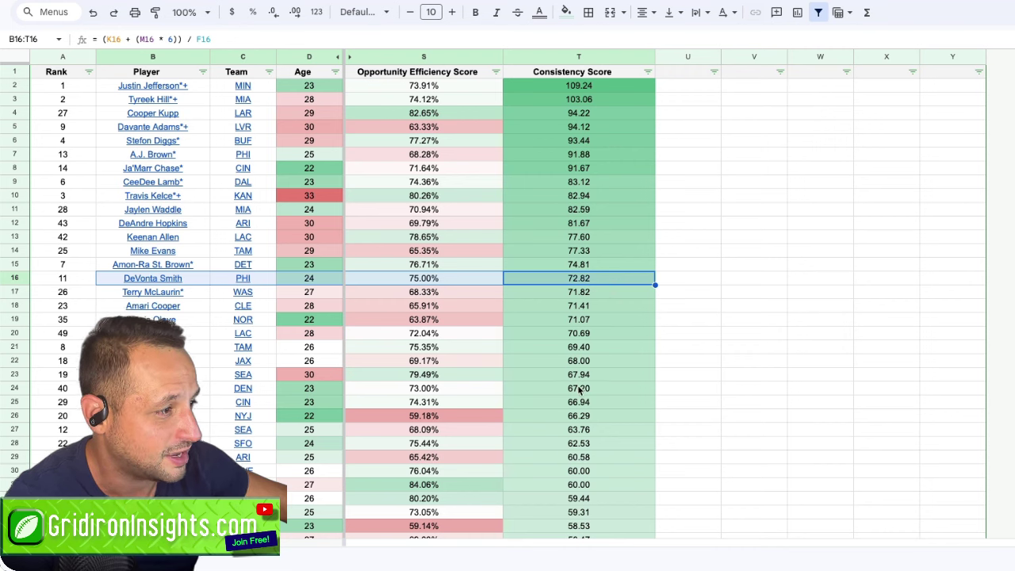
click(579, 387)
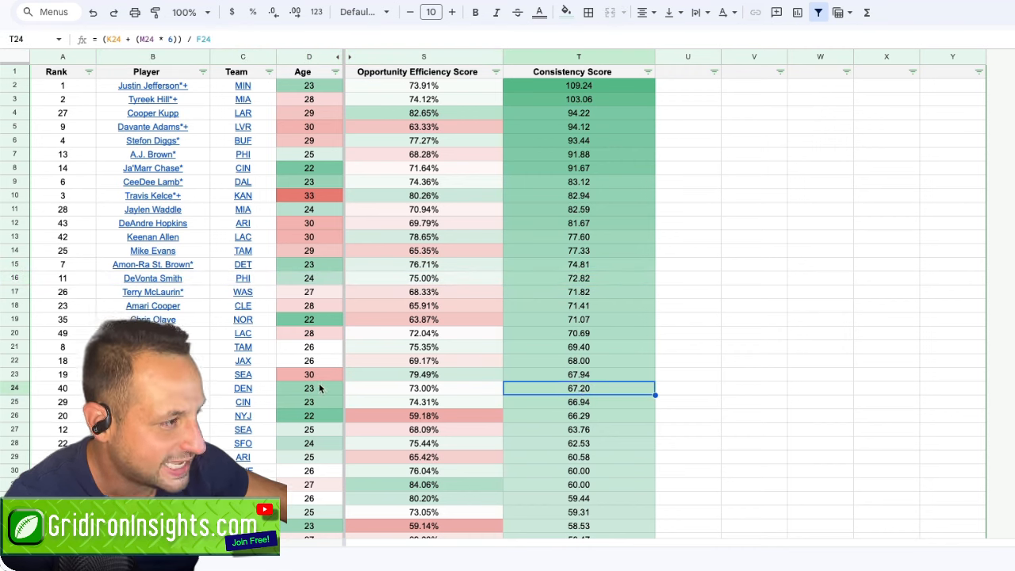
mouse_move(493, 377)
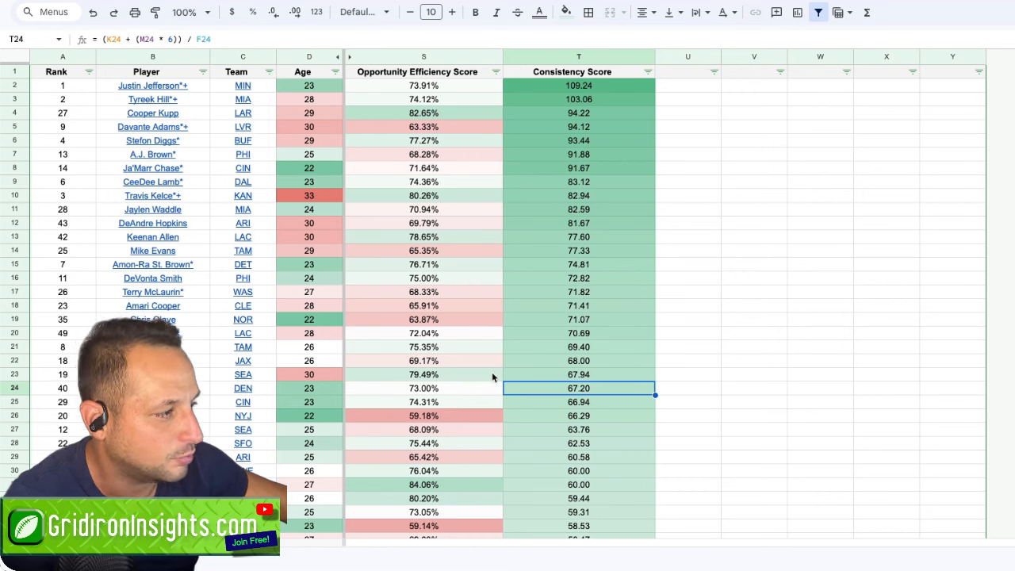
click(579, 346)
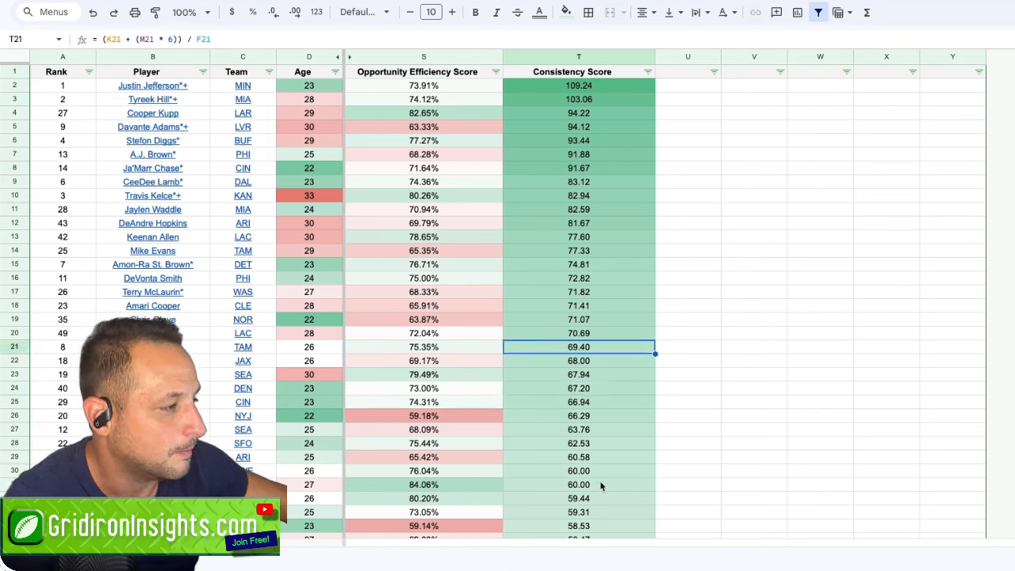
click(579, 512)
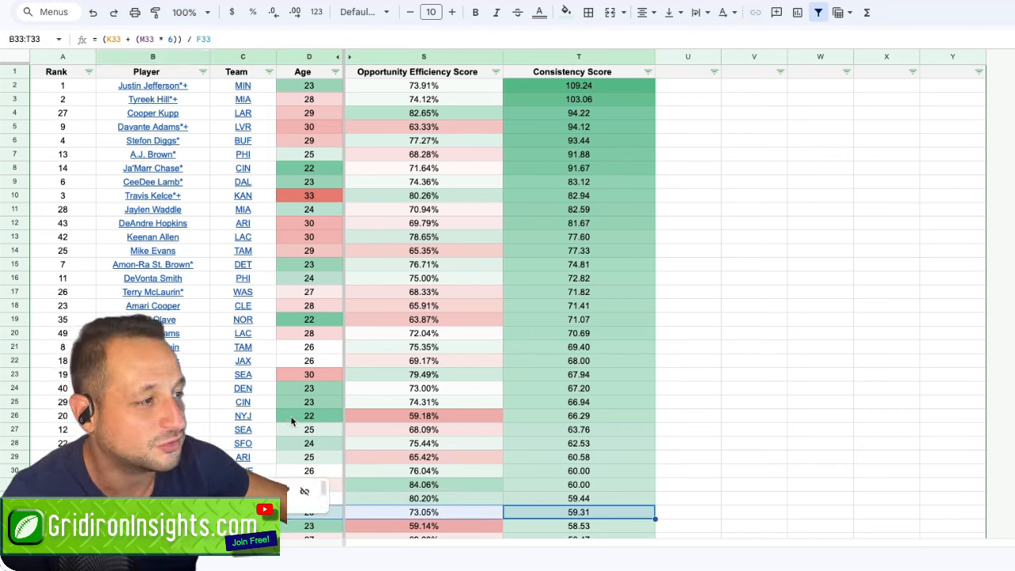
click(424, 265)
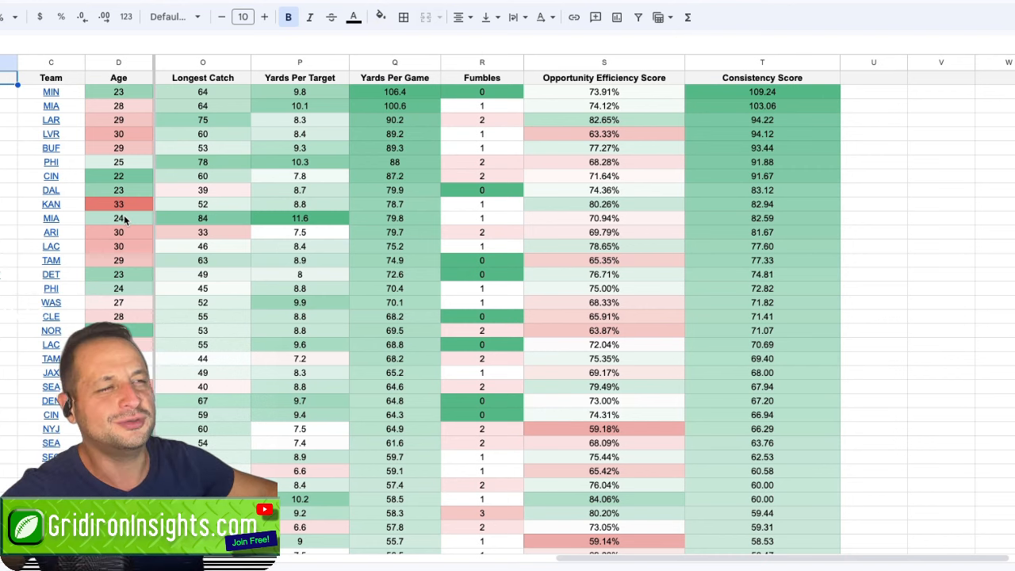
mouse_move(543, 292)
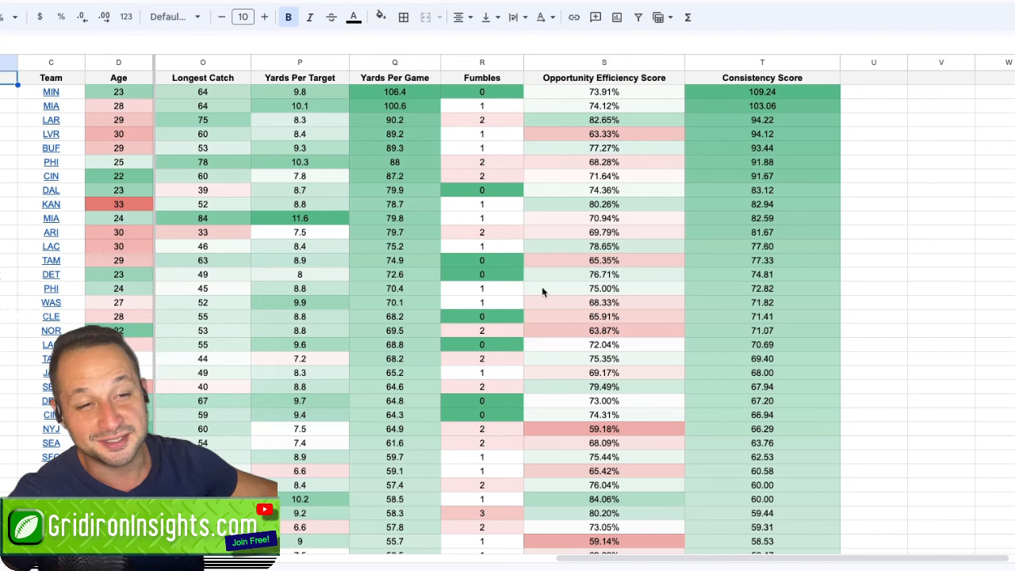
mouse_move(557, 151)
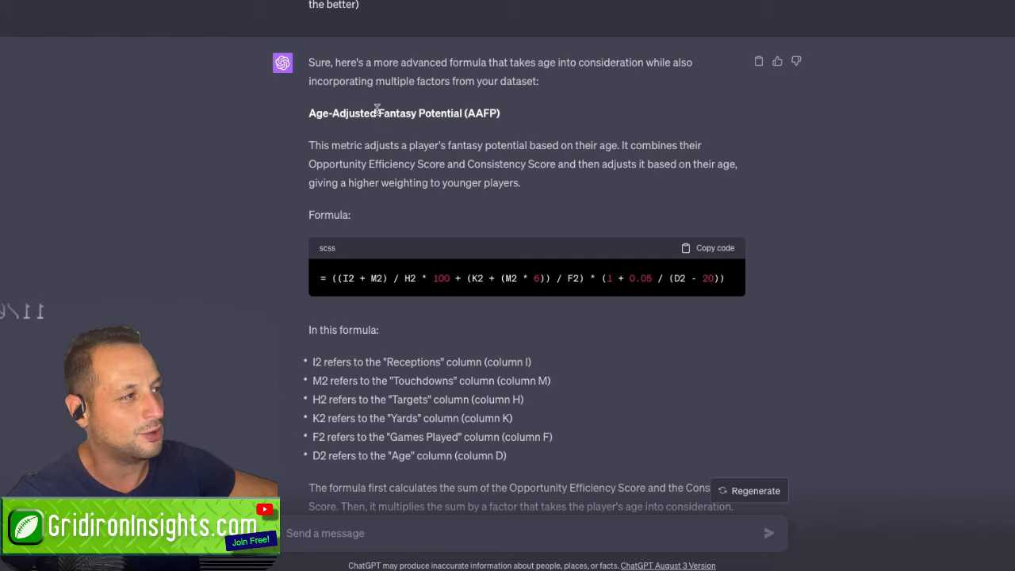
Copy the Age-Adjusted Fantasy Potential formula code block from ChatGPT's reply.
scroll(up, 3)
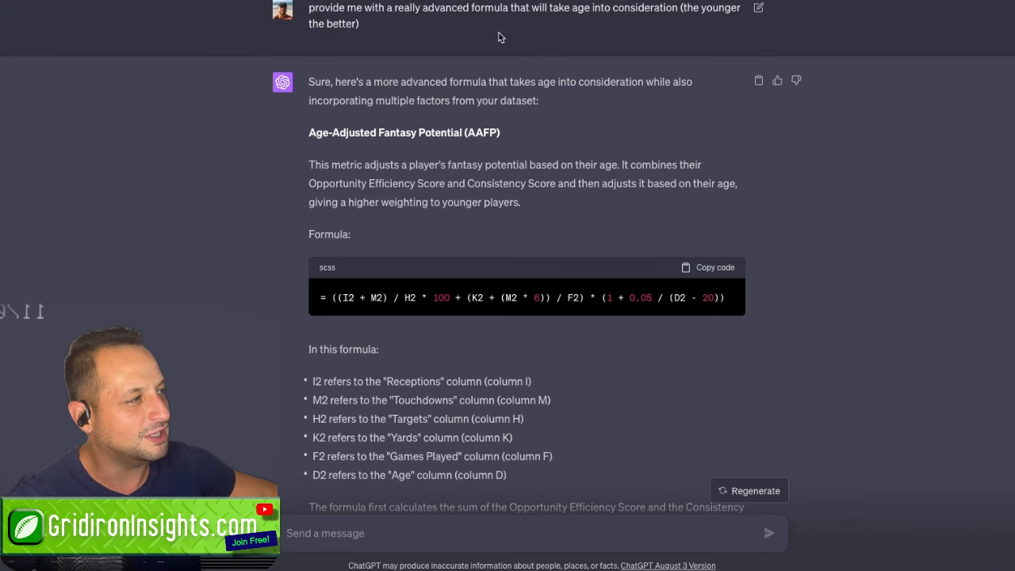
mouse_move(601, 23)
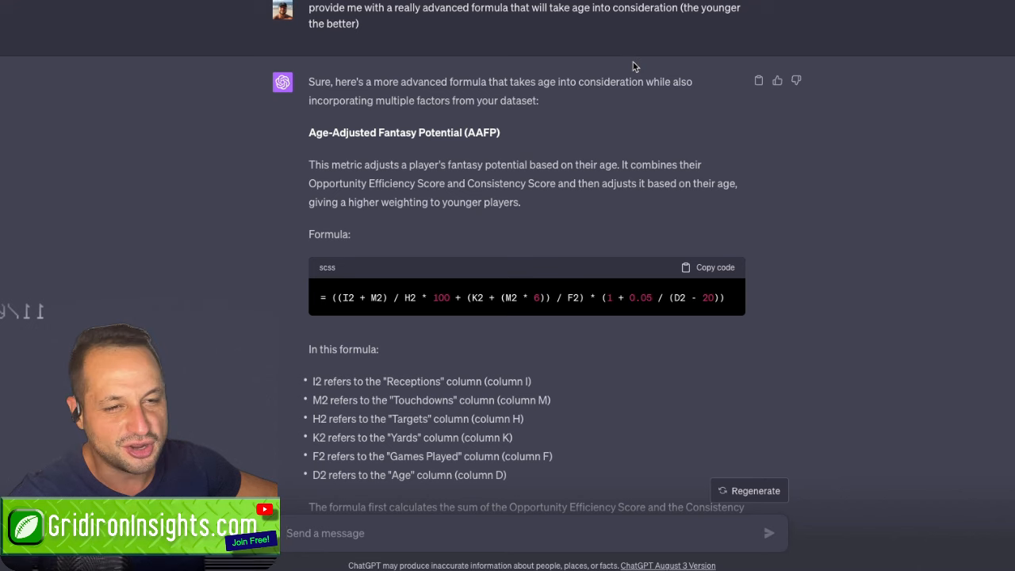
scroll(down, 3)
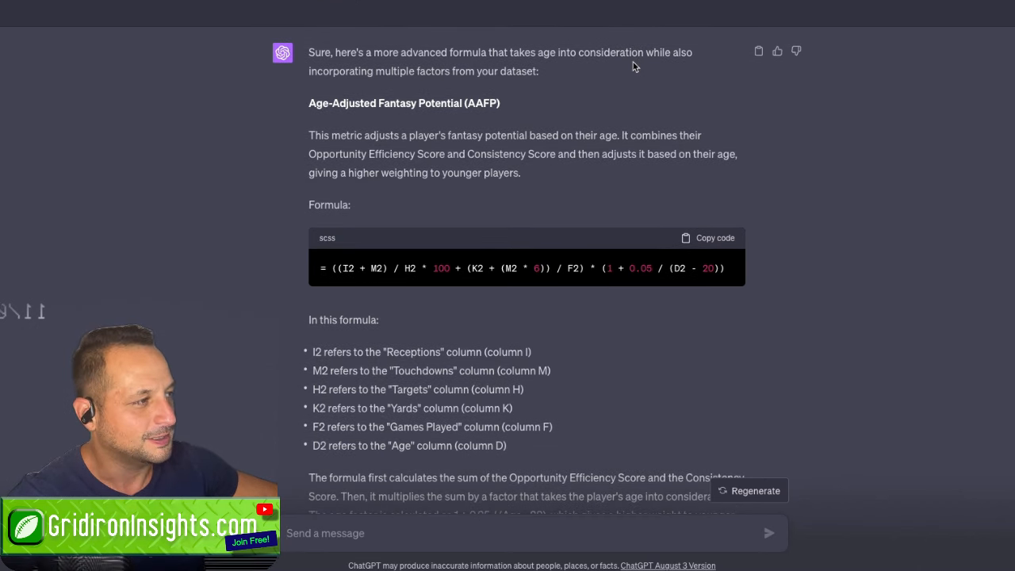
mouse_move(592, 91)
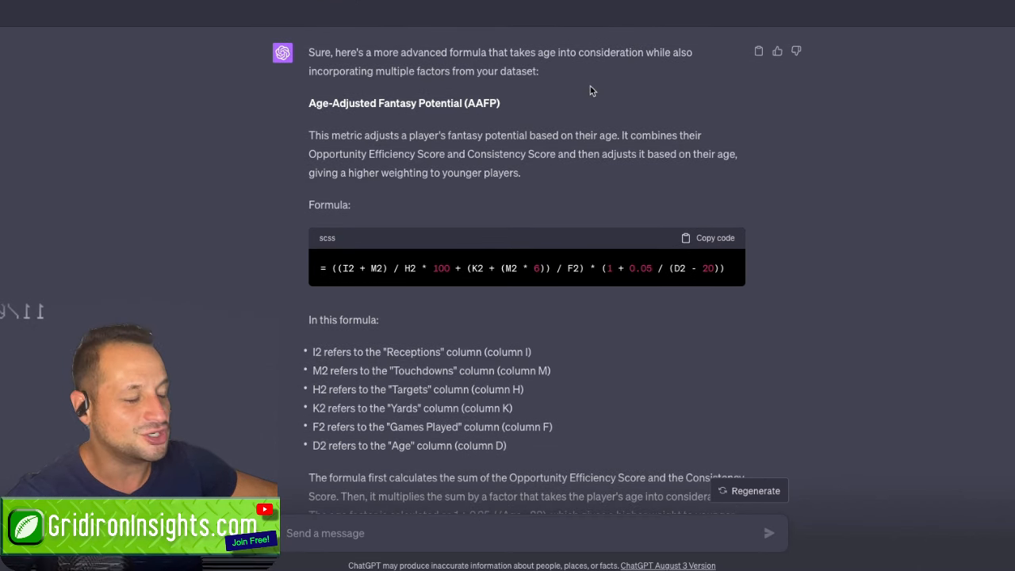
mouse_move(550, 115)
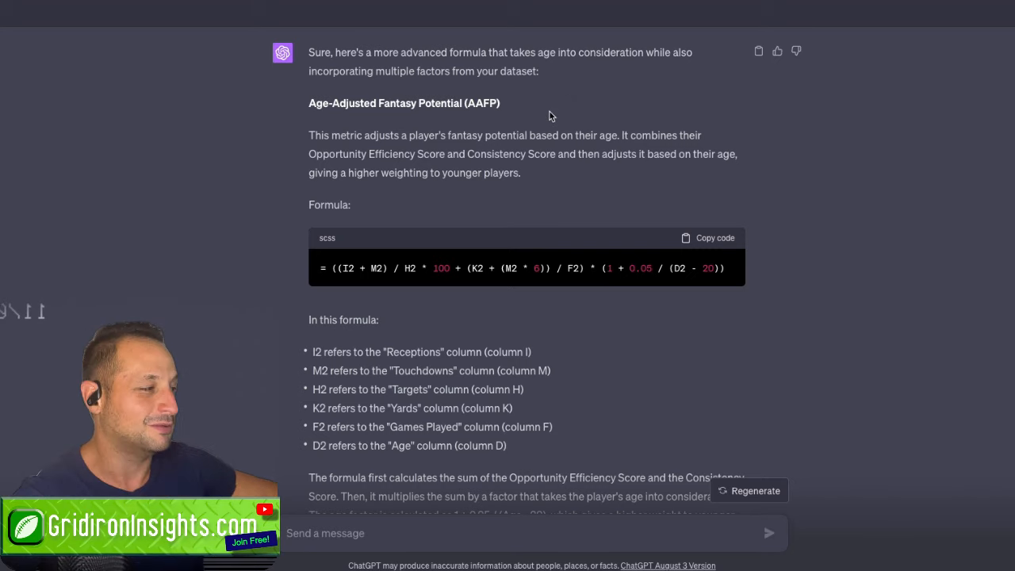
mouse_move(692, 199)
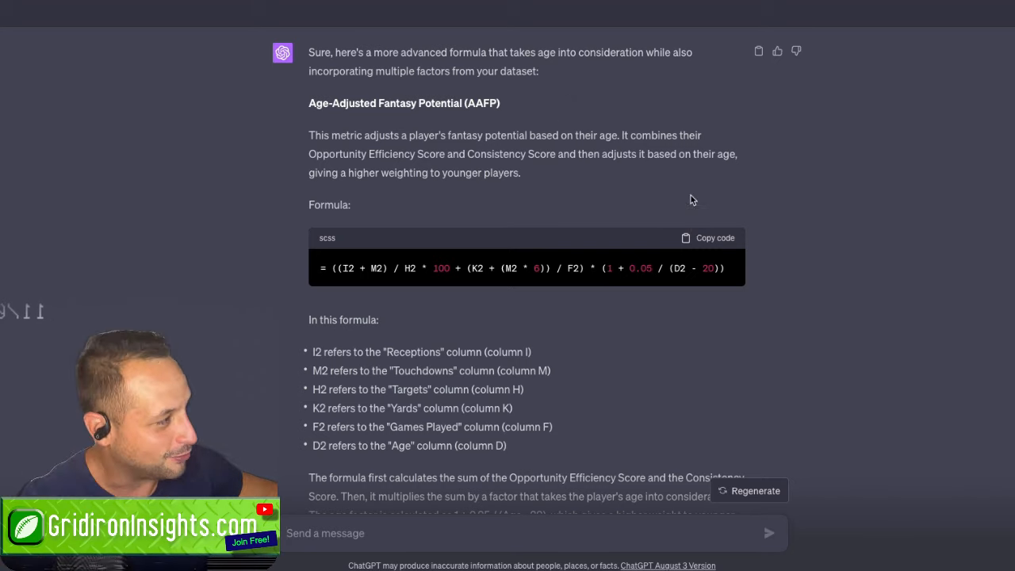
click(706, 238)
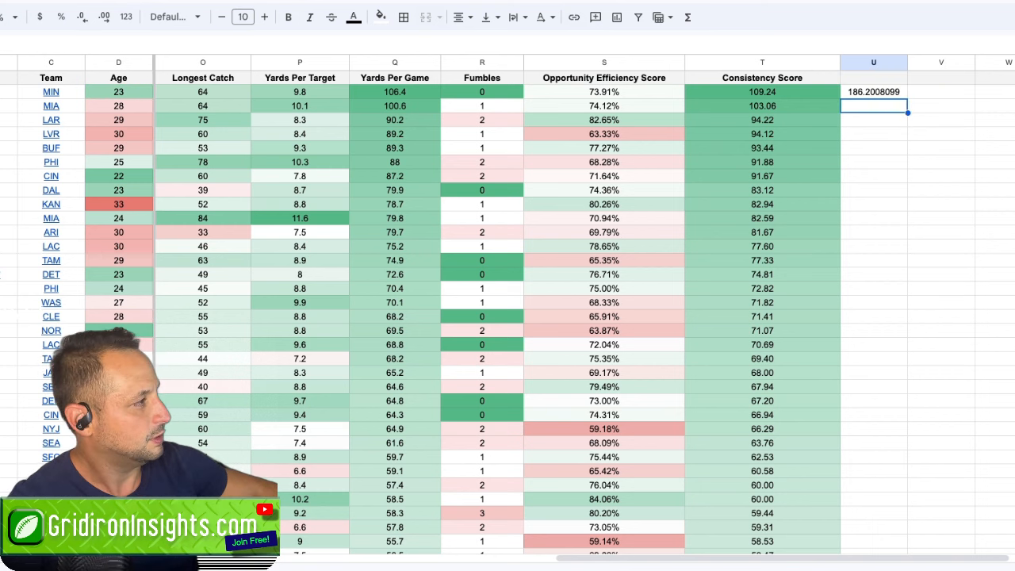
Show the U2 formula result with two decimals and type the 'ARRF' column header.
click(873, 91)
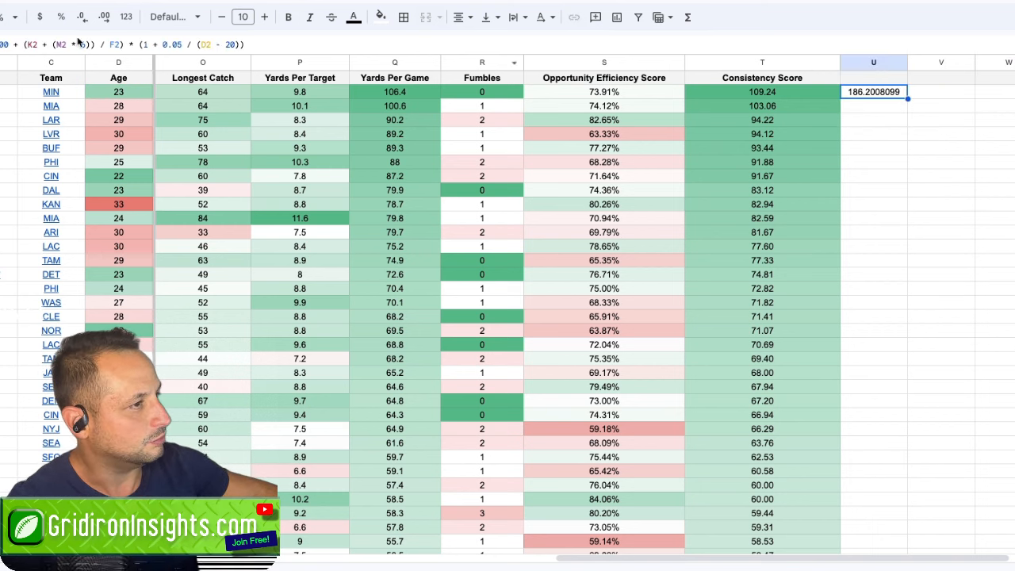
click(82, 16)
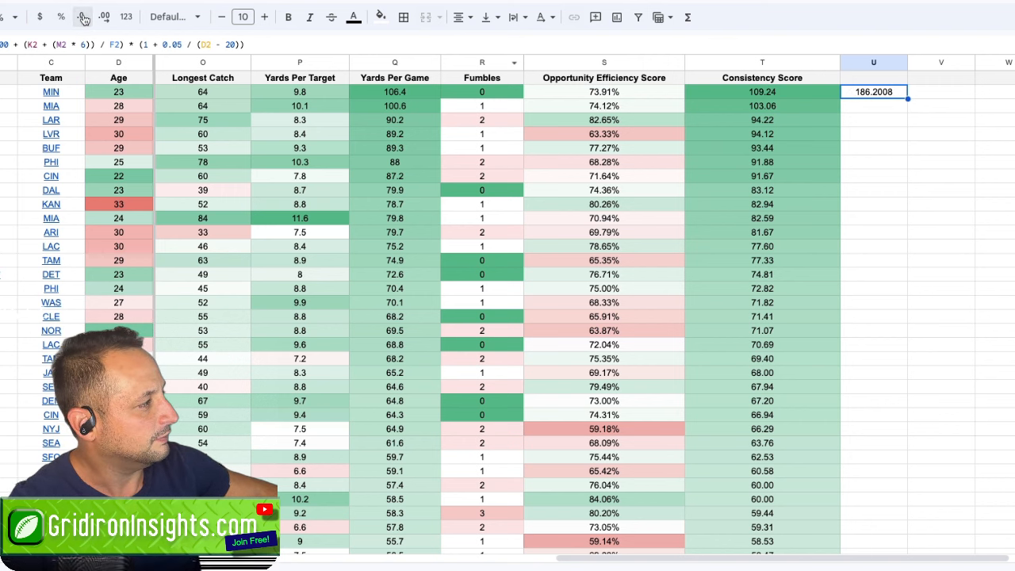
click(82, 17)
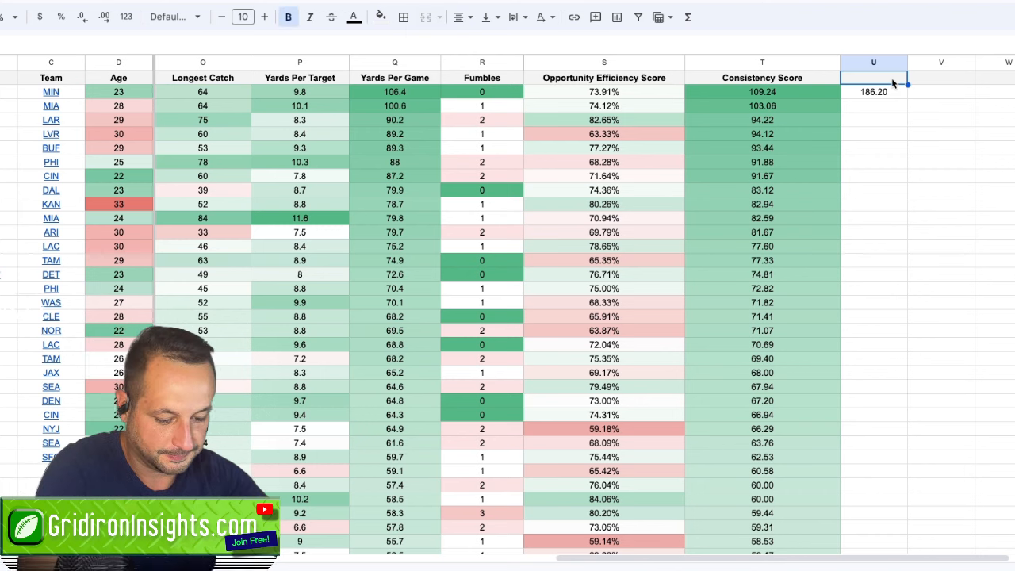
text(ARRF)
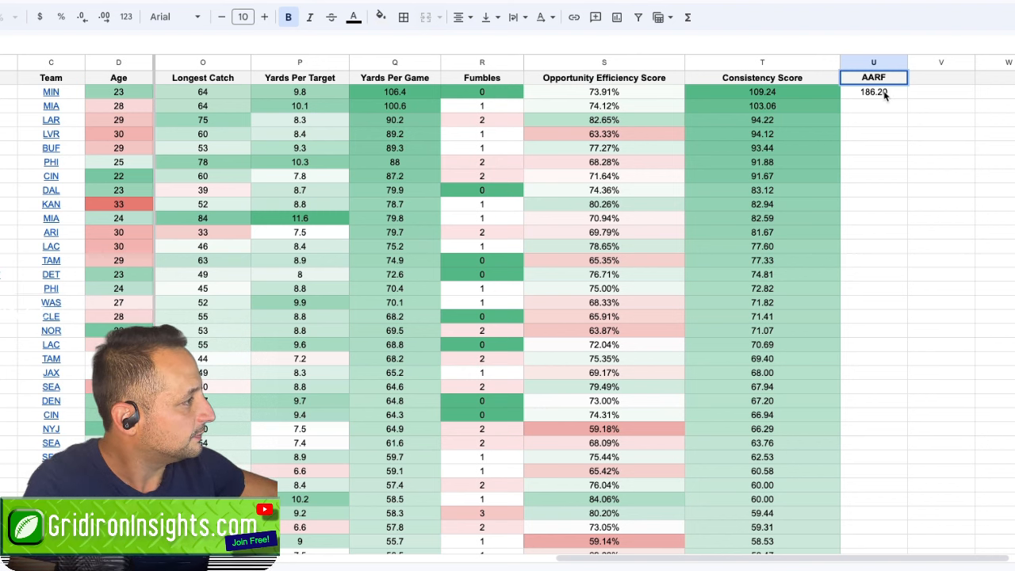
Fill the AARF formula down column U and start conditional formatting.
click(873, 92)
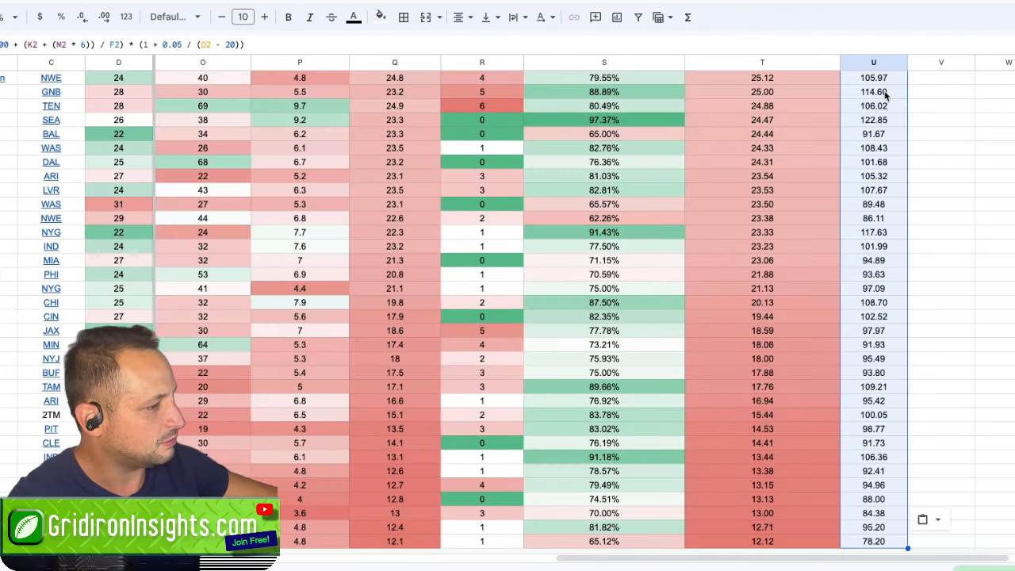
scroll(up, 3)
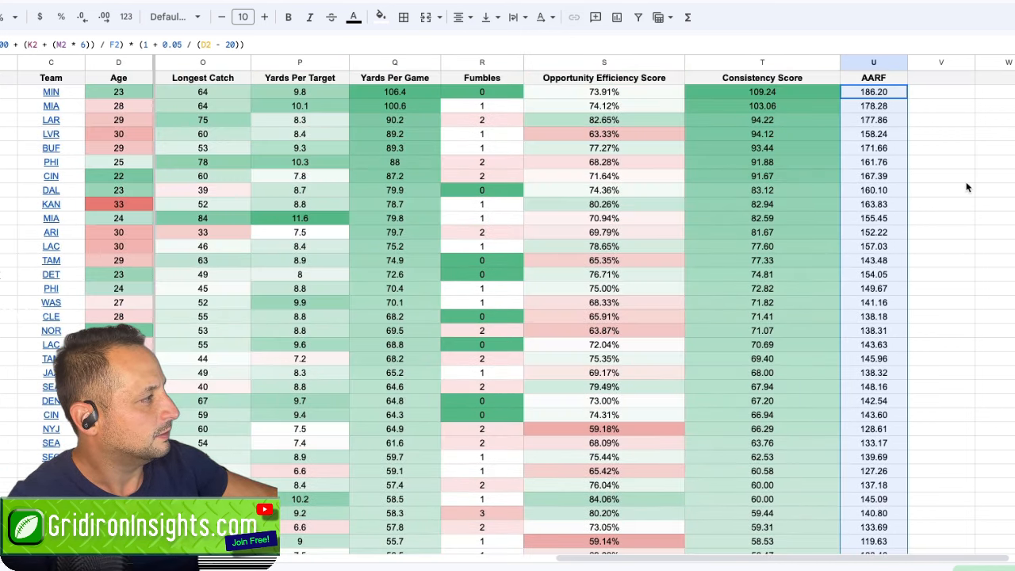
click(288, 17)
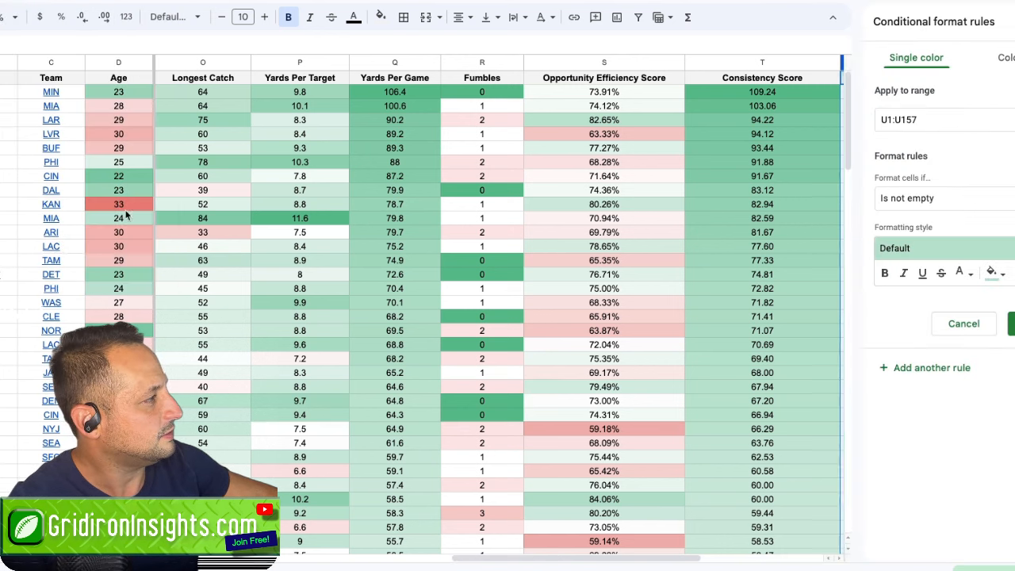
Apply a color scale to U1:U157, add filters, and sort AARF Z→A.
click(1005, 57)
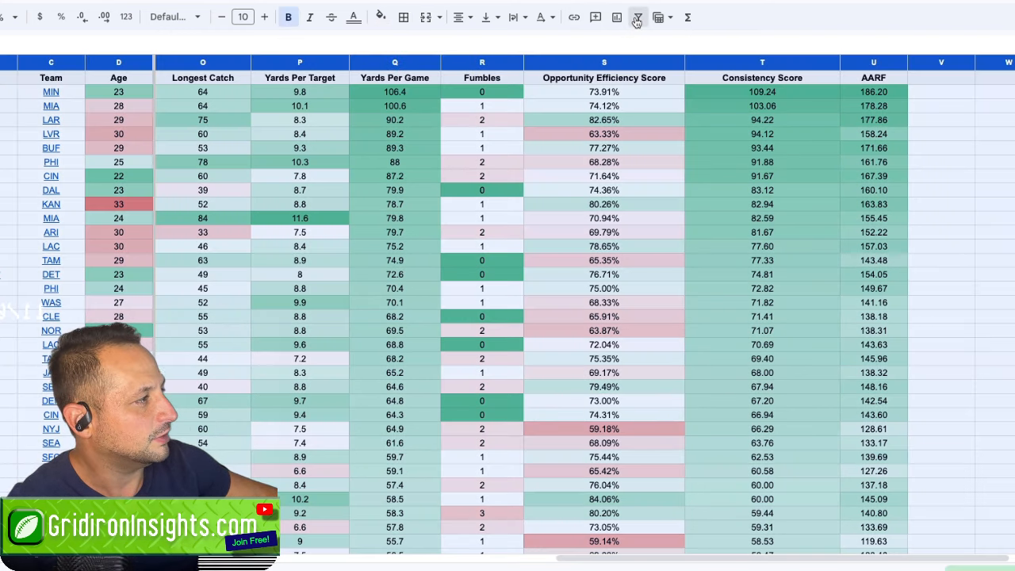
click(638, 16)
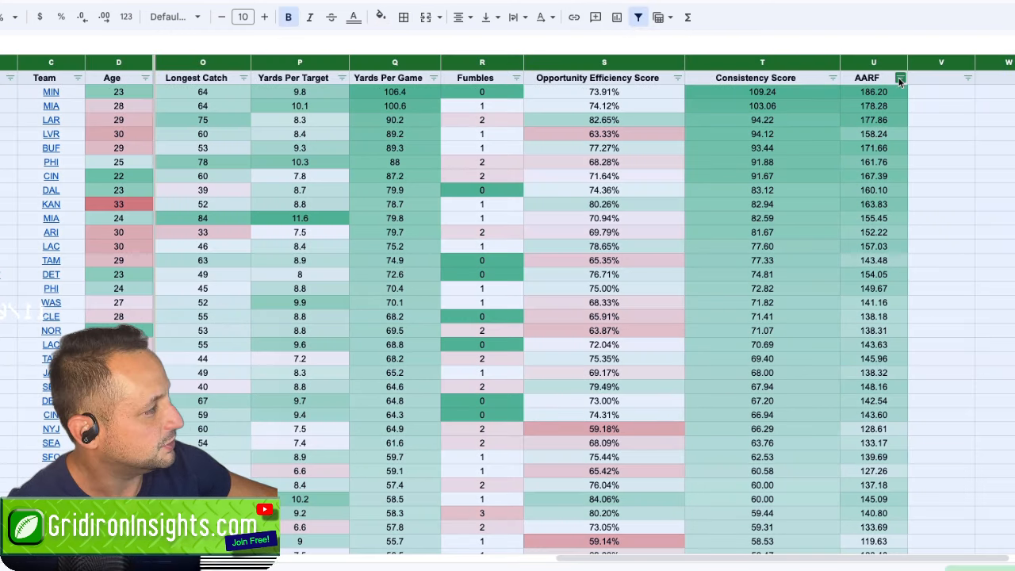
click(899, 77)
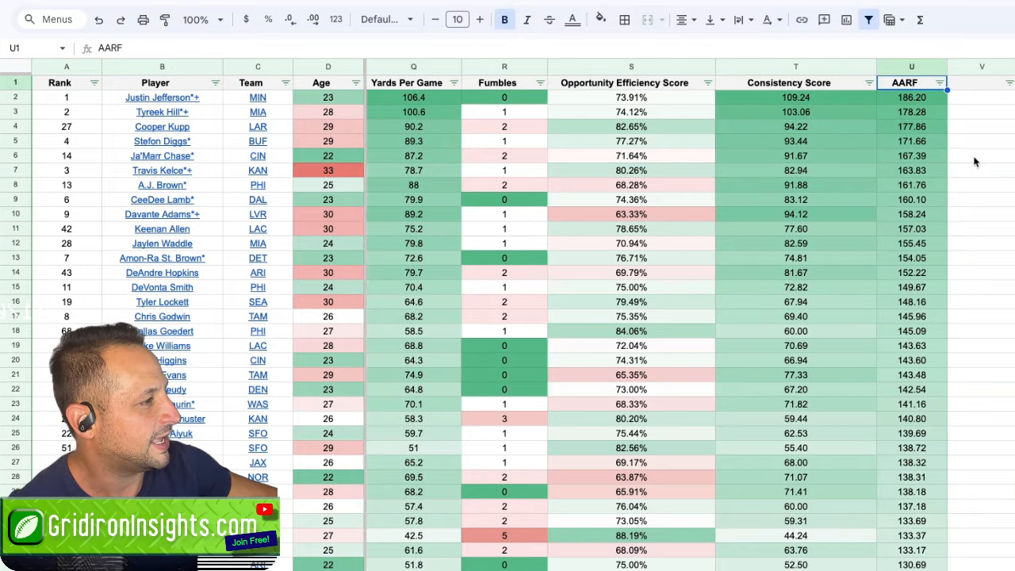
mouse_move(920, 125)
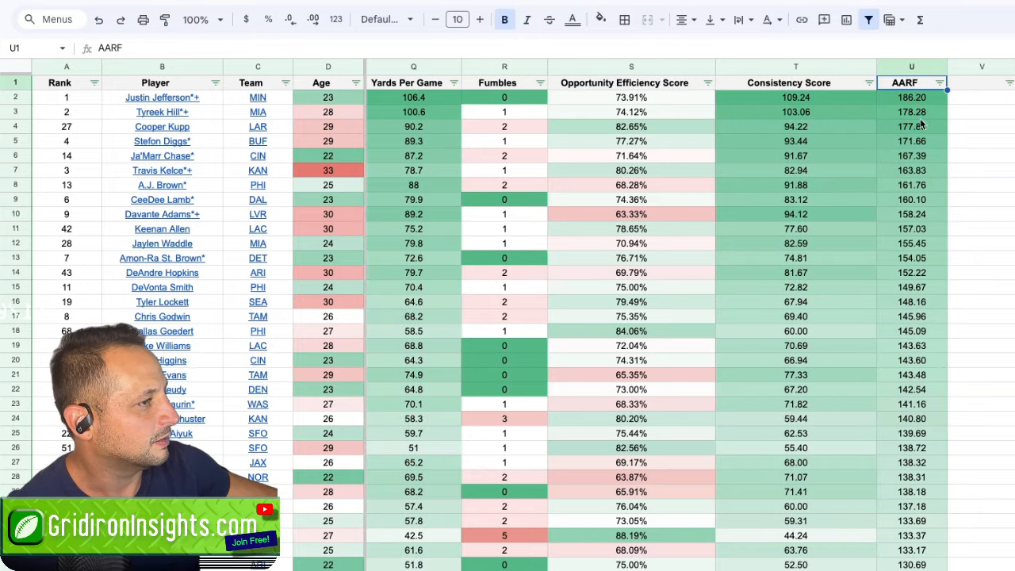
click(911, 97)
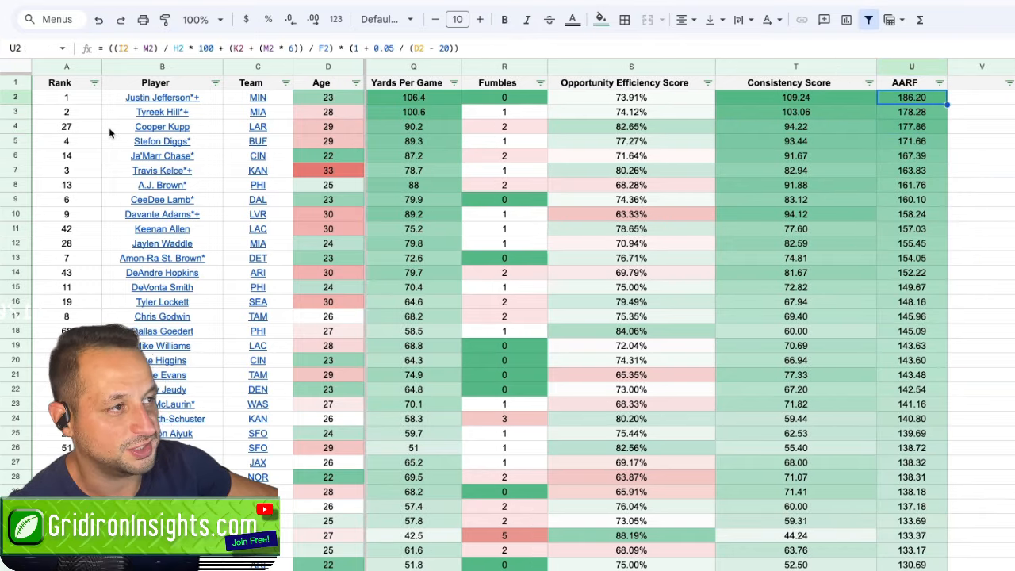
mouse_move(162, 96)
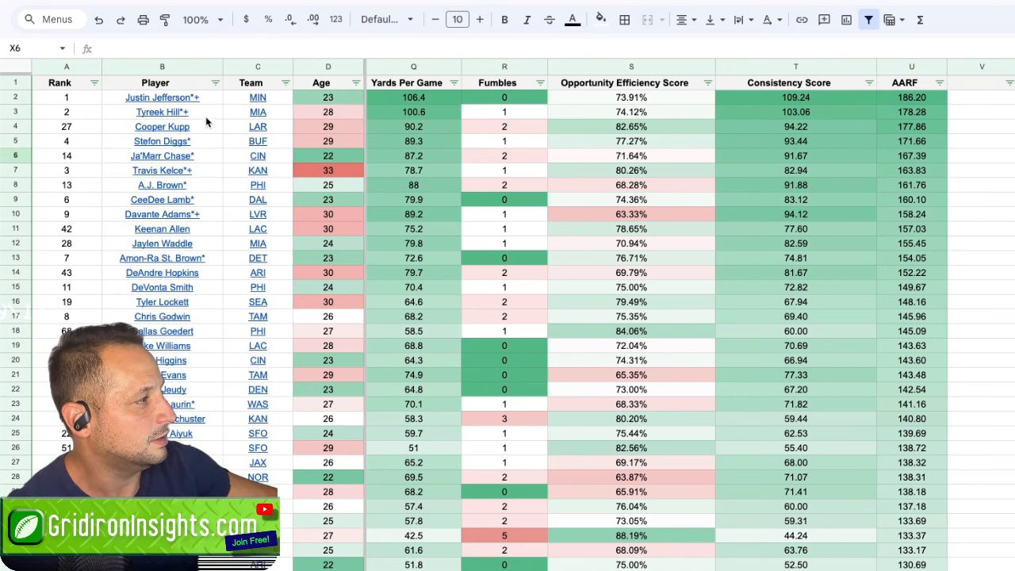
click(911, 111)
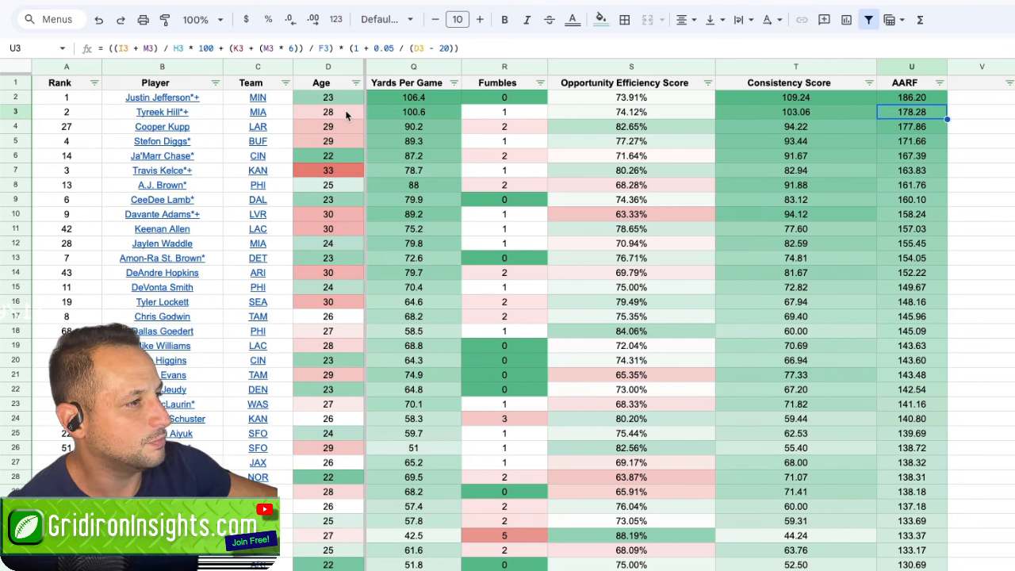
click(327, 97)
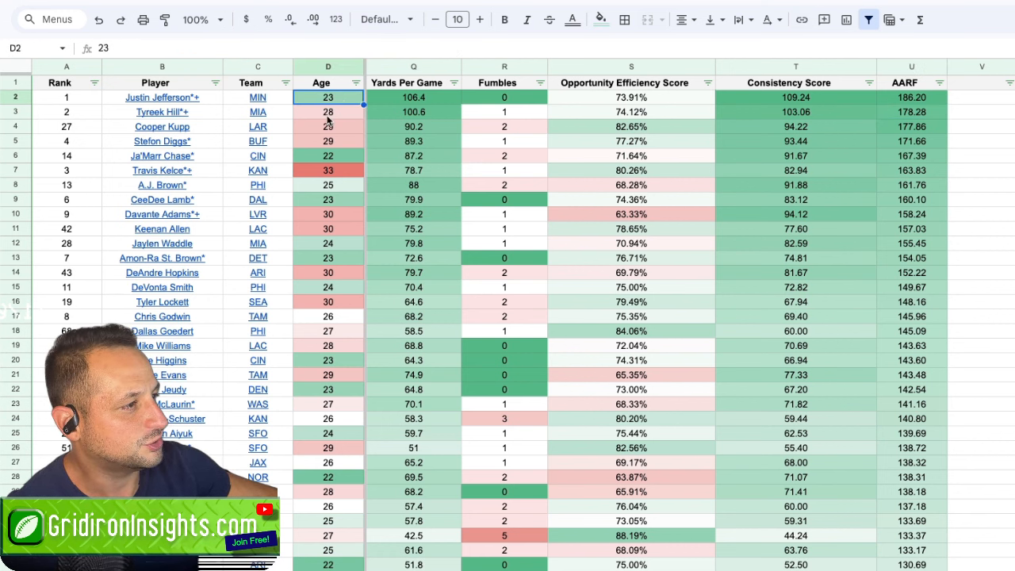
click(327, 156)
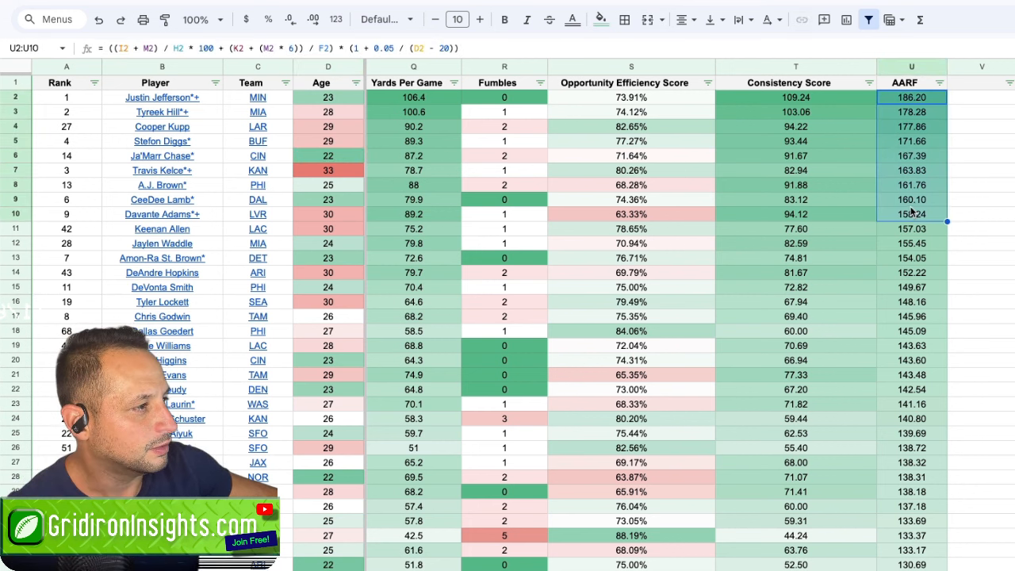
click(327, 199)
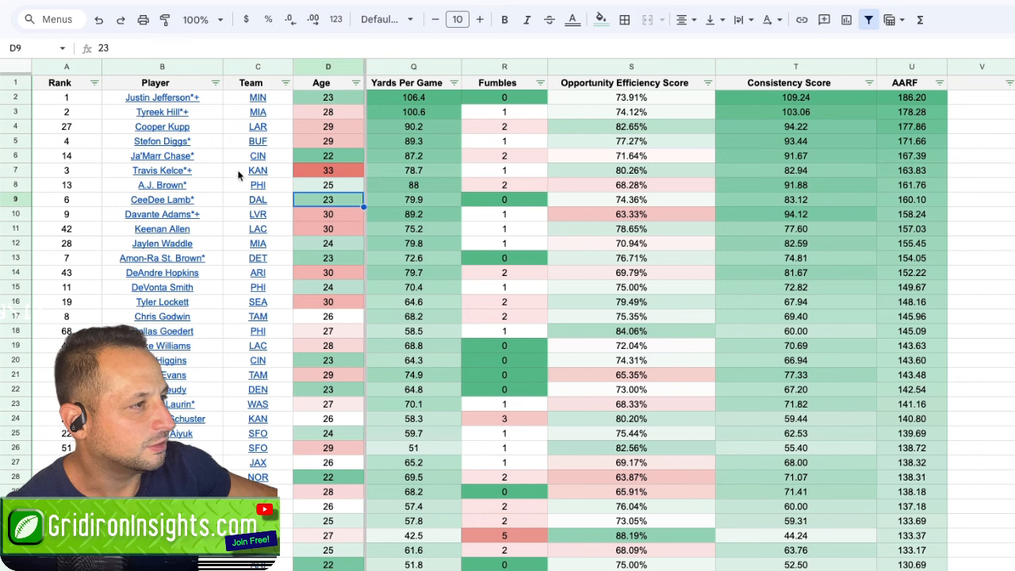
click(327, 97)
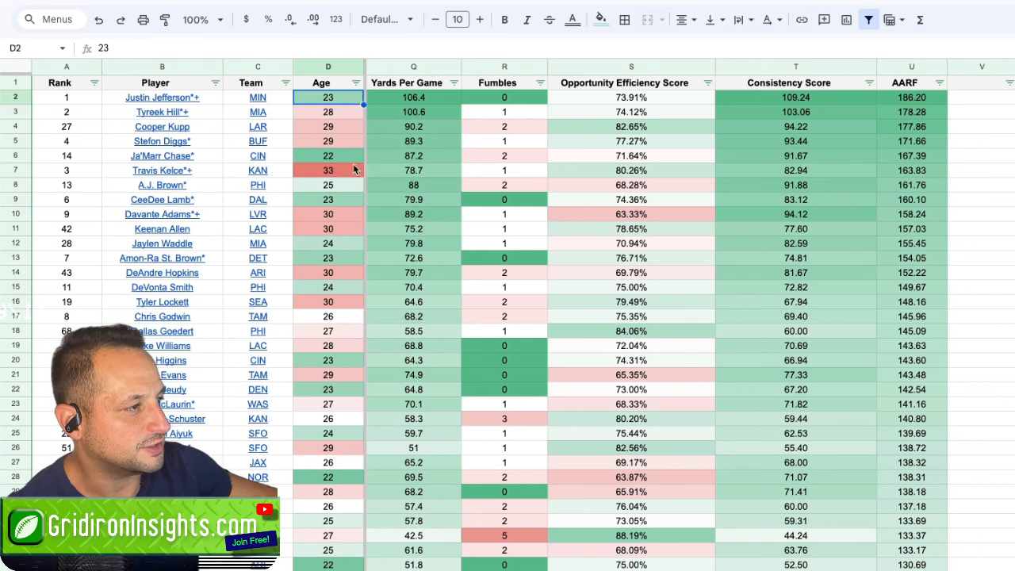
click(327, 199)
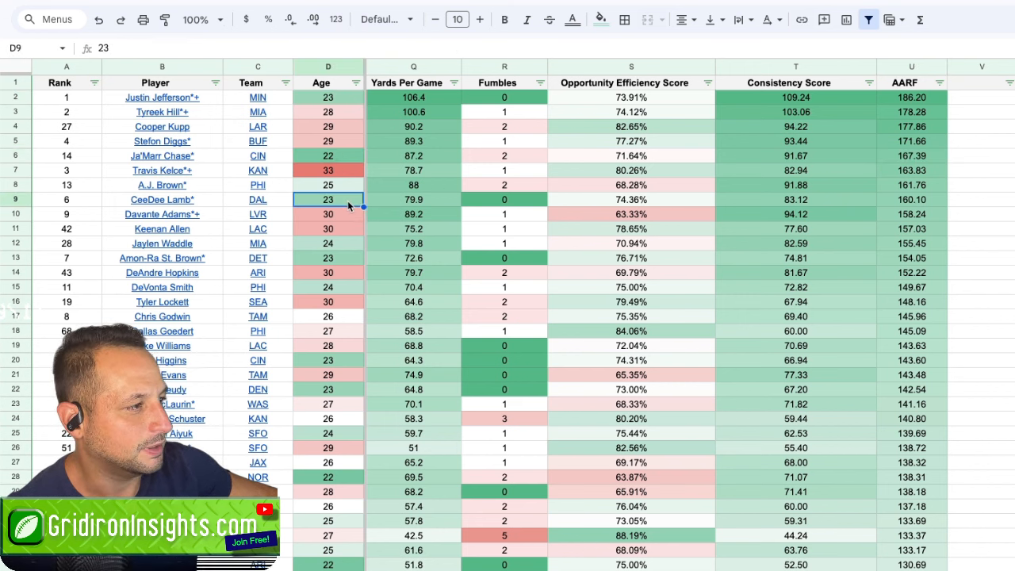
click(327, 243)
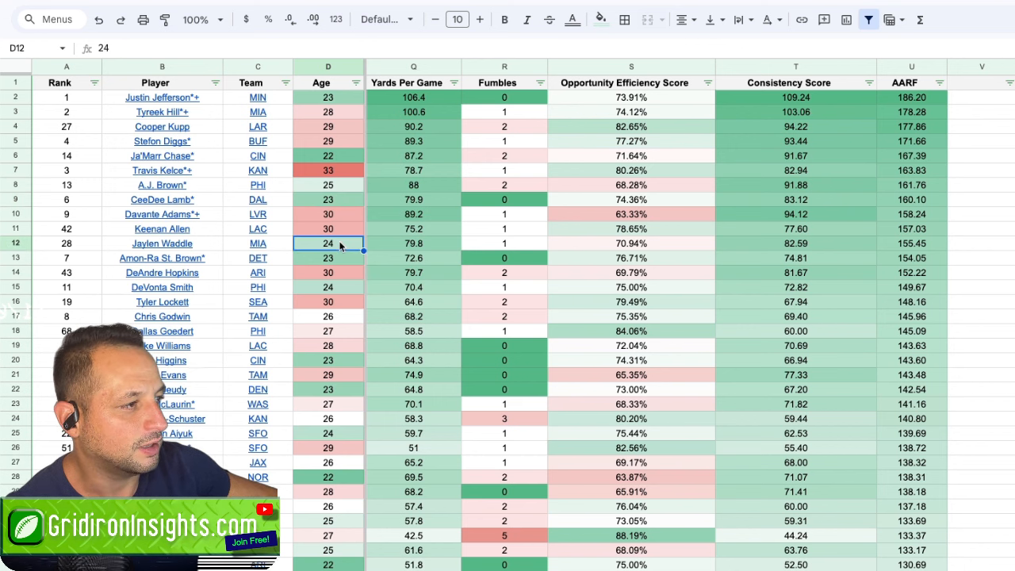
click(328, 258)
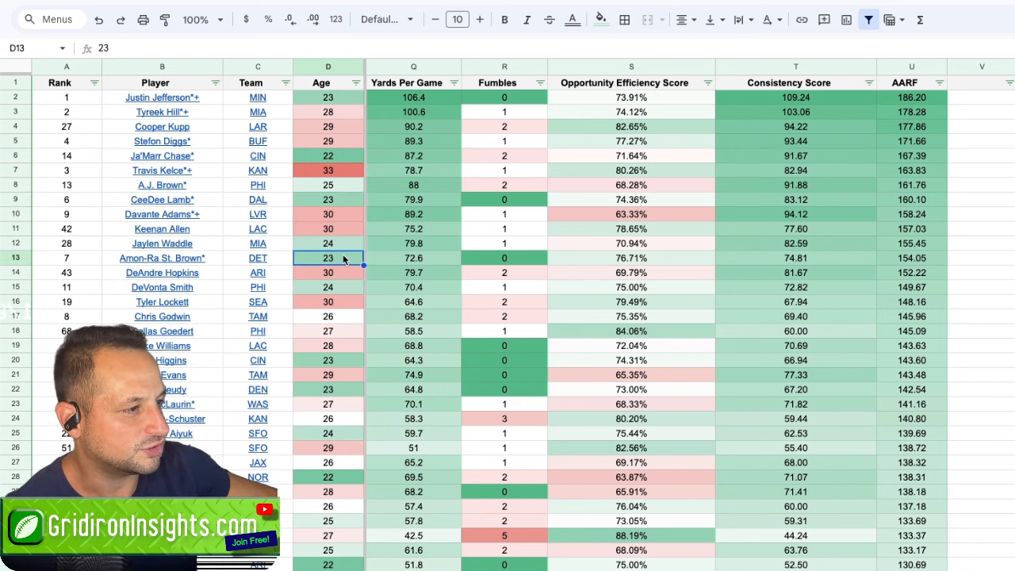
click(328, 287)
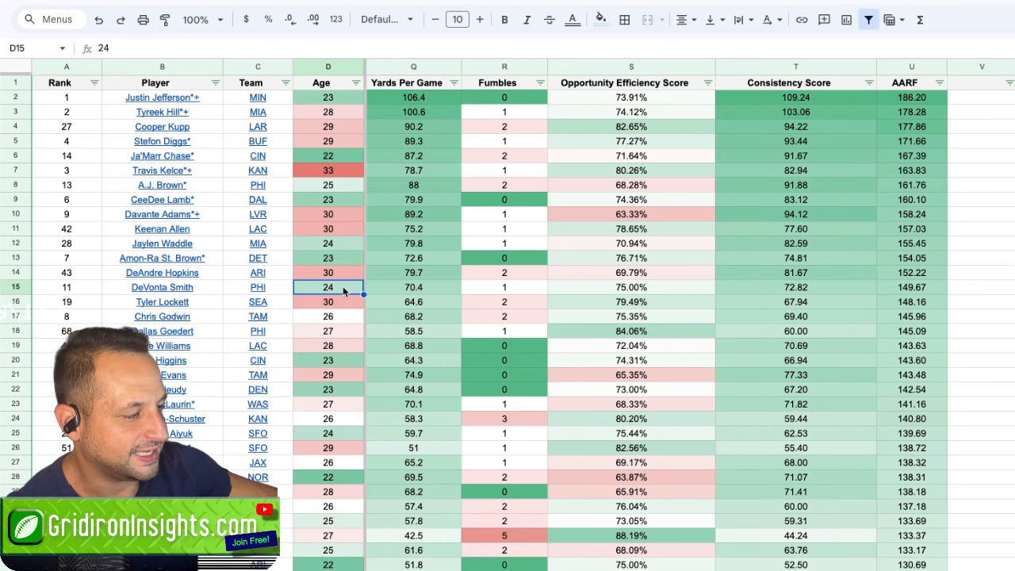
click(327, 360)
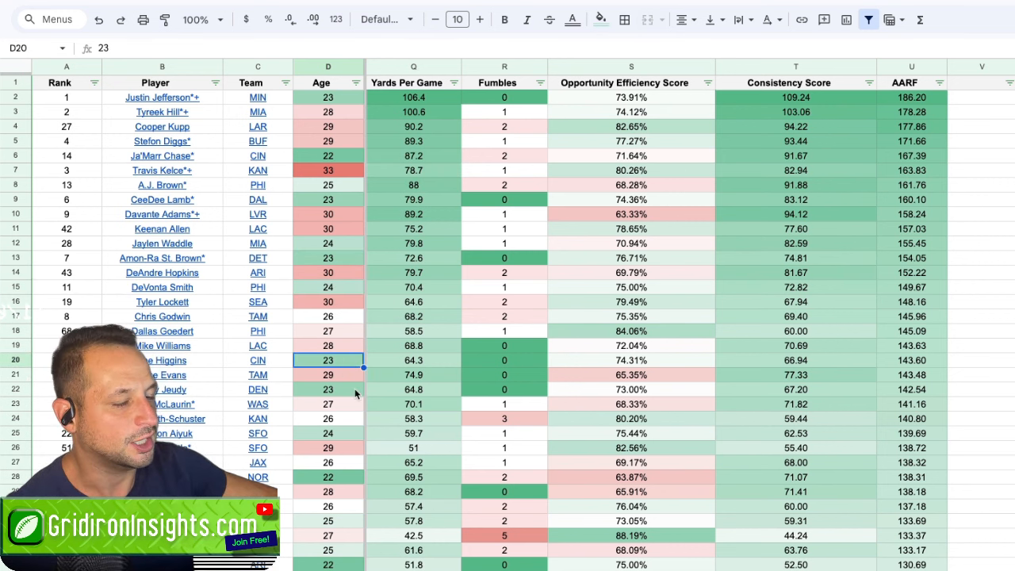
click(328, 388)
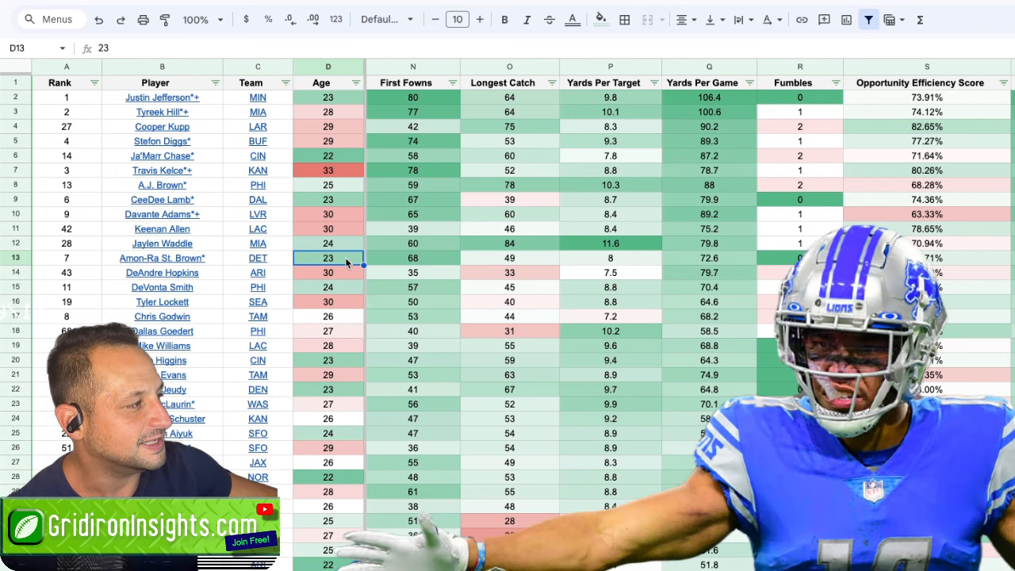
scroll(right, 3)
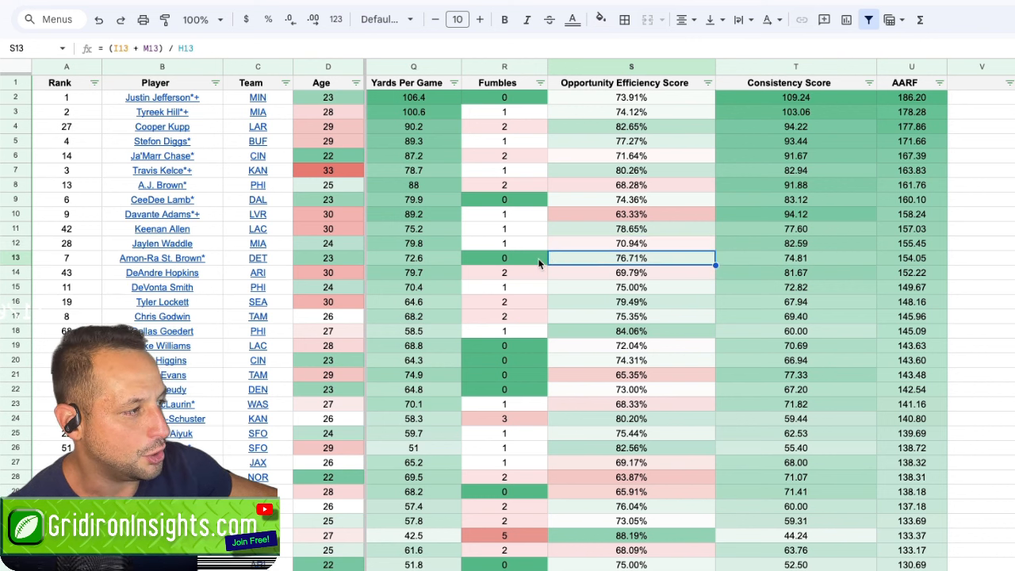
click(504, 257)
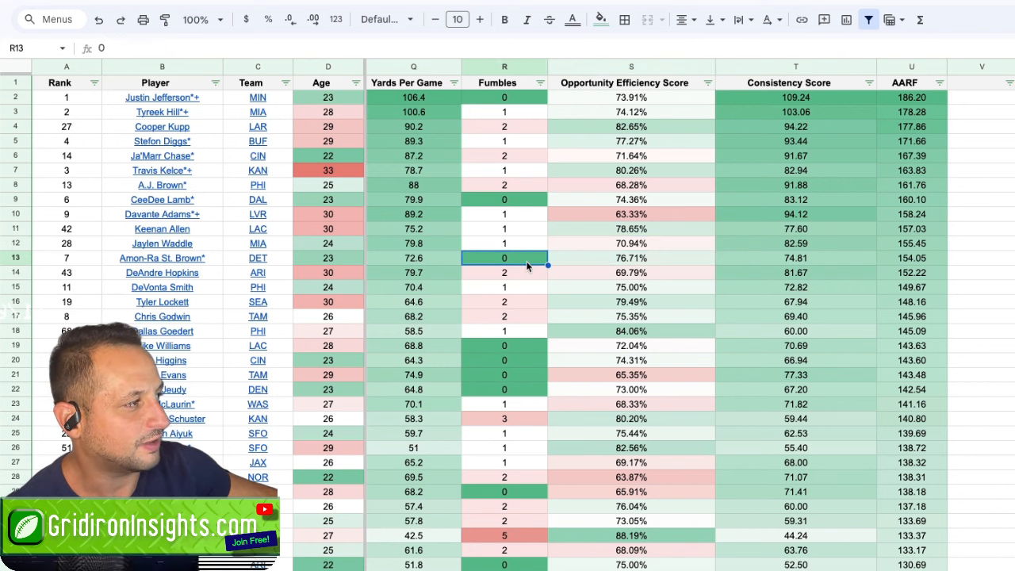
click(911, 257)
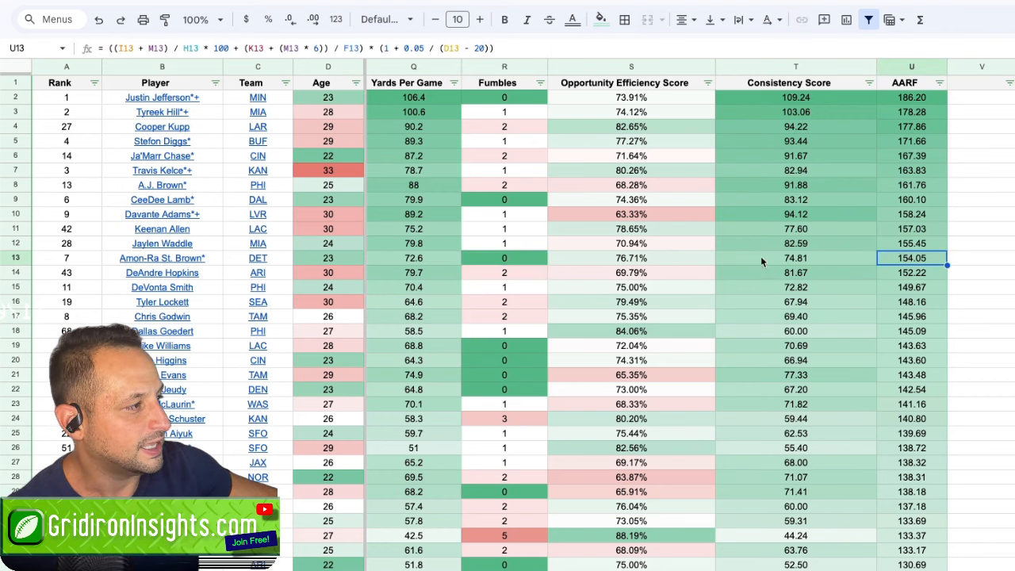
scroll(left, 3)
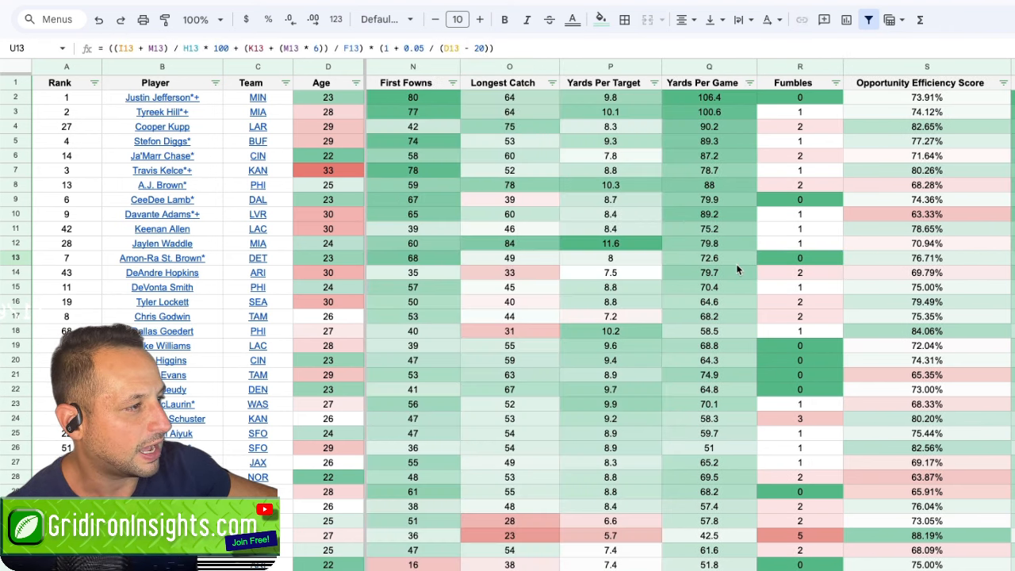
click(709, 257)
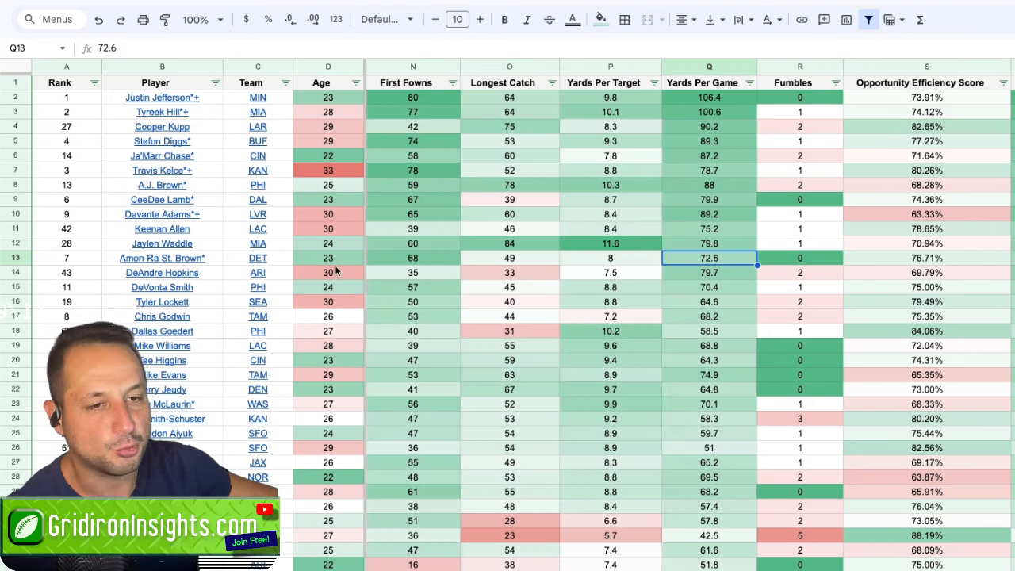
click(162, 258)
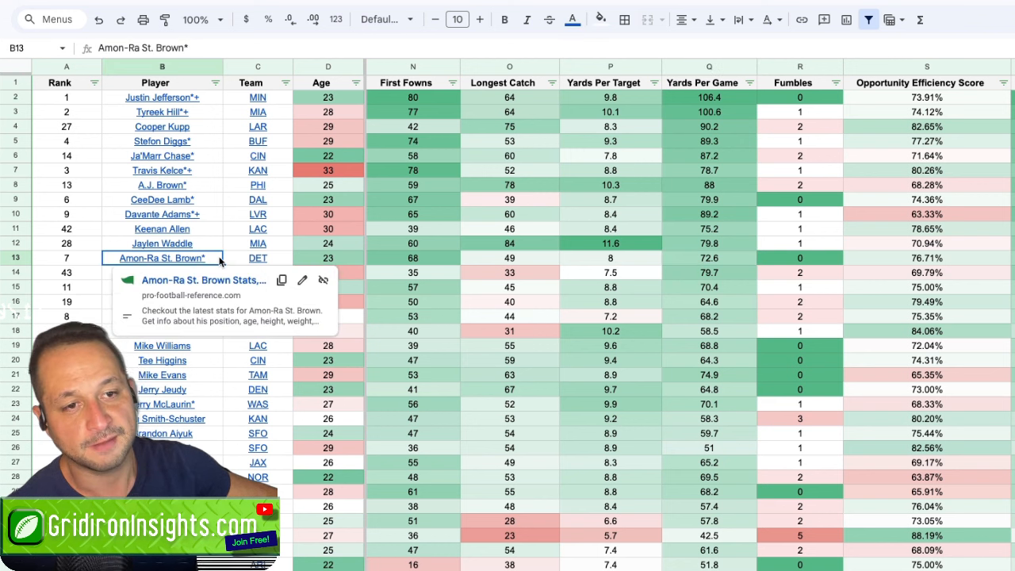